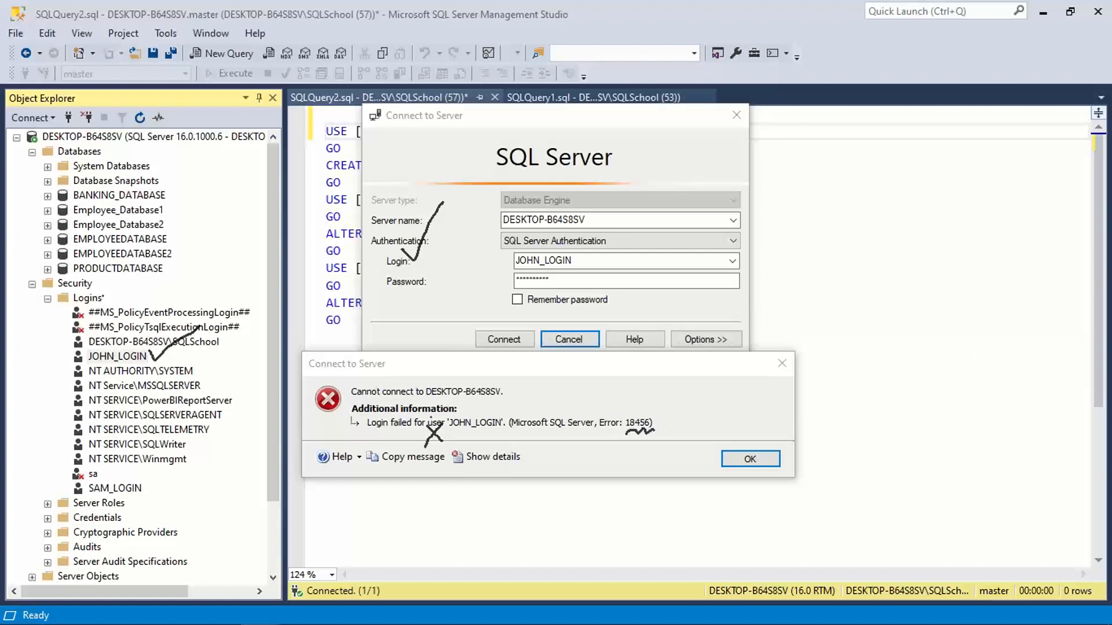
pyautogui.moveTo(1066, 258)
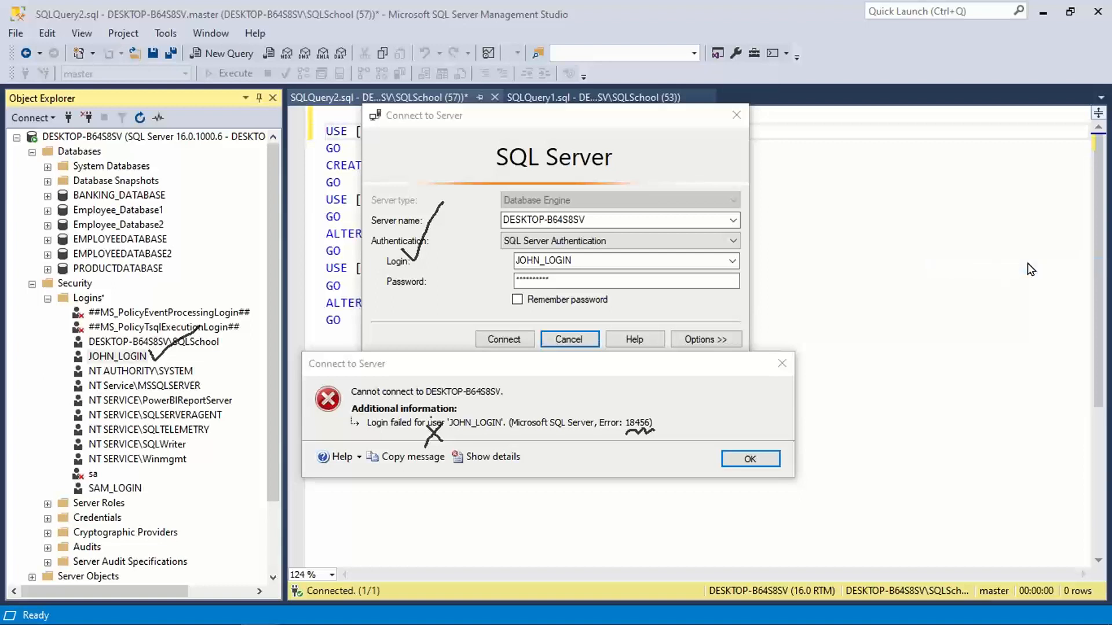
pyautogui.moveTo(799, 433)
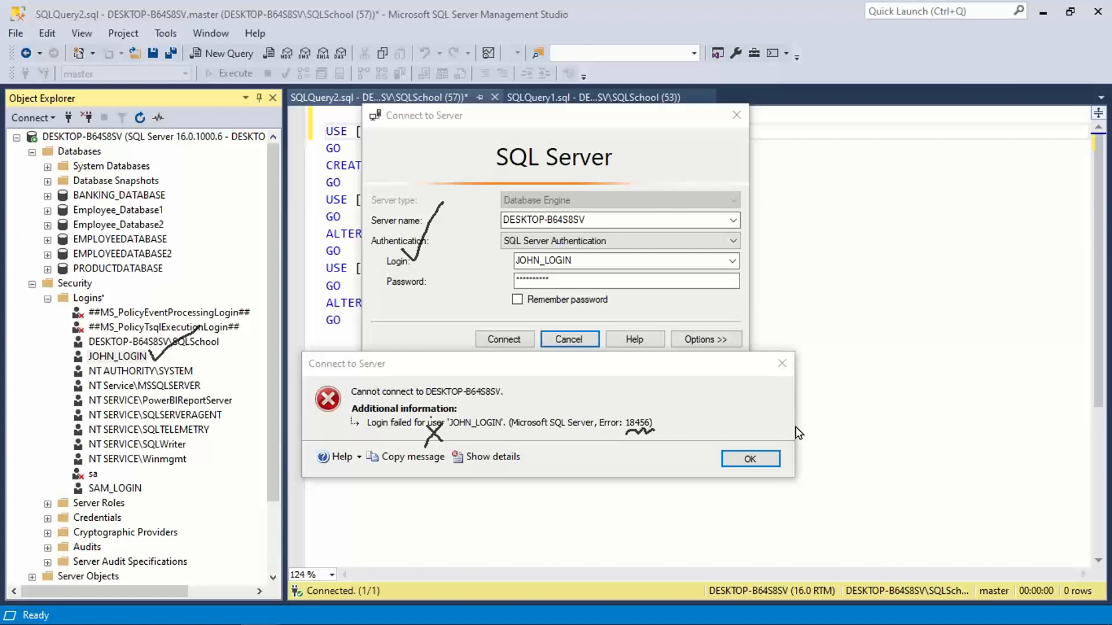
pyautogui.moveTo(788, 440)
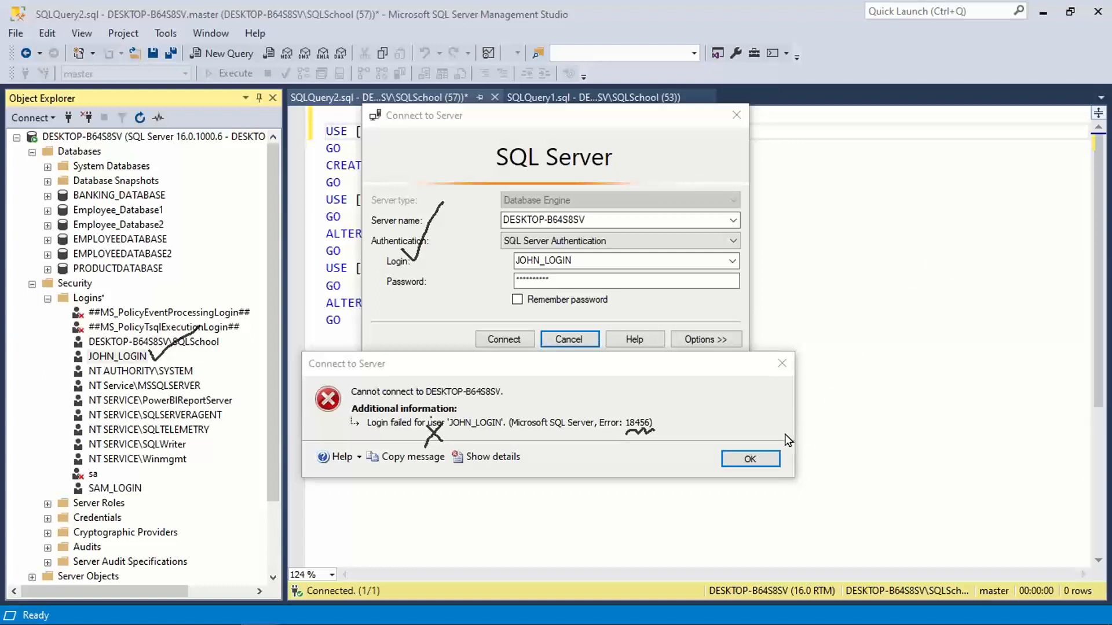
# Retry the JOHN_LOGIN connection, hit login error 18456 again, and dismiss it.
pyautogui.click(749, 458)
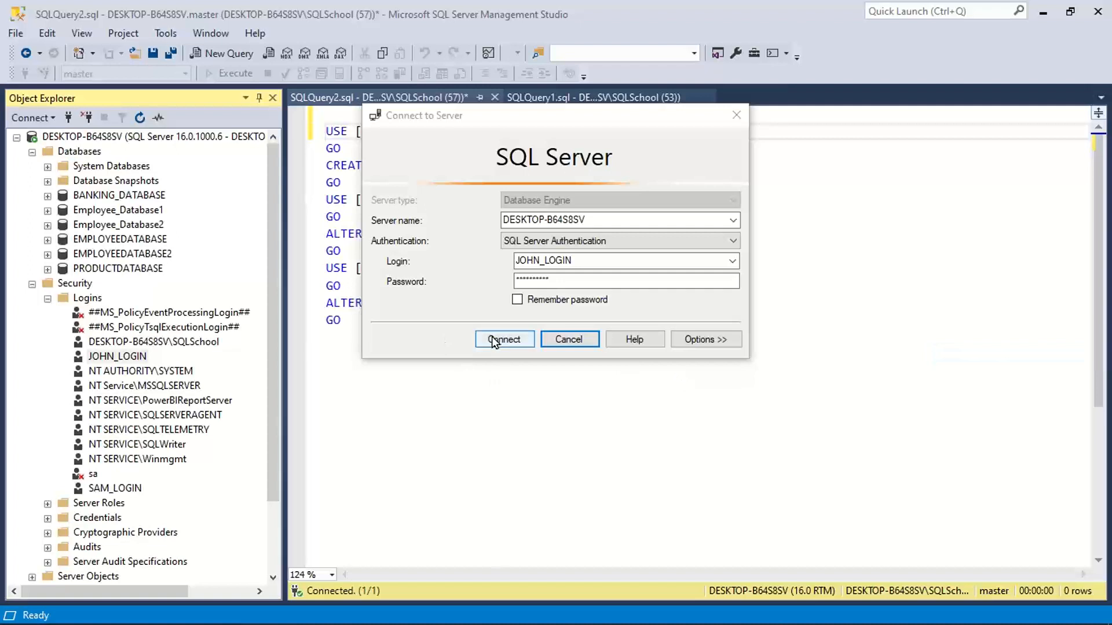
pyautogui.click(504, 340)
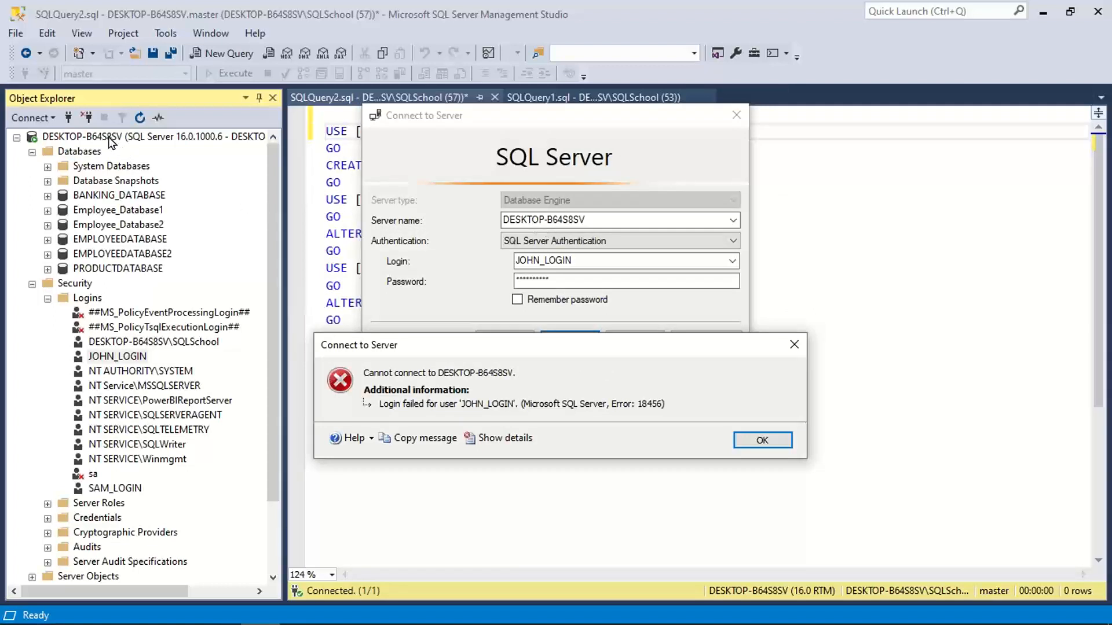
pyautogui.moveTo(235, 143)
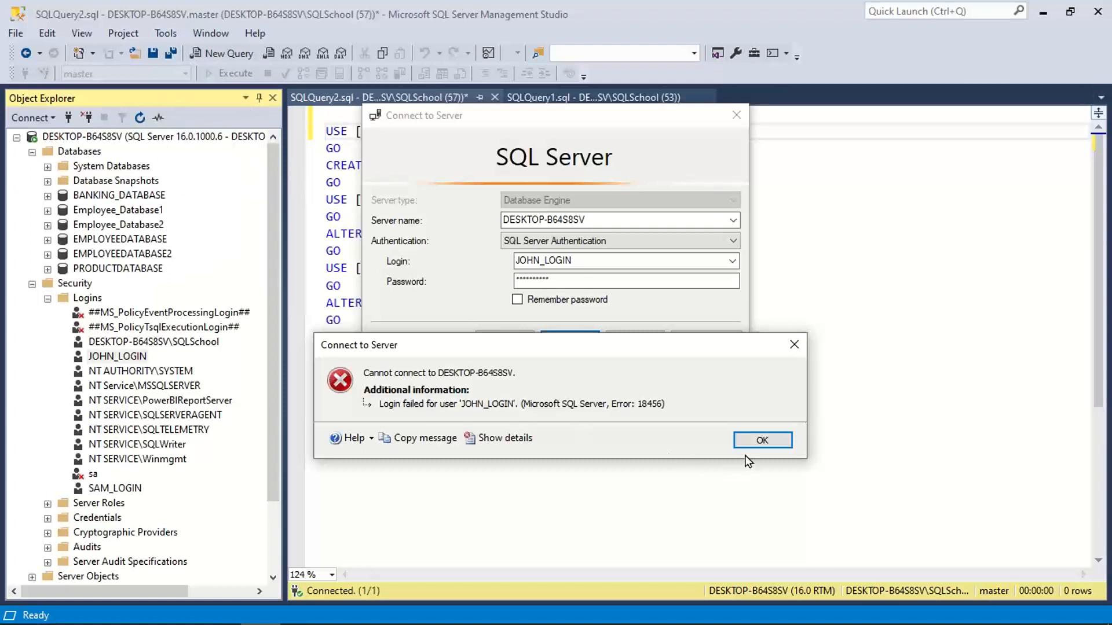
pyautogui.moveTo(762, 440)
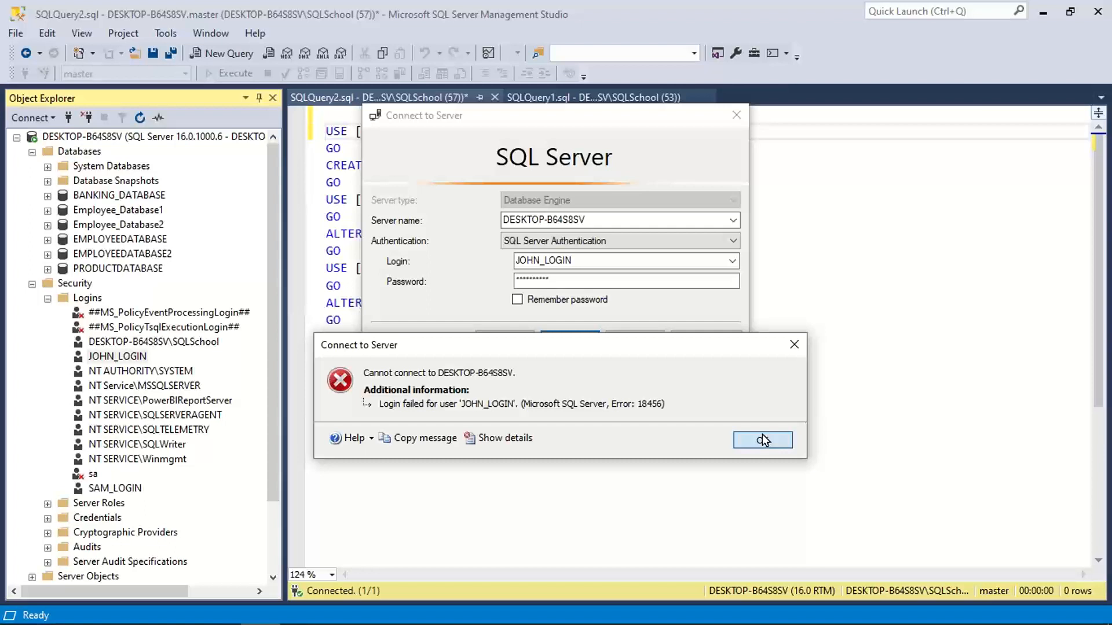
pyautogui.click(762, 440)
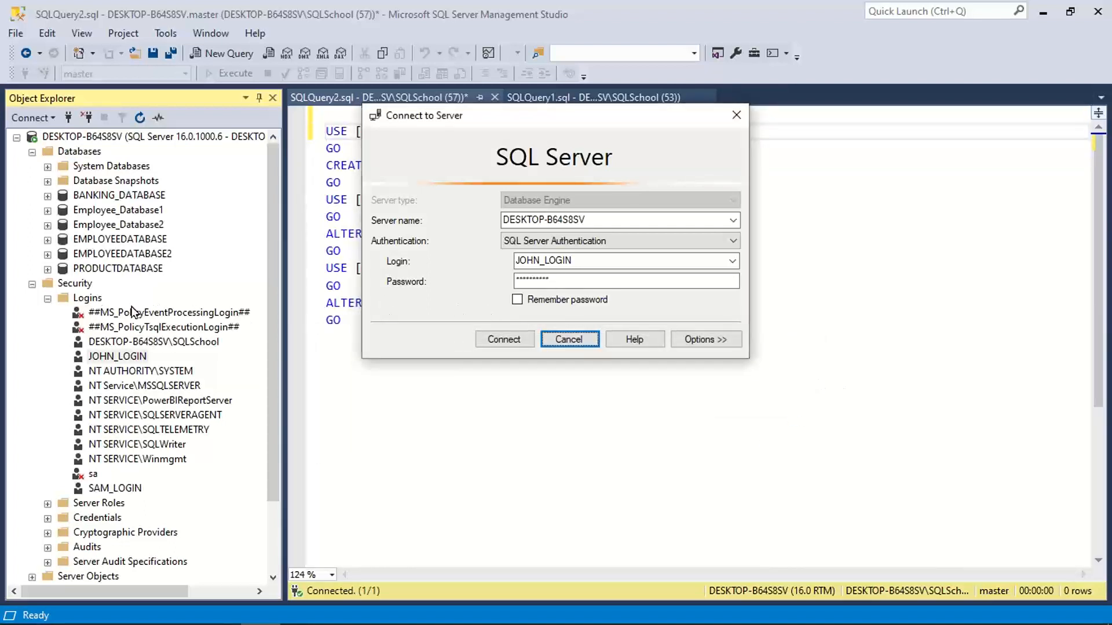
# Cancel the connection and browse to Management > SQL Server Logs > Current in Object Explorer.
pyautogui.click(567, 339)
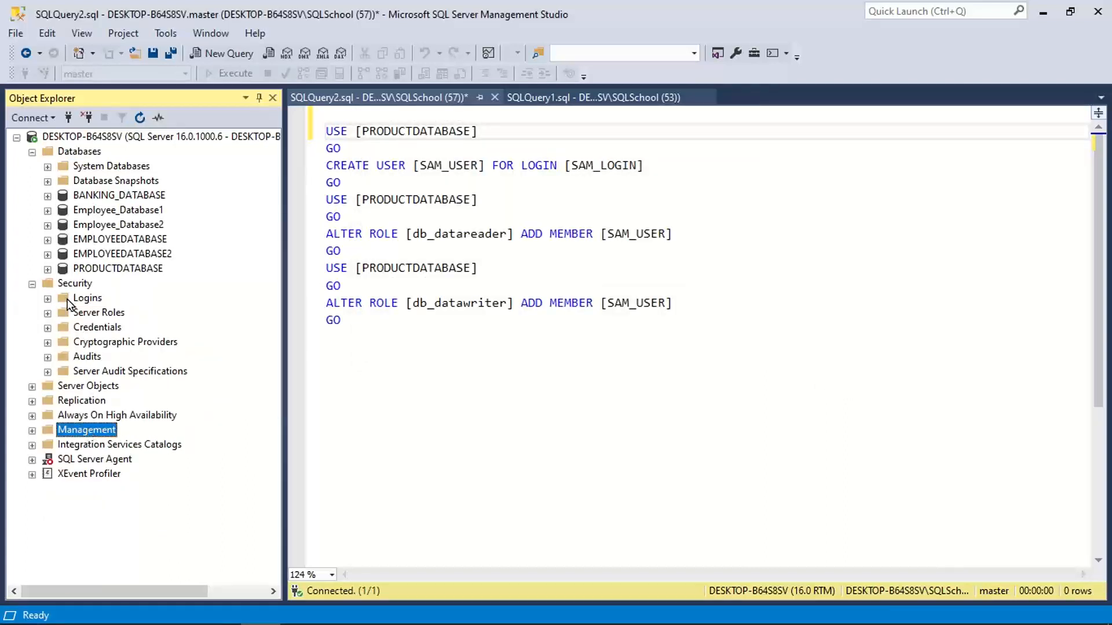
pyautogui.click(32, 151)
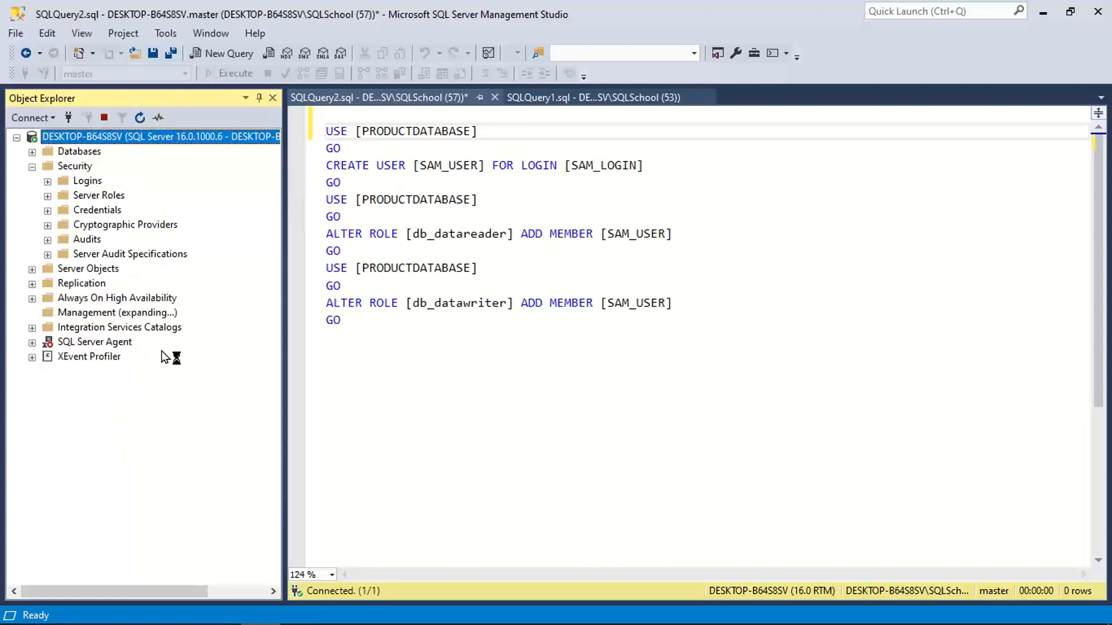
pyautogui.click(33, 313)
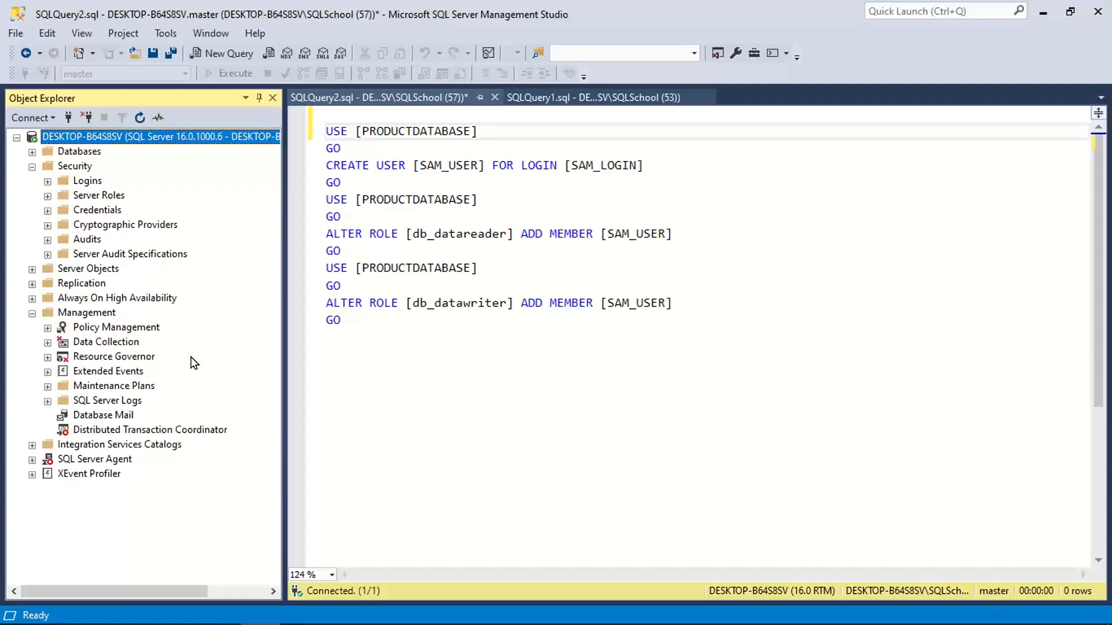
pyautogui.moveTo(94, 413)
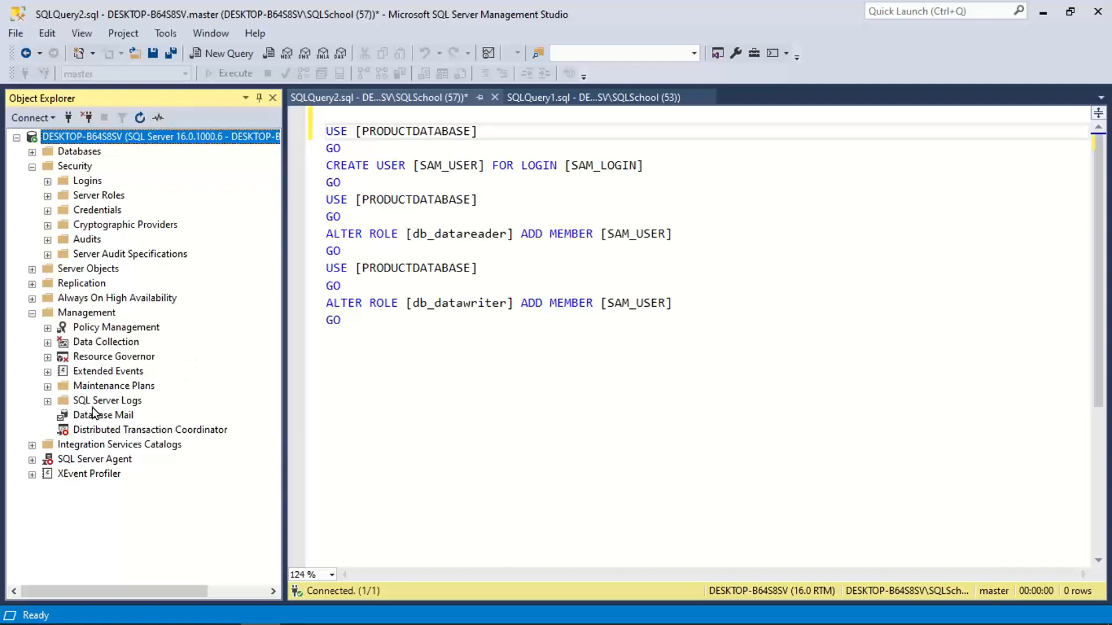
pyautogui.doubleClick(106, 400)
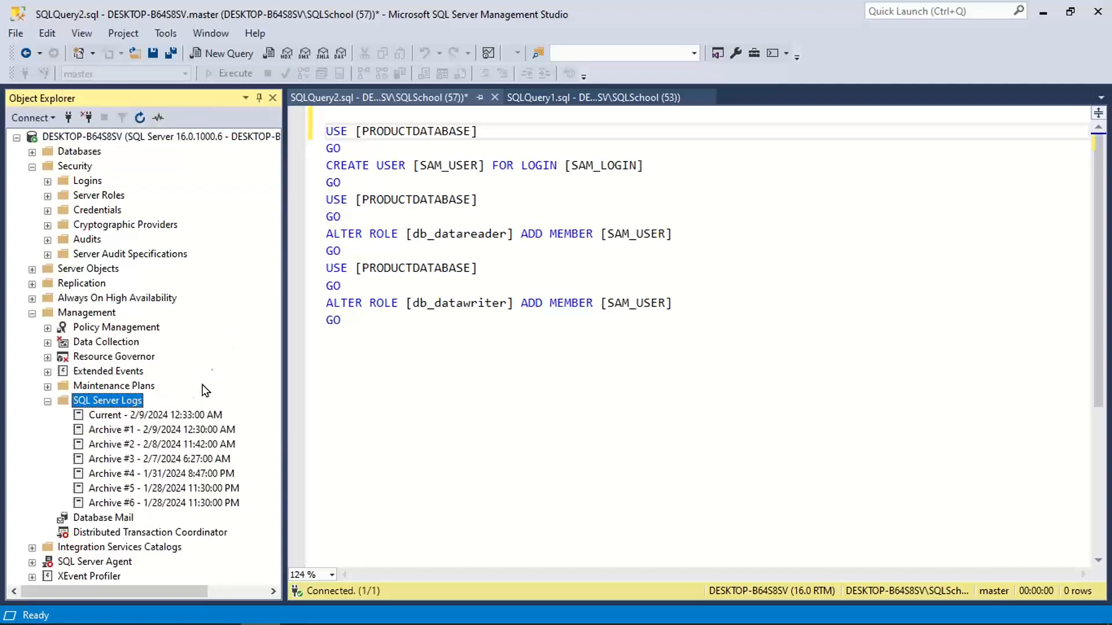
pyautogui.click(154, 414)
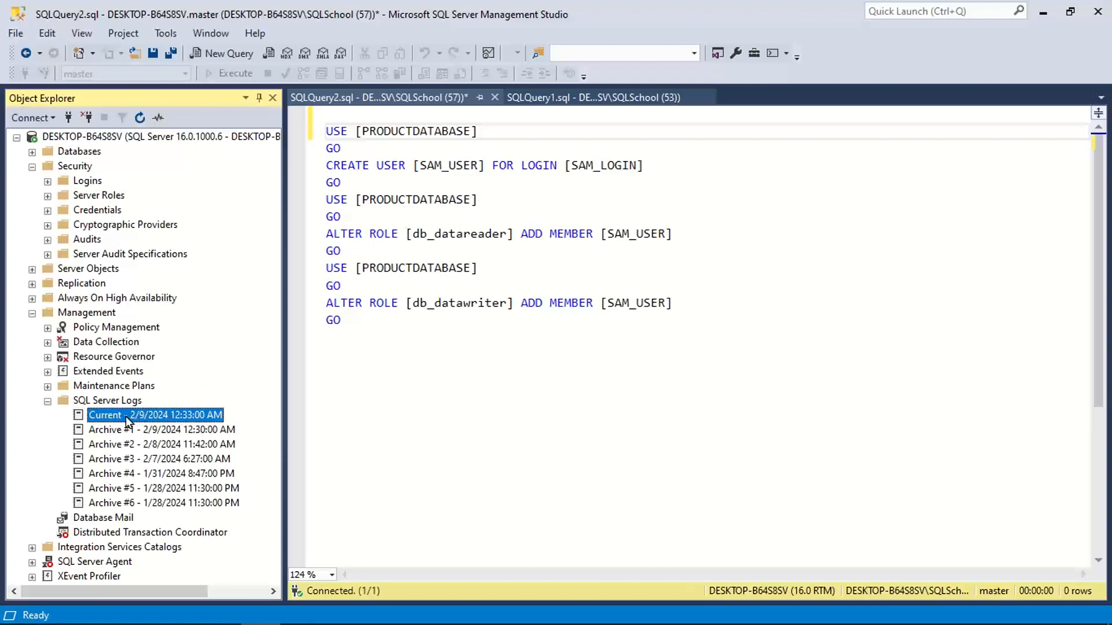
# Load the current SQL Server log in Log File Viewer and scroll through its entries.
pyautogui.doubleClick(154, 414)
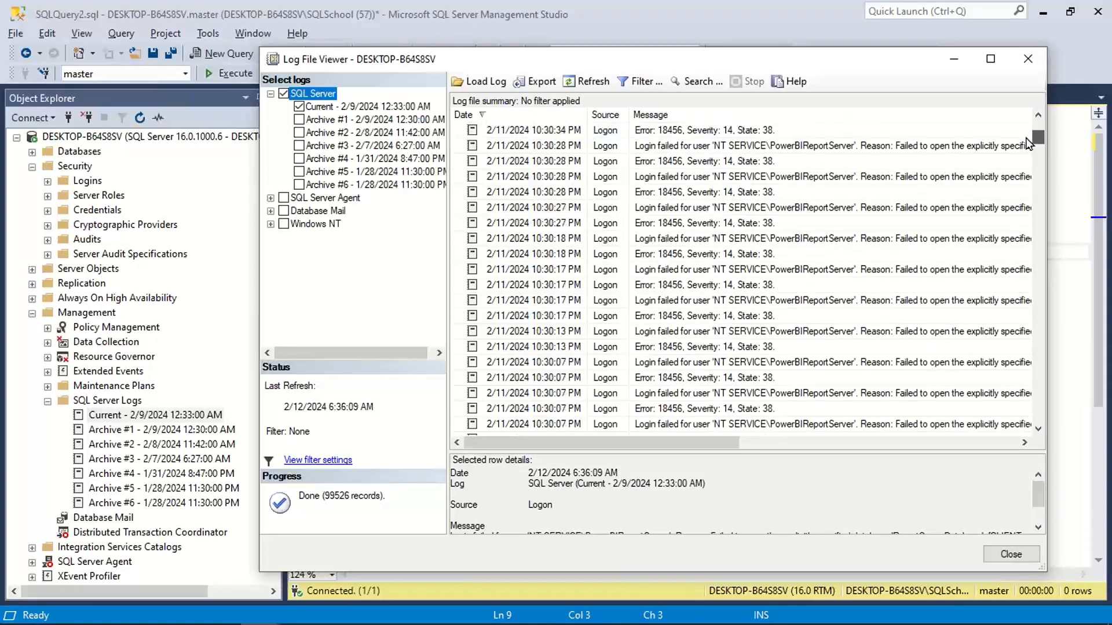
pyautogui.scroll(-3)
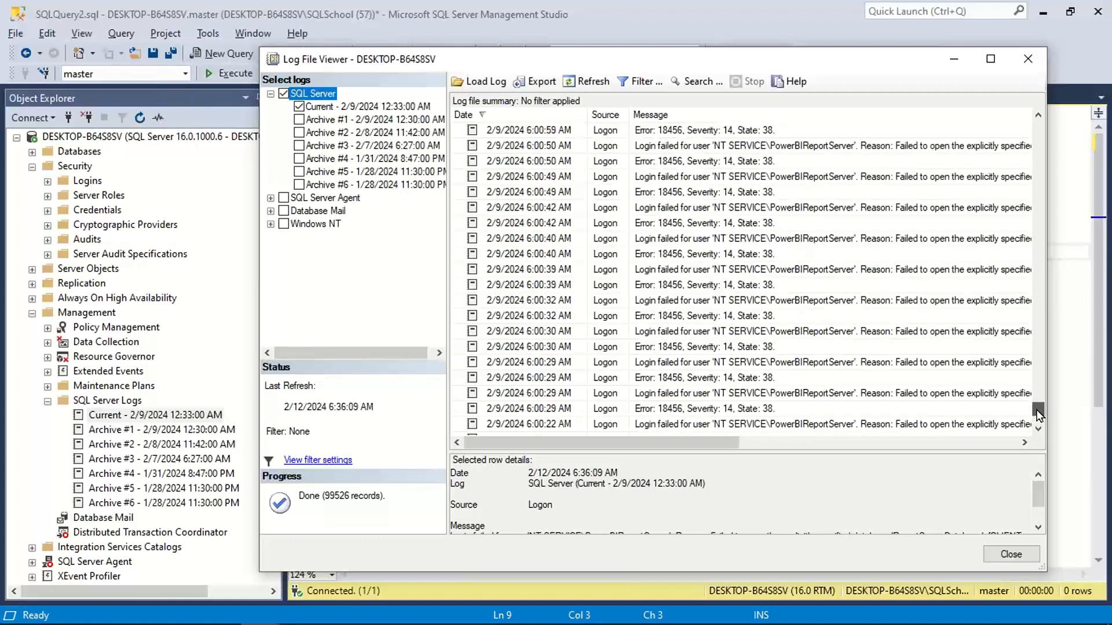
pyautogui.scroll(-3)
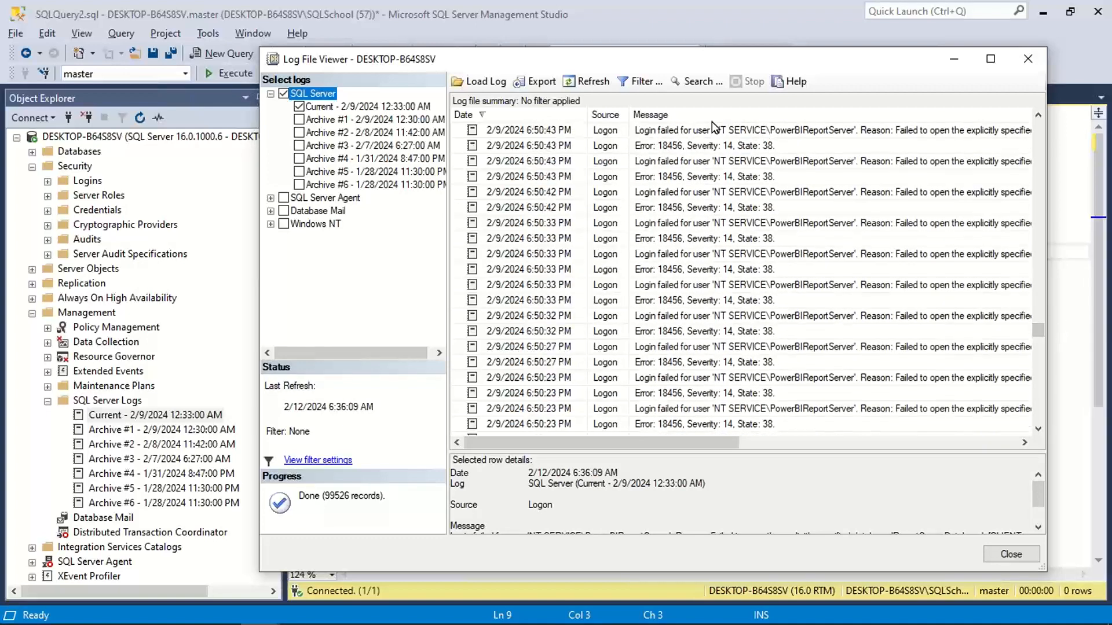
pyautogui.click(709, 130)
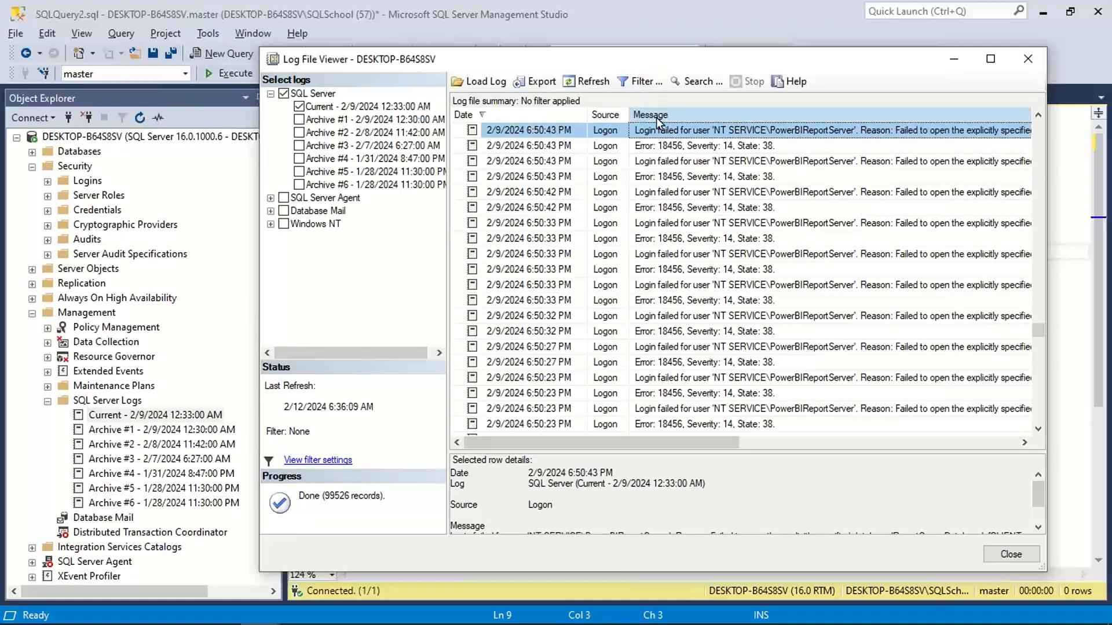
# Sort the log entries by the Message column to locate the 18456 login errors.
pyautogui.click(650, 114)
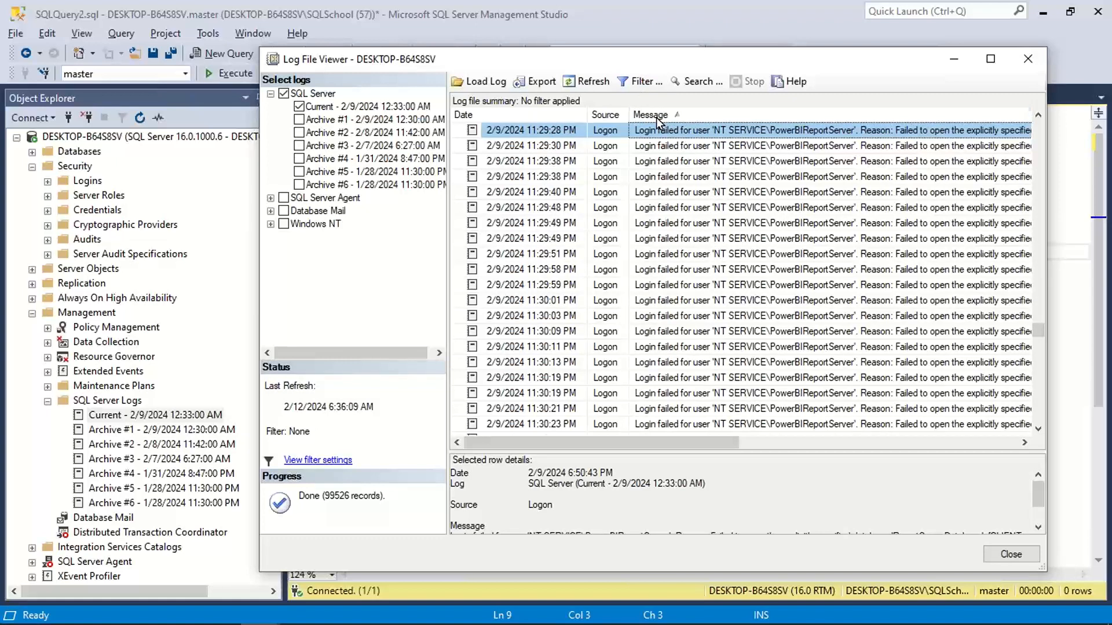
pyautogui.click(650, 115)
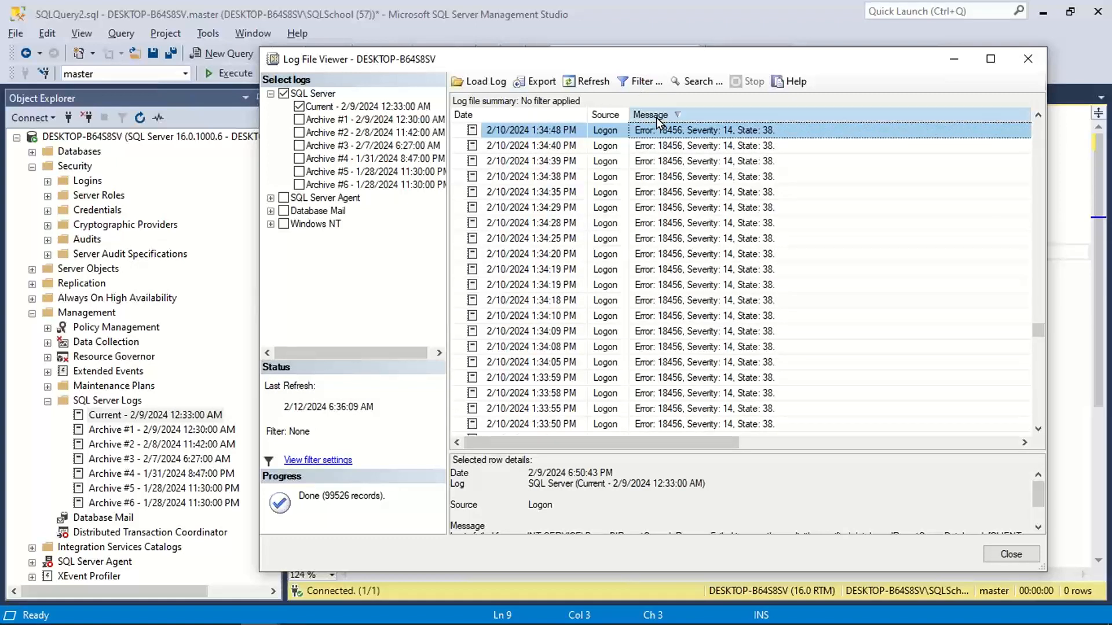
pyautogui.click(650, 114)
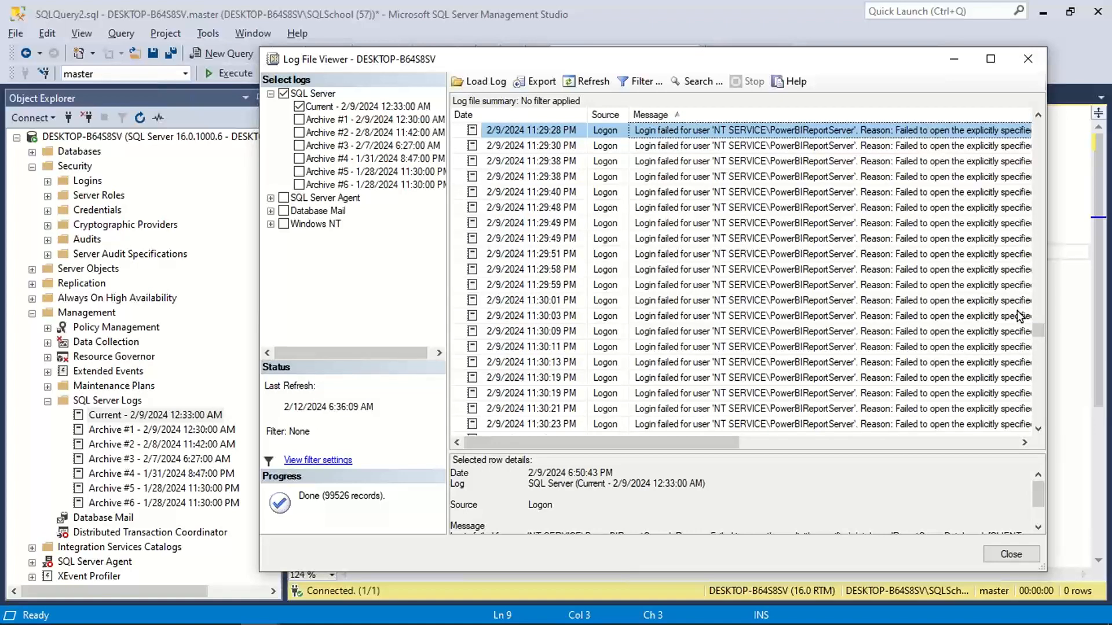
pyautogui.scroll(3)
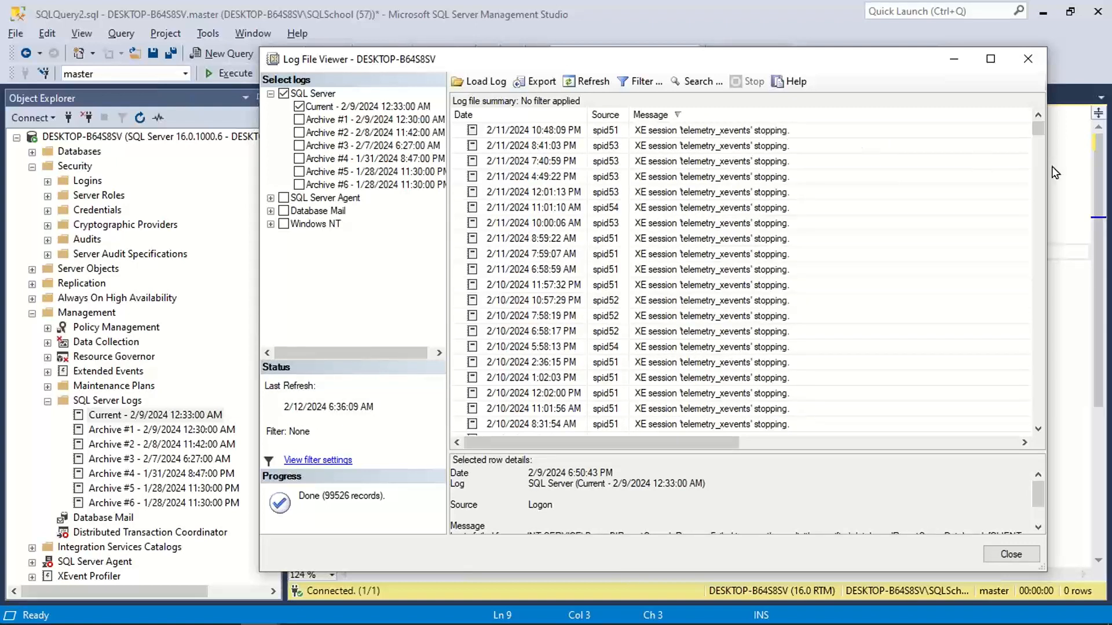
pyautogui.click(650, 115)
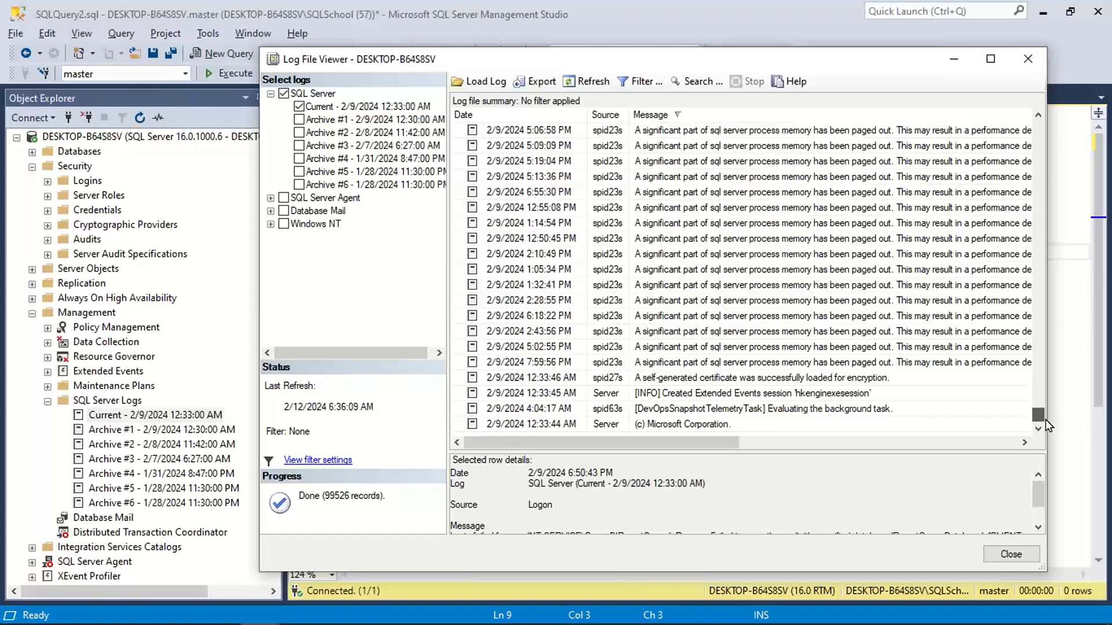
pyautogui.scroll(-3)
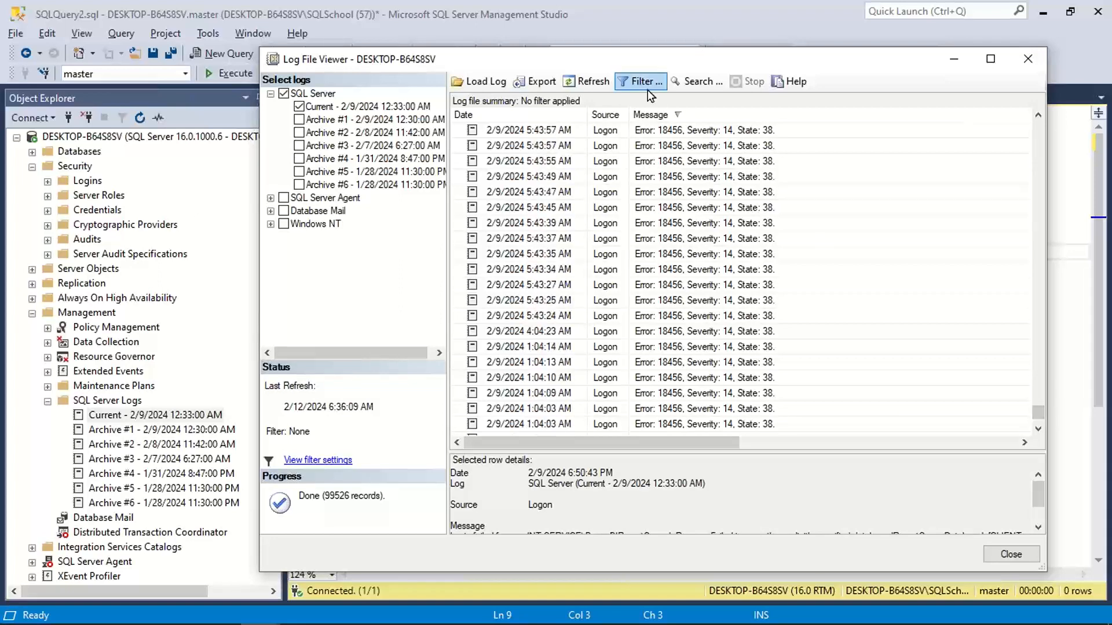
# Set a 'Message contains text' filter of JOHN_LOGIN in Filter Settings and confirm it.
pyautogui.click(640, 81)
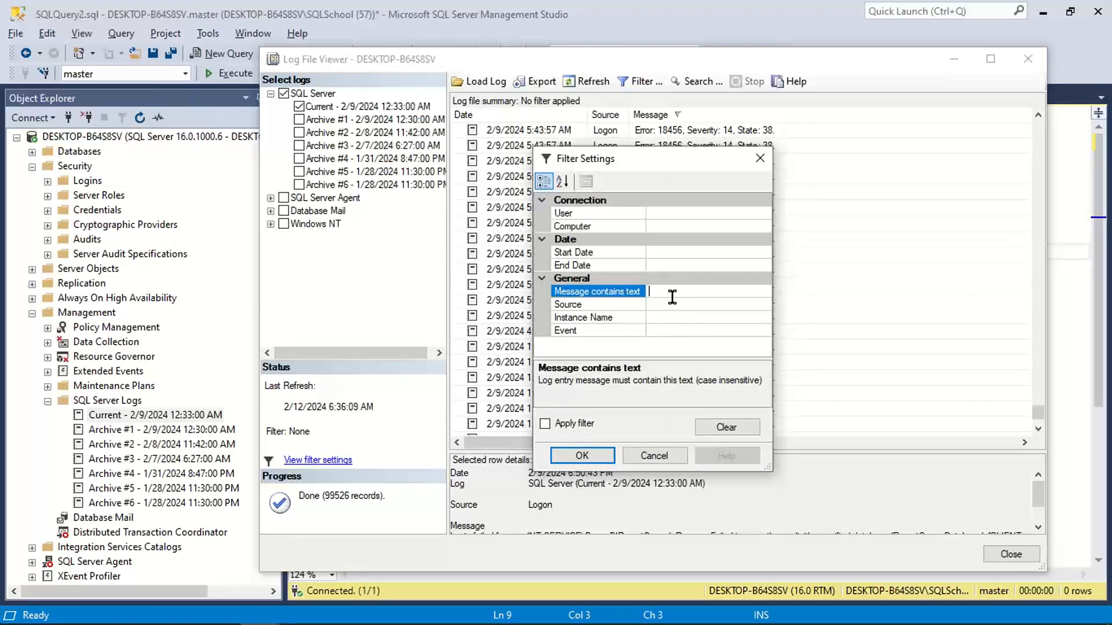
pyautogui.write('JOH')
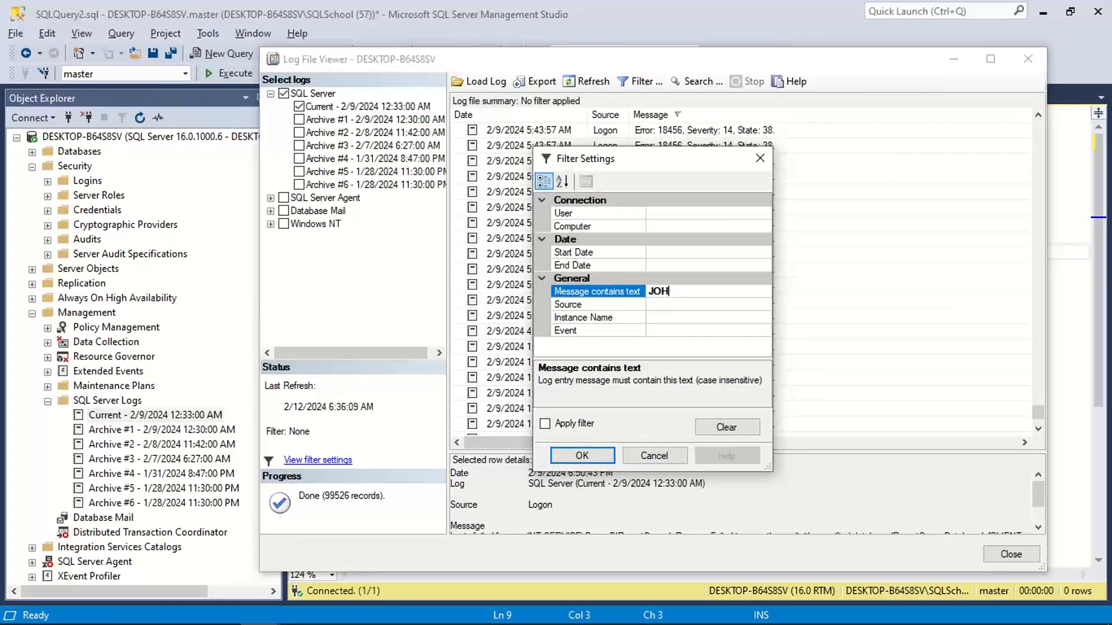
pyautogui.write('N_LOGIN')
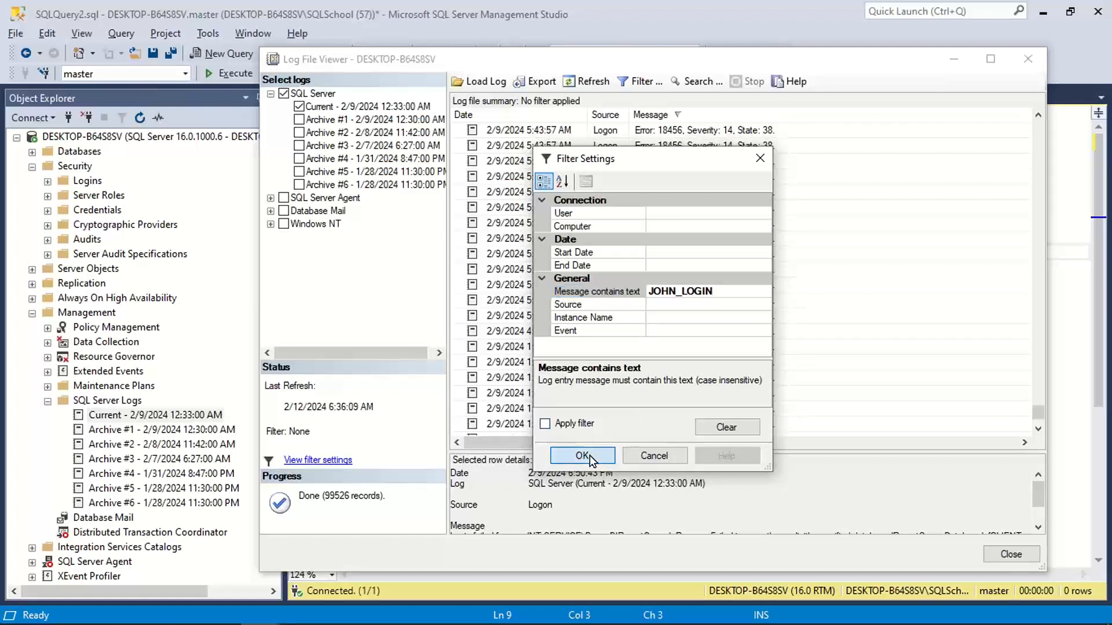
pyautogui.click(581, 455)
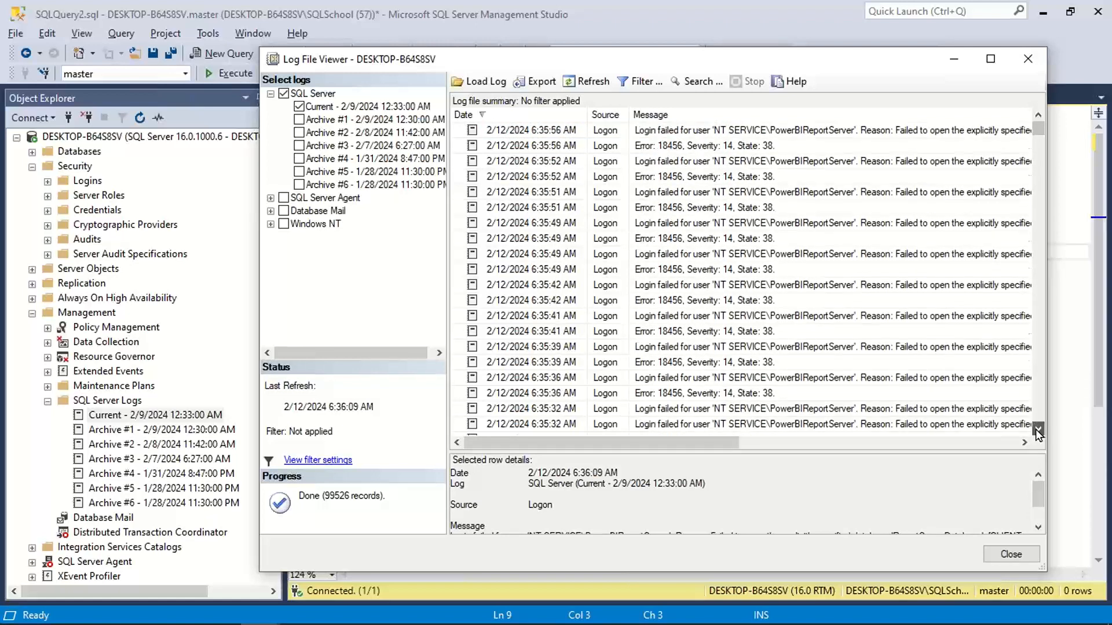
# Scroll to older failed login entries and read an Error 18456 entry's full message in the details pane.
pyautogui.click(1036, 431)
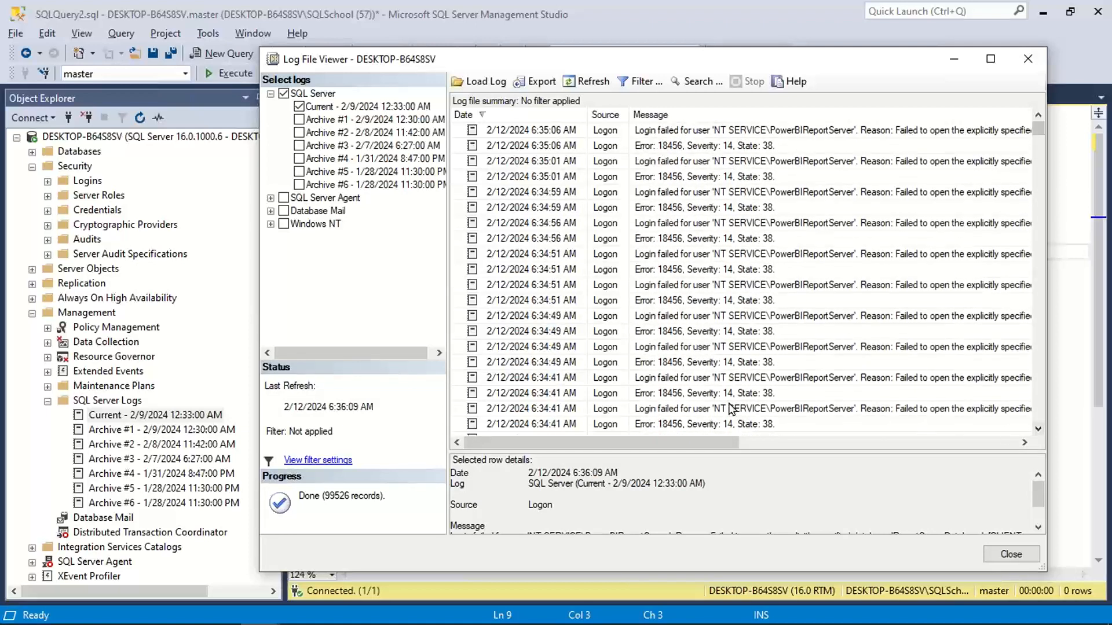
pyautogui.click(705, 393)
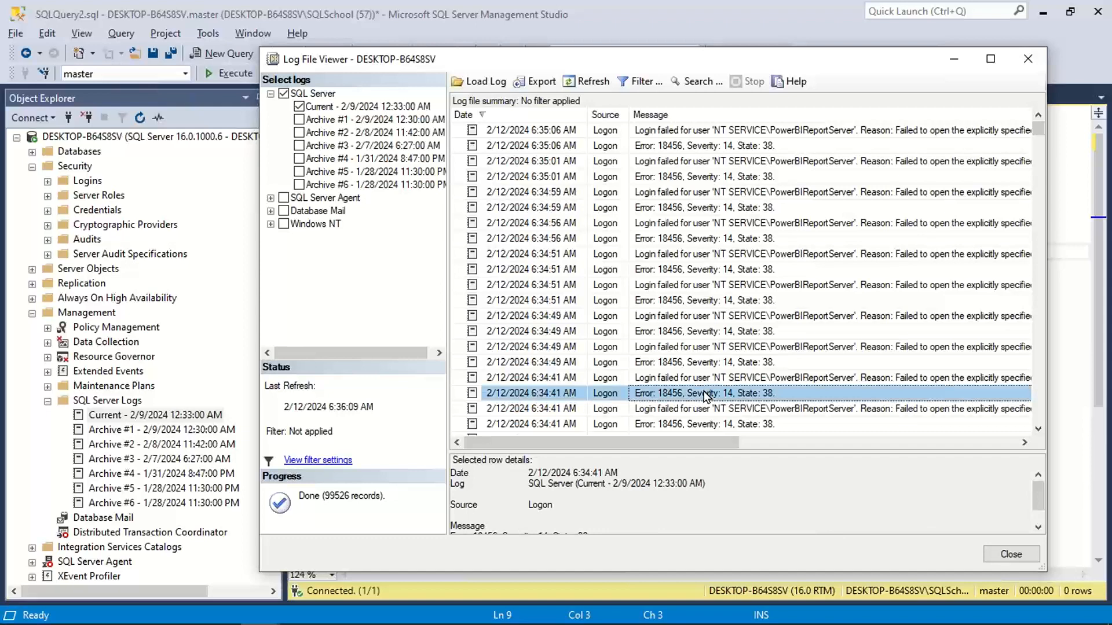
pyautogui.moveTo(707, 466)
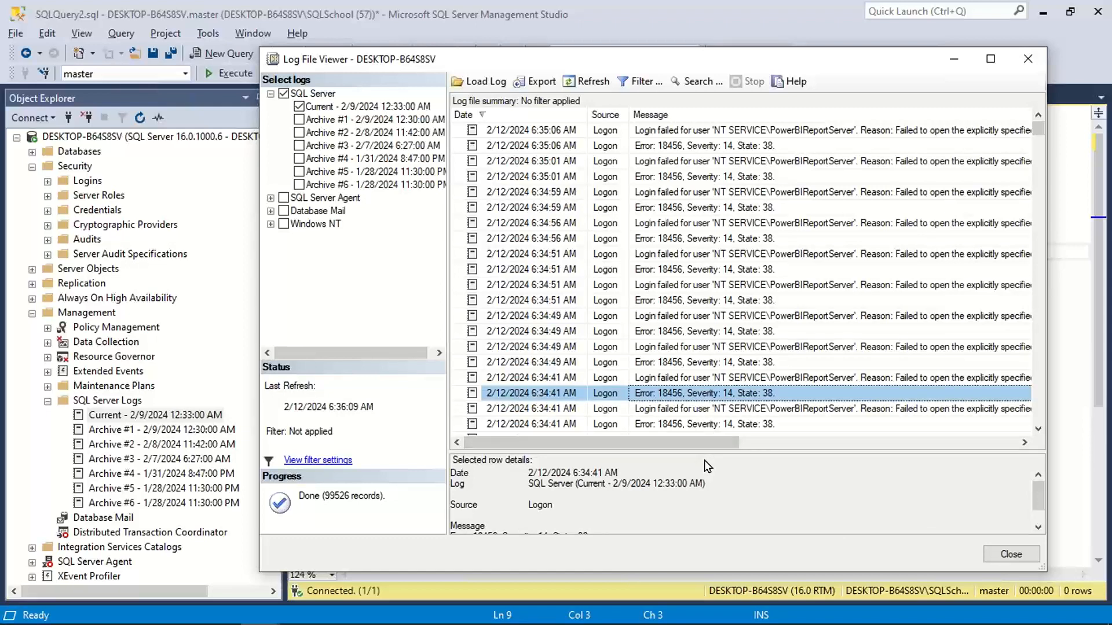
pyautogui.moveTo(1010, 470)
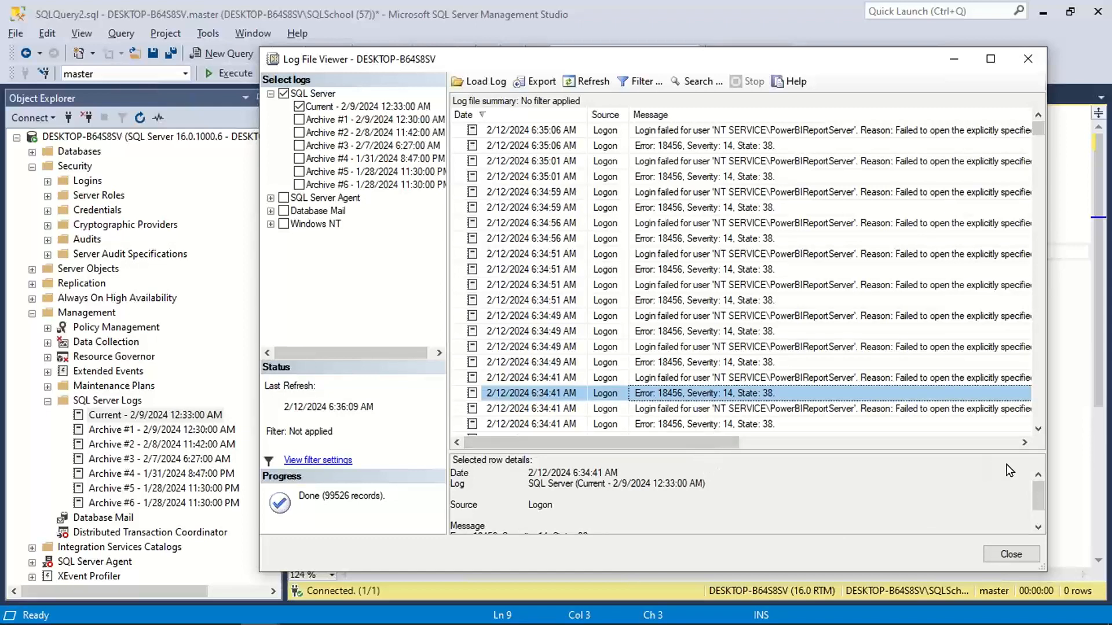
pyautogui.scroll(-3)
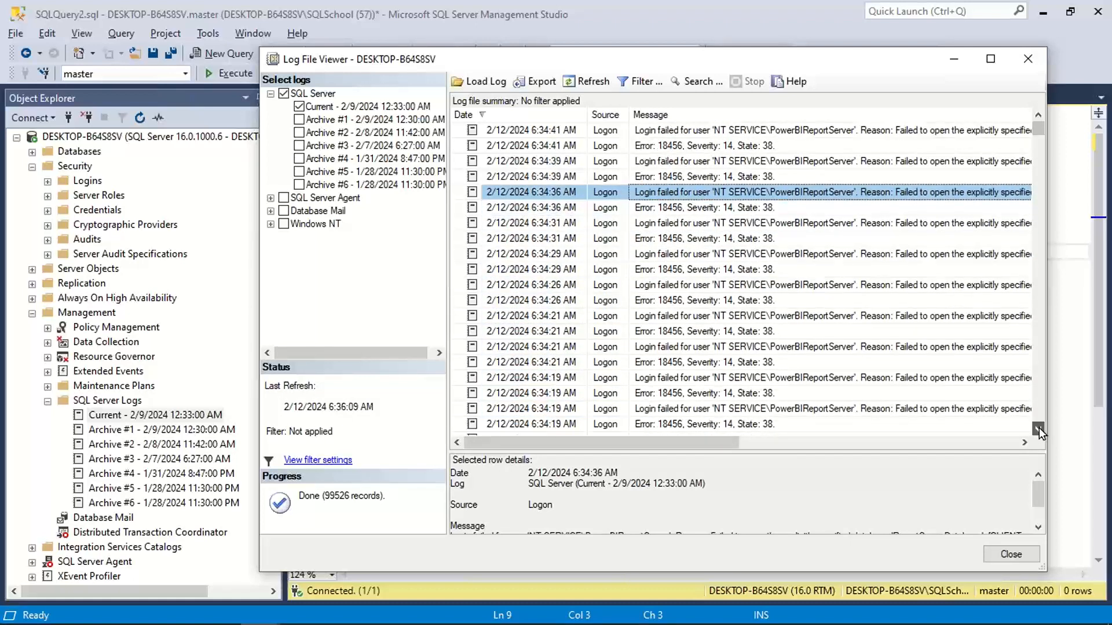
pyautogui.click(1038, 431)
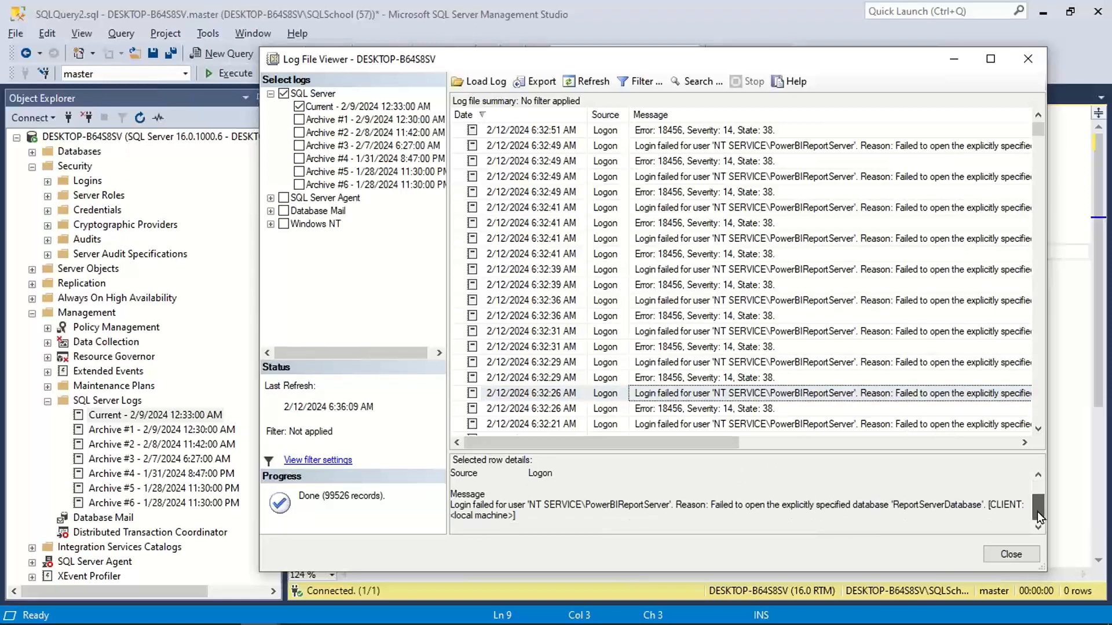
pyautogui.moveTo(712, 505); pyautogui.dragTo(883, 505)
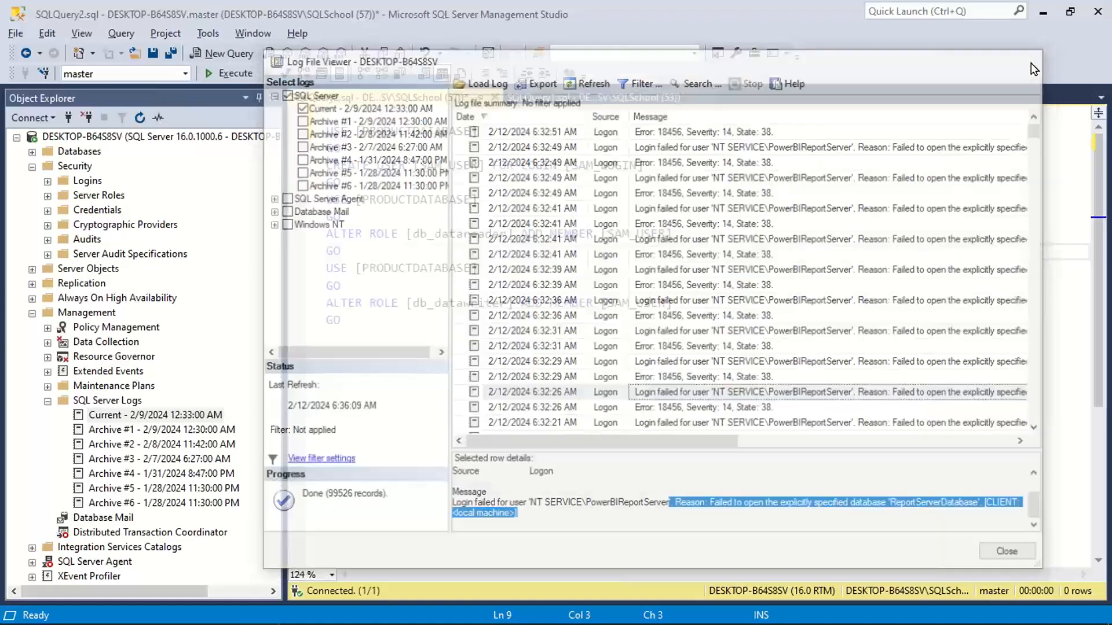
# Attempt a Database Engine connection as JOHN_LOGIN with SQL Server Authentication, dismiss error 18456, and cancel.
pyautogui.click(32, 118)
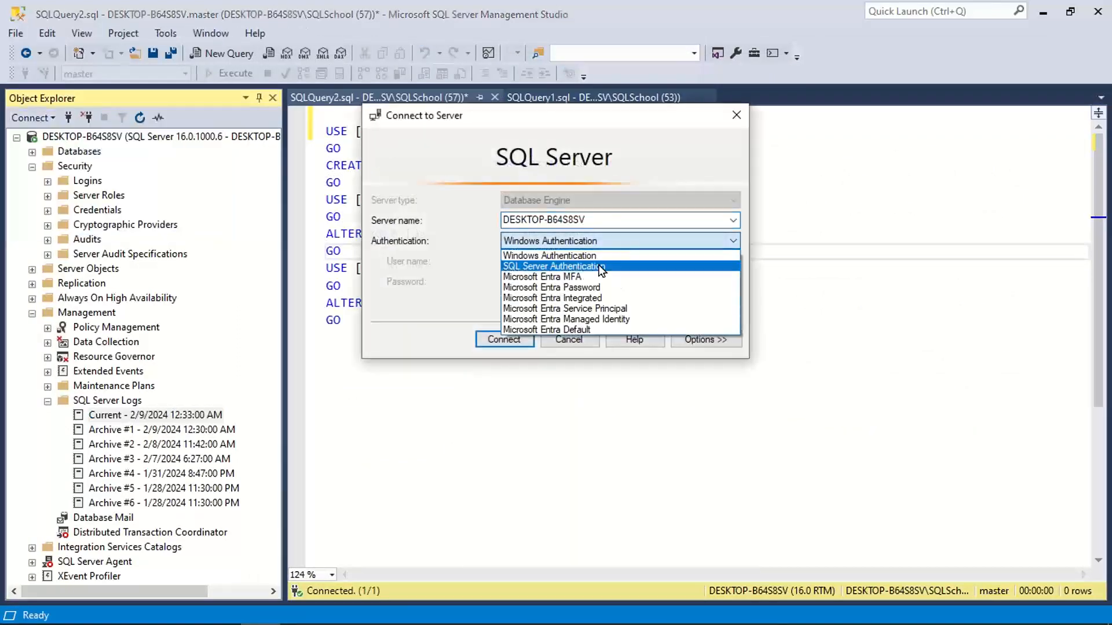
pyautogui.click(553, 266)
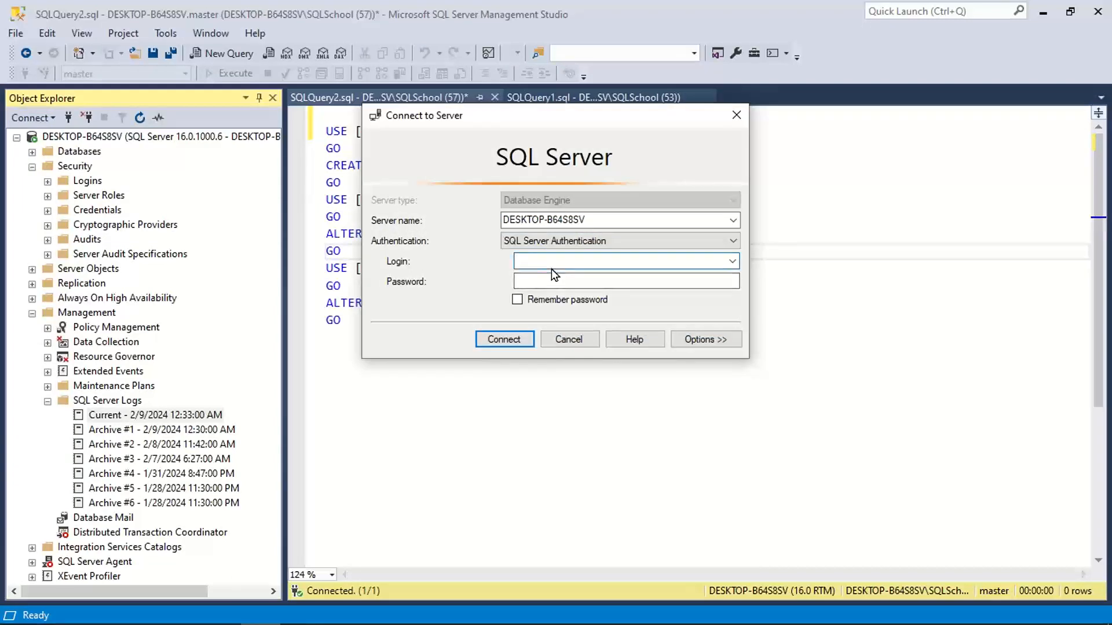
pyautogui.write('JOHN_LOGIN')
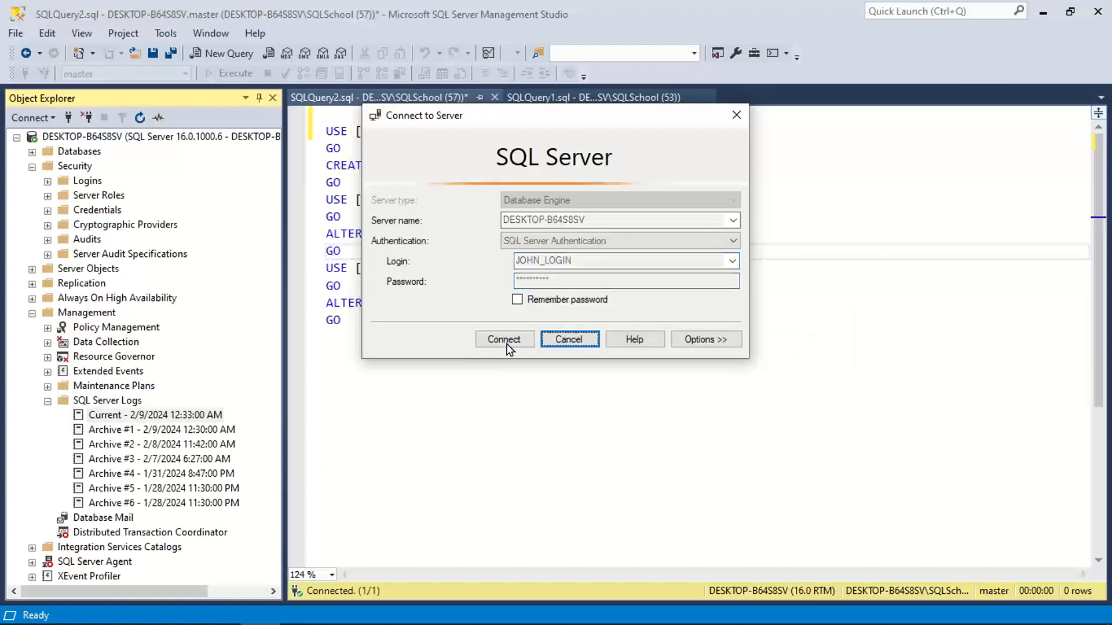
pyautogui.click(504, 339)
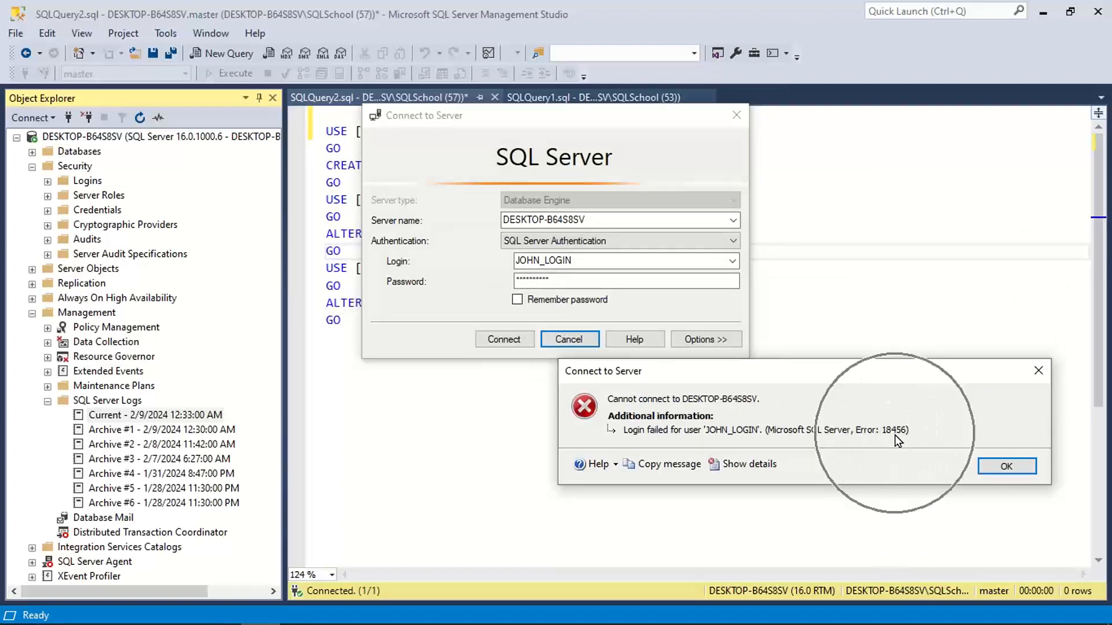
pyautogui.click(1007, 466)
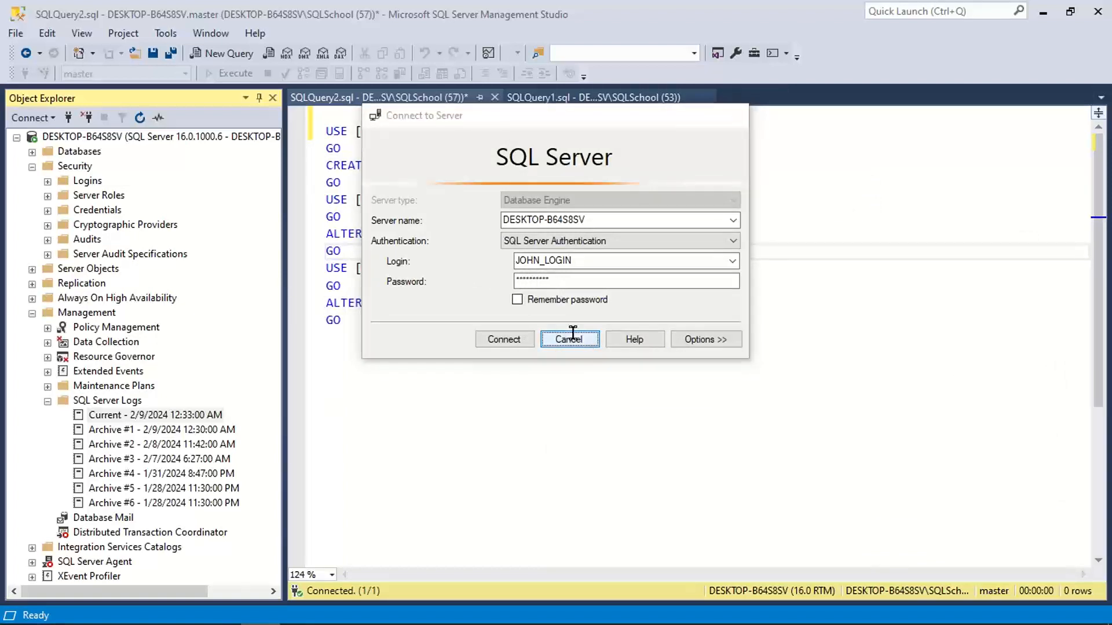
pyautogui.click(570, 340)
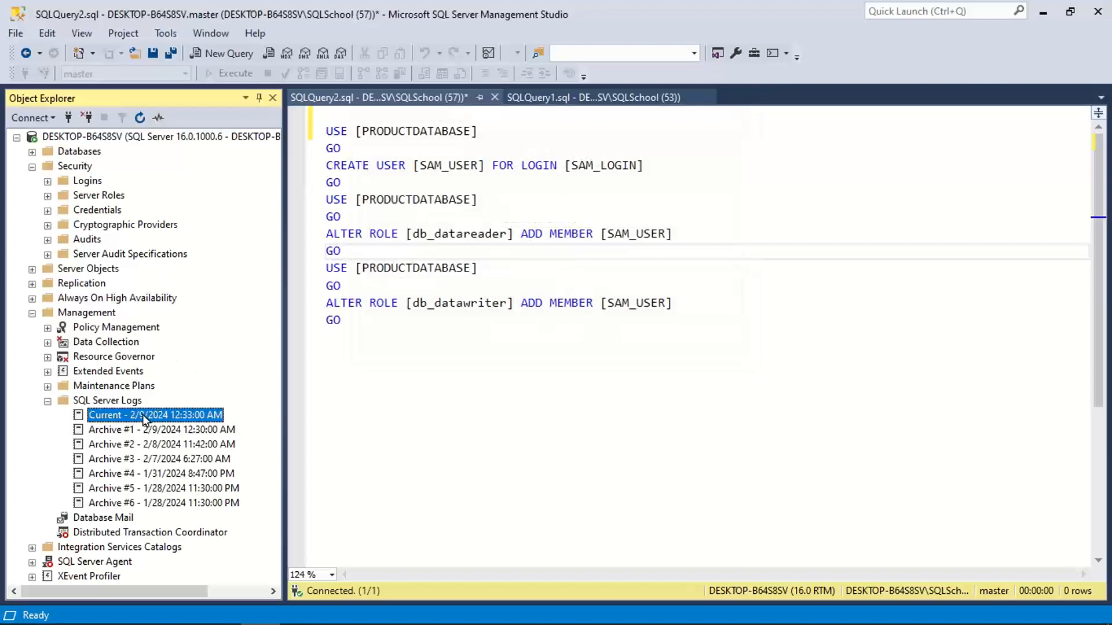
# Reopen the current log and highlight the JOHN_LOGIN failure reason: server configured for Integrated authentication only.
pyautogui.doubleClick(154, 415)
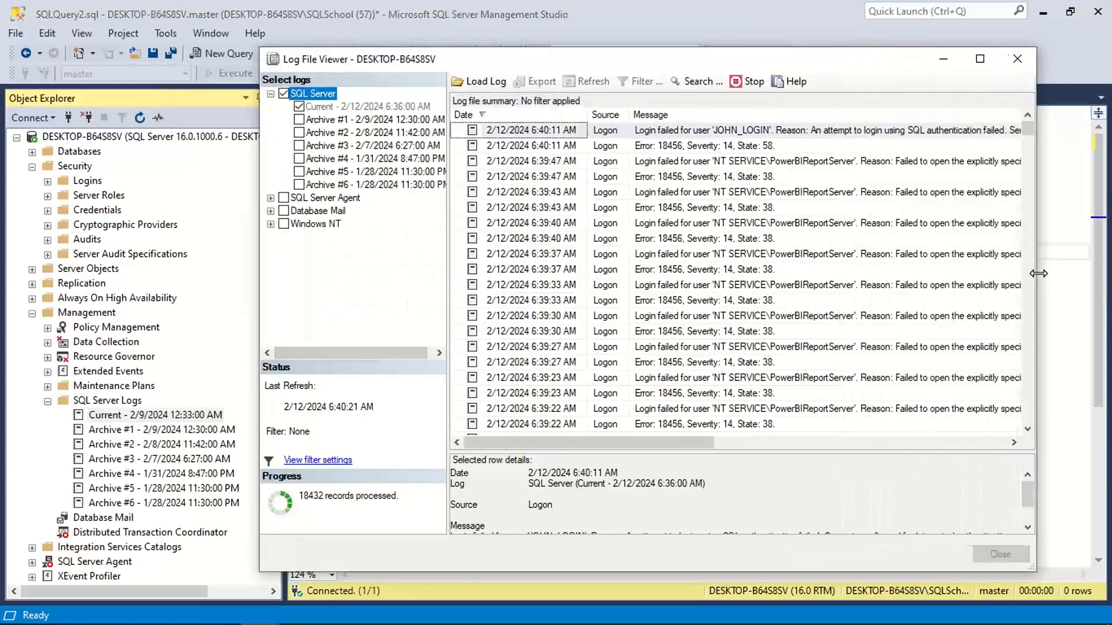
pyautogui.click(709, 129)
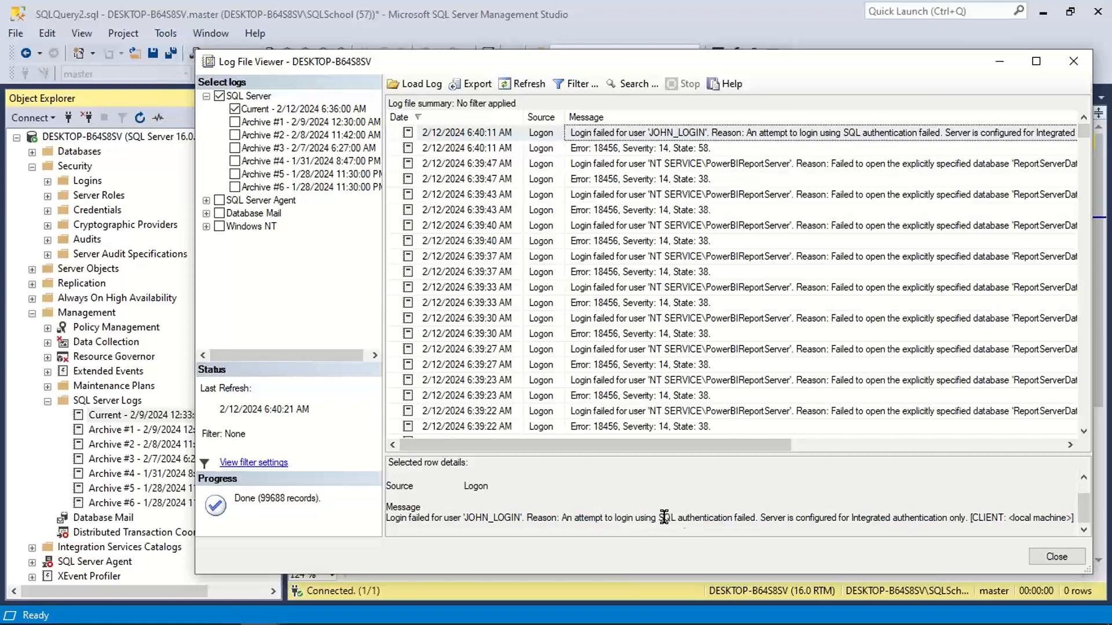
pyautogui.moveTo(658, 518); pyautogui.dragTo(754, 518)
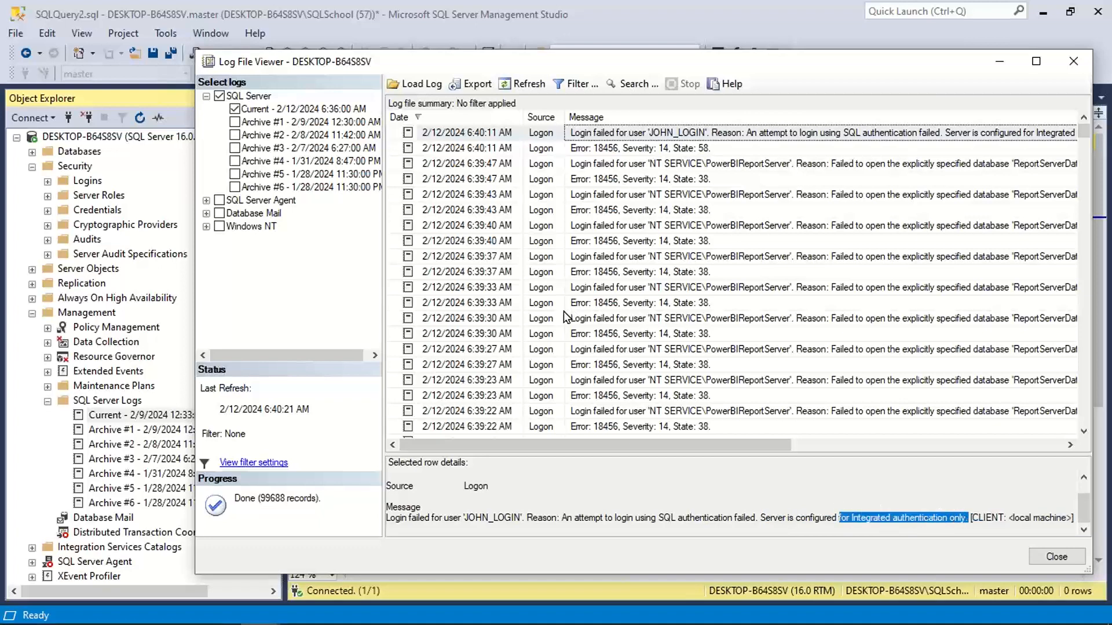
pyautogui.moveTo(158, 232)
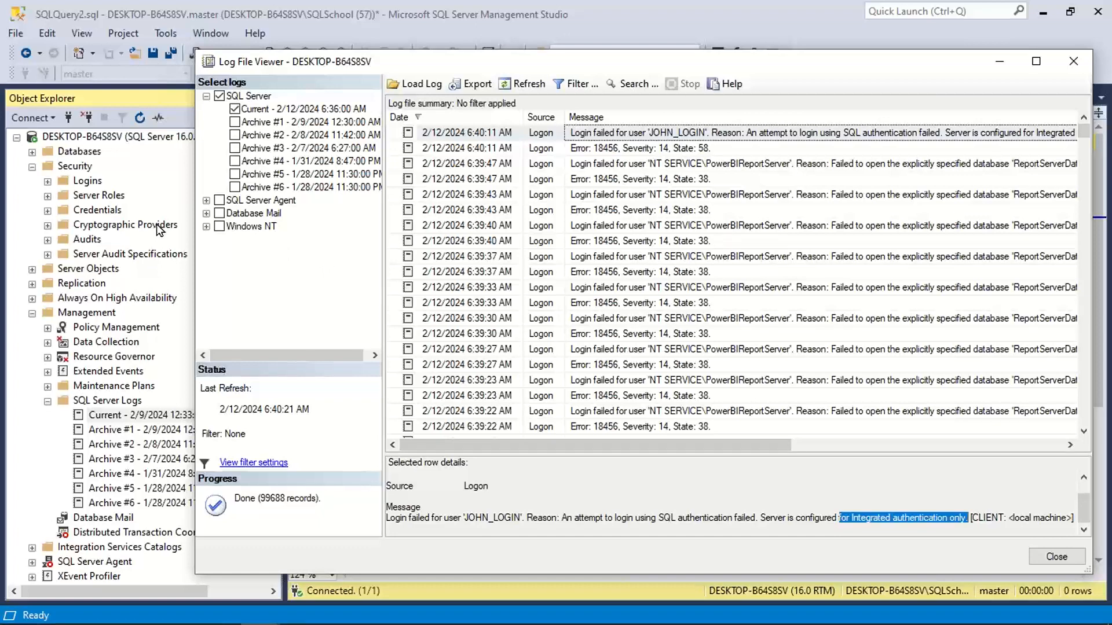
pyautogui.moveTo(239, 230)
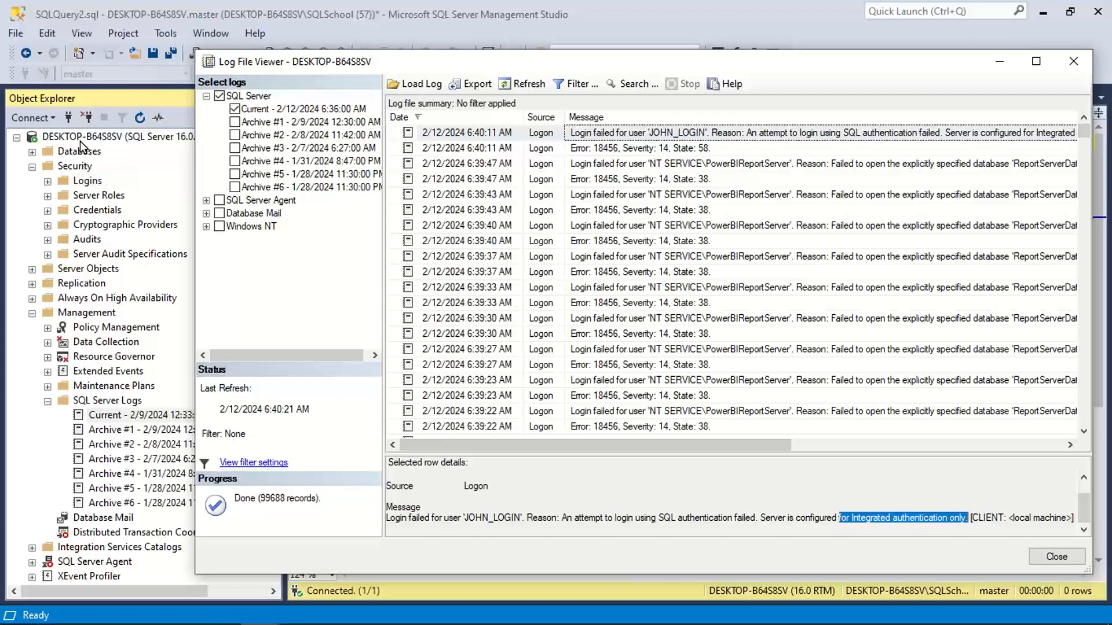
# Switch the server's Security page to SQL Server and Windows Authentication mode and save it.
pyautogui.click(1057, 557)
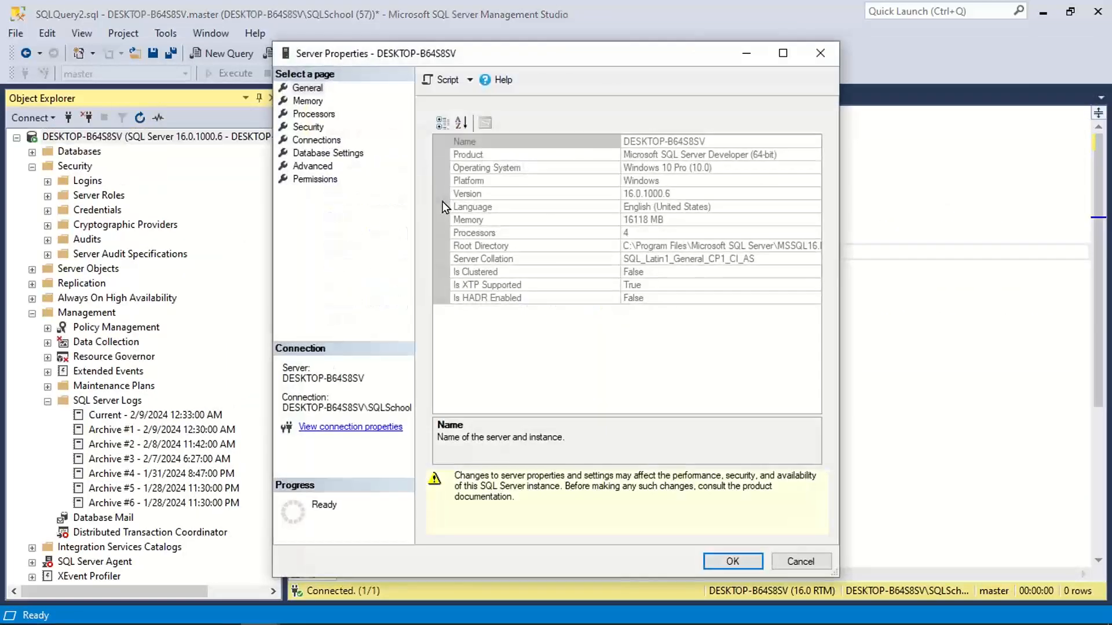
pyautogui.moveTo(398, 154)
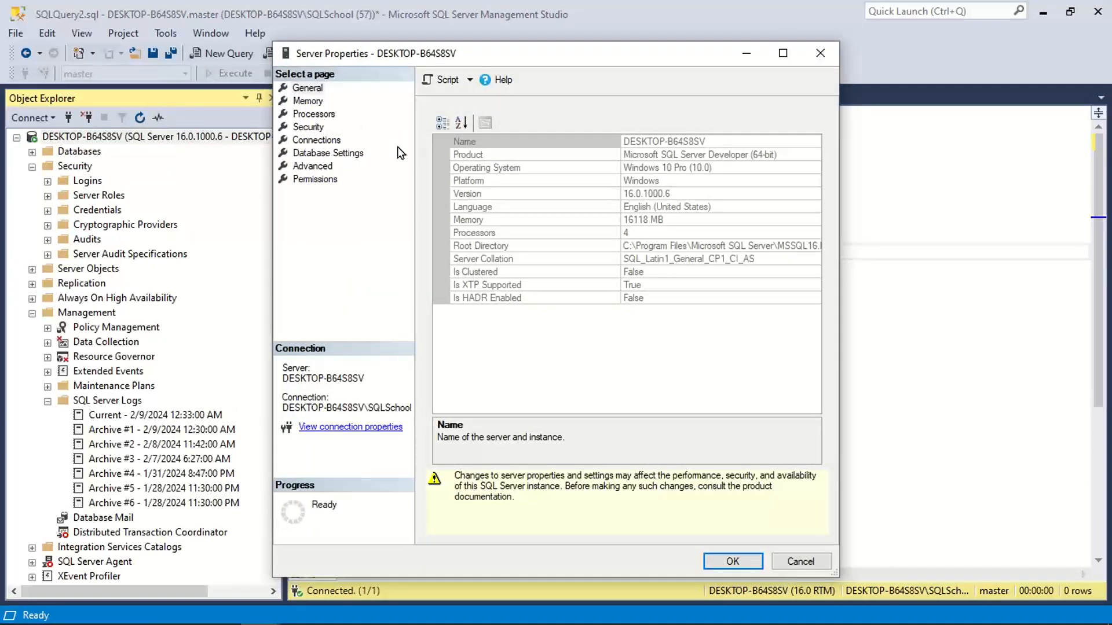
pyautogui.moveTo(337, 134)
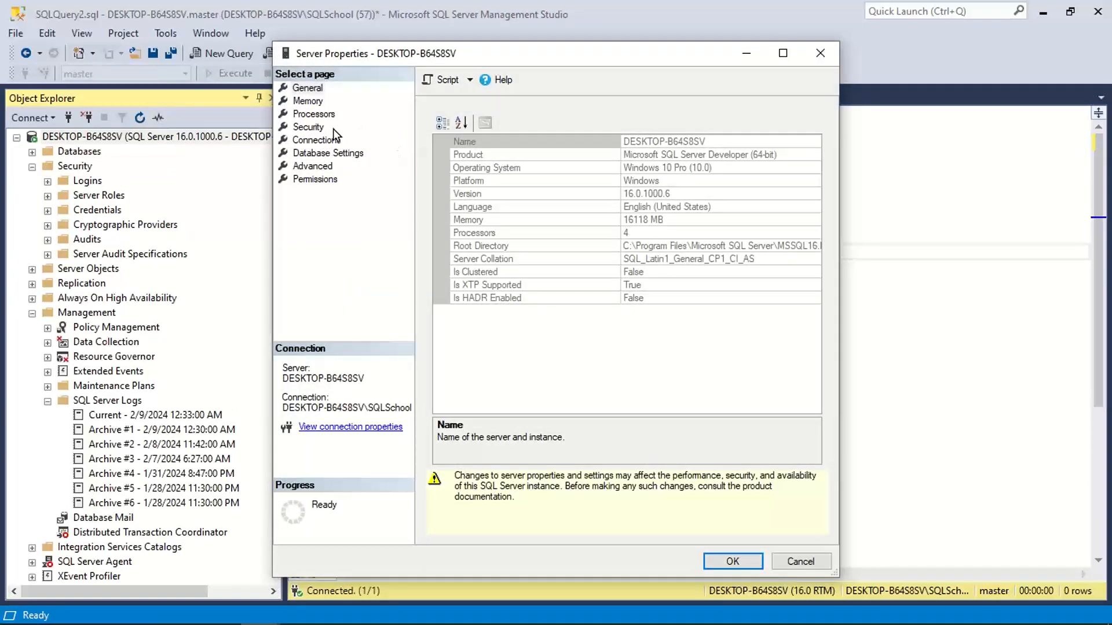
pyautogui.click(308, 127)
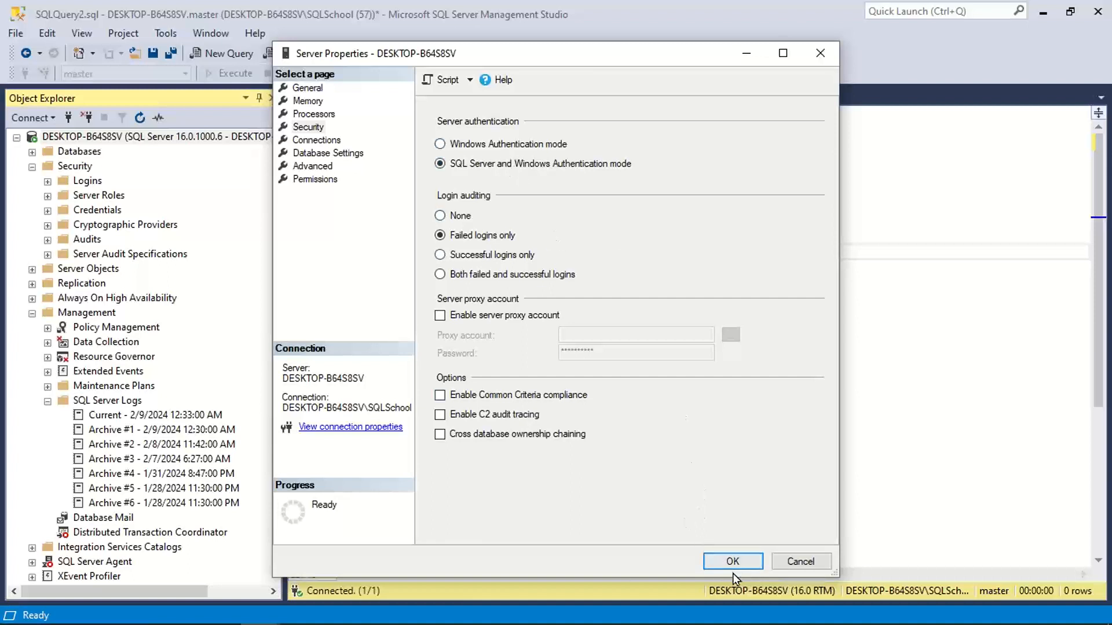
pyautogui.click(732, 560)
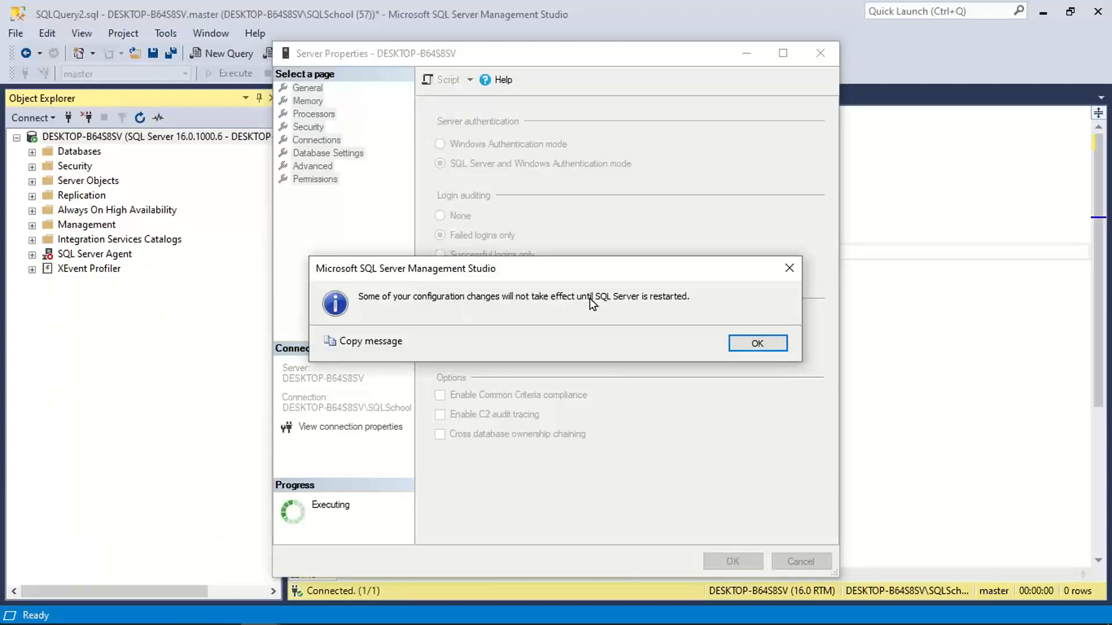
pyautogui.moveTo(678, 307)
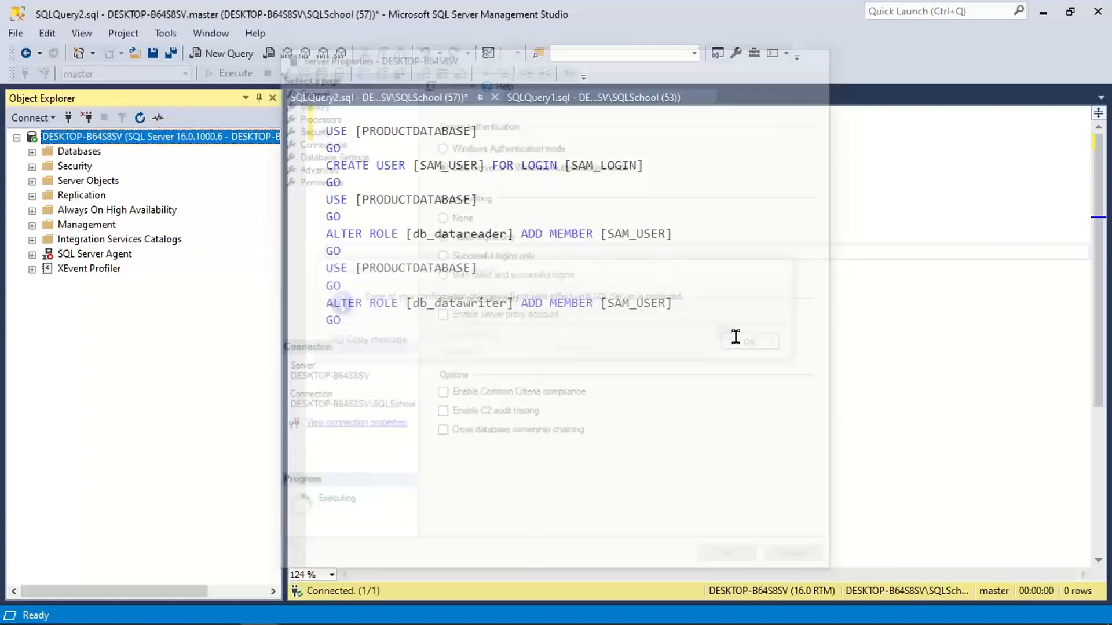
# Restart the MSSQLSERVER service from Object Explorer and expand Security > Logins.
pyautogui.rightClick(134, 137)
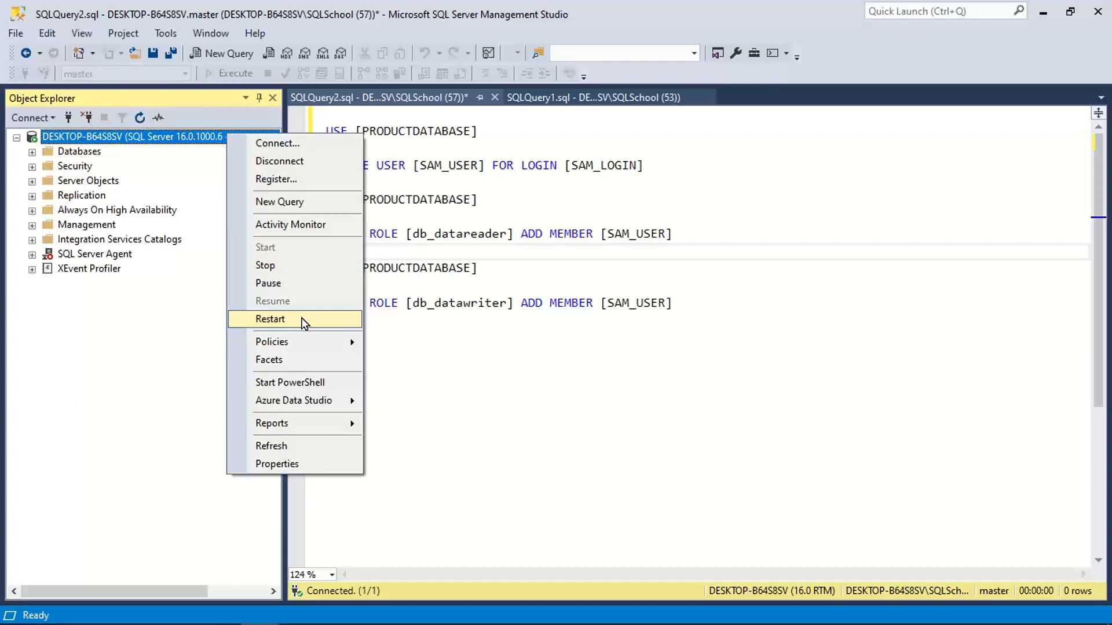
pyautogui.click(270, 318)
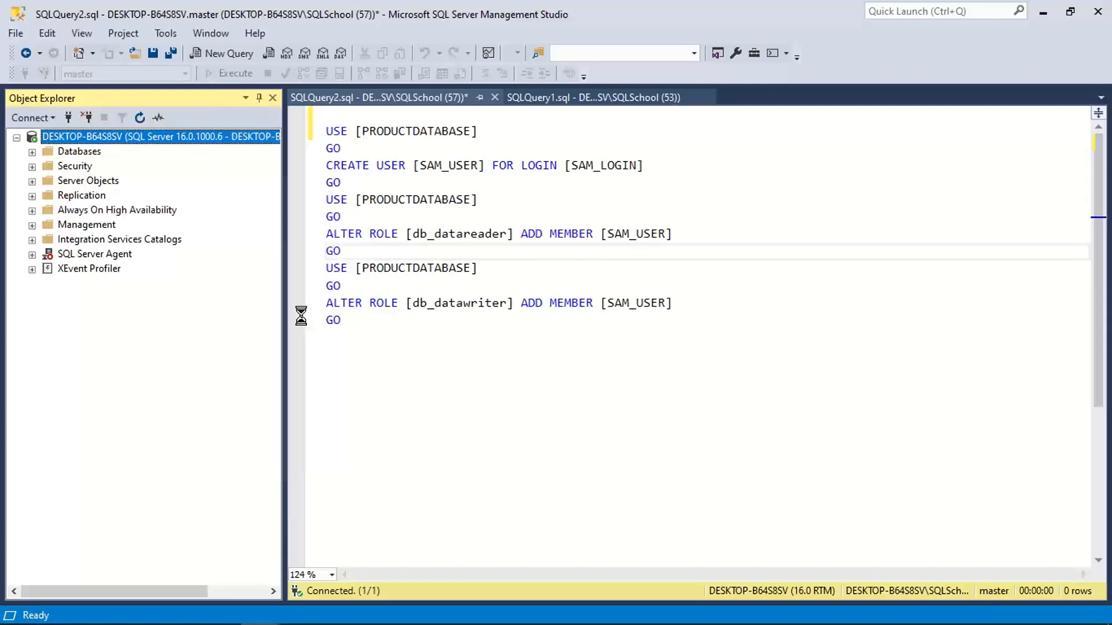
pyautogui.moveTo(452, 250)
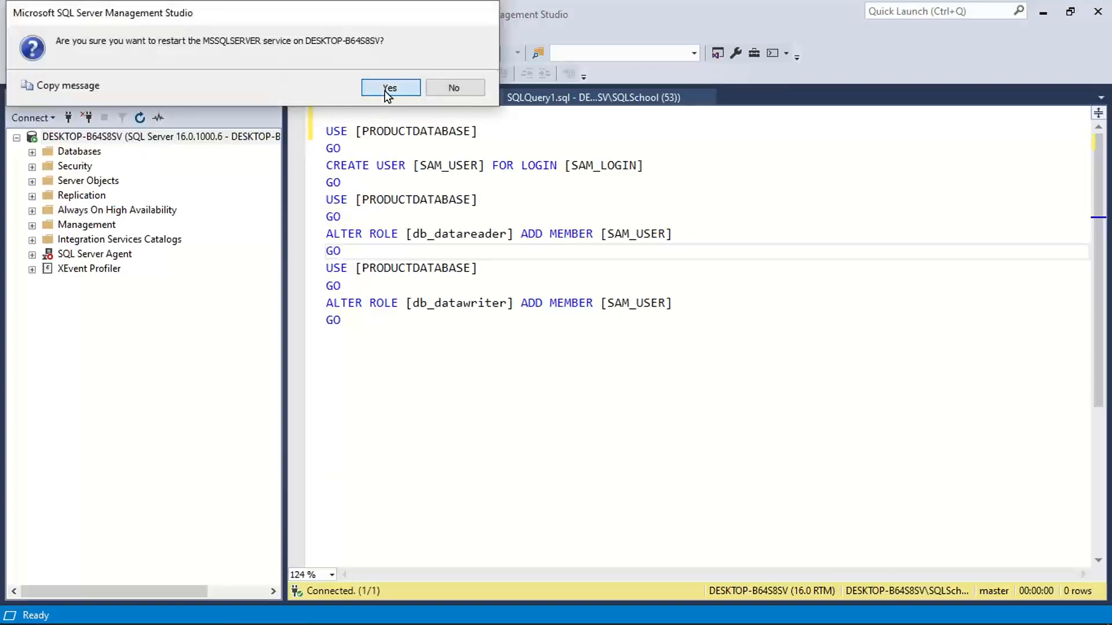
pyautogui.click(389, 87)
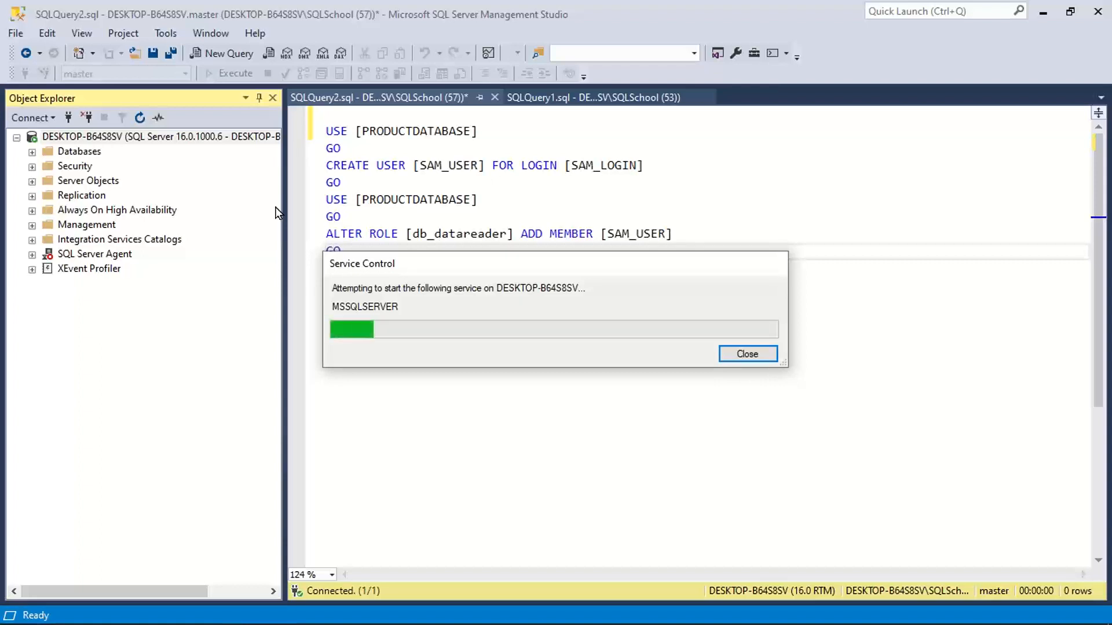
pyautogui.click(747, 354)
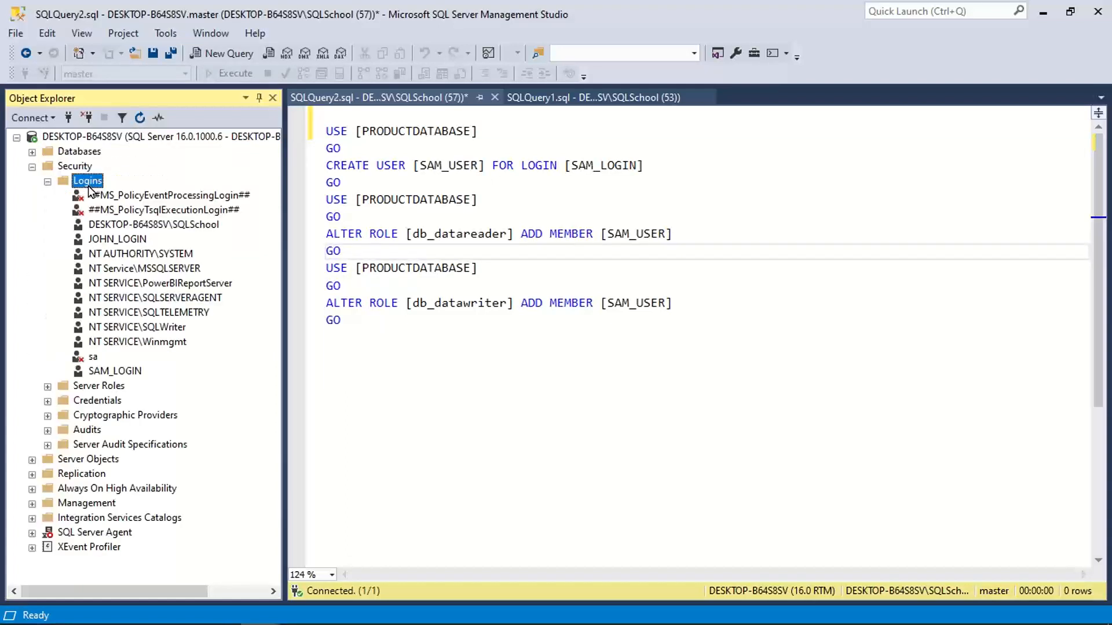
# Set the sa login to Login Enabled on its Status page and save.
pyautogui.click(92, 357)
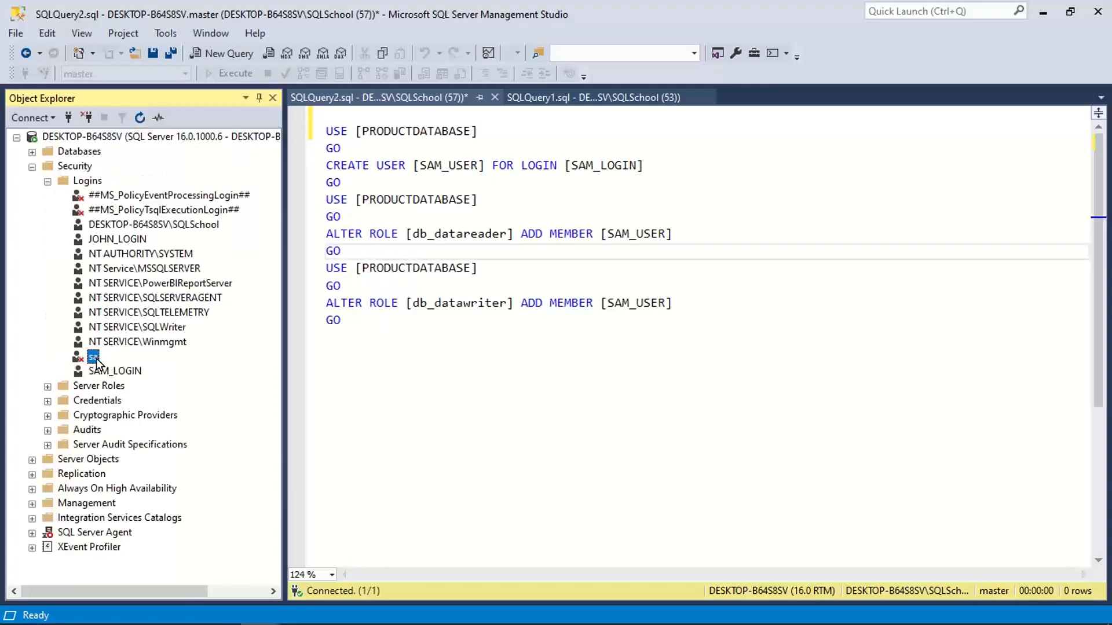
pyautogui.rightClick(93, 356)
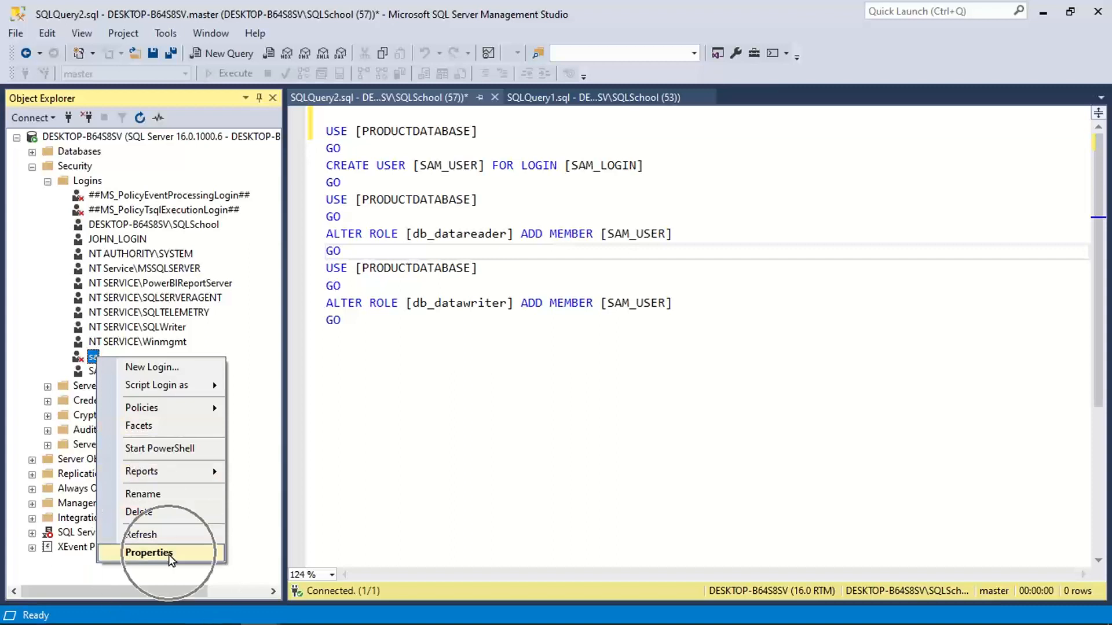
pyautogui.click(149, 553)
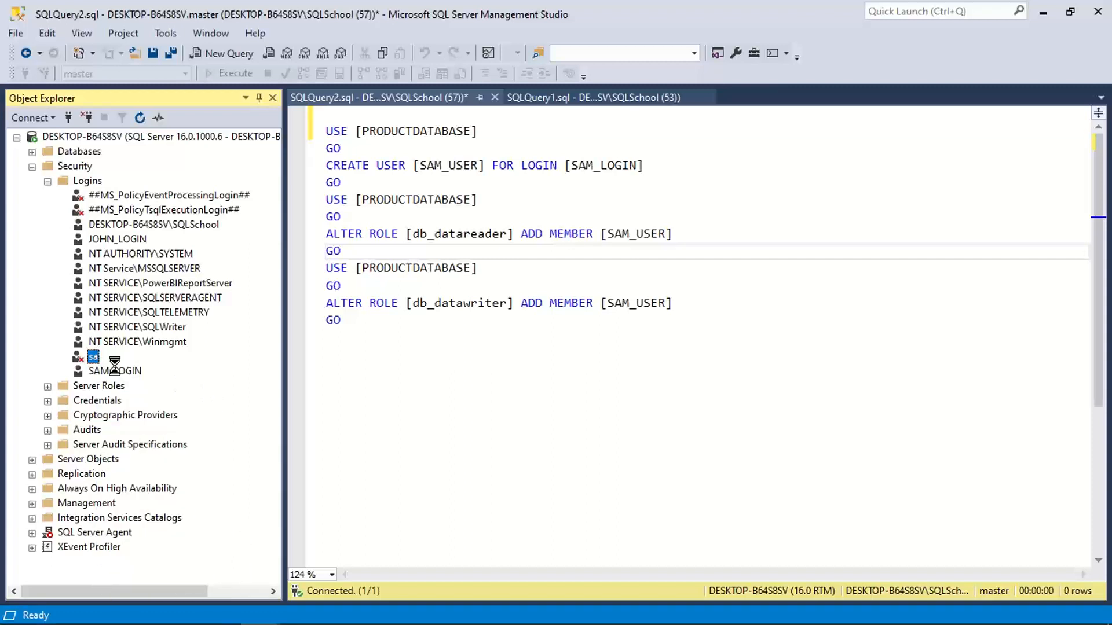
pyautogui.doubleClick(93, 355)
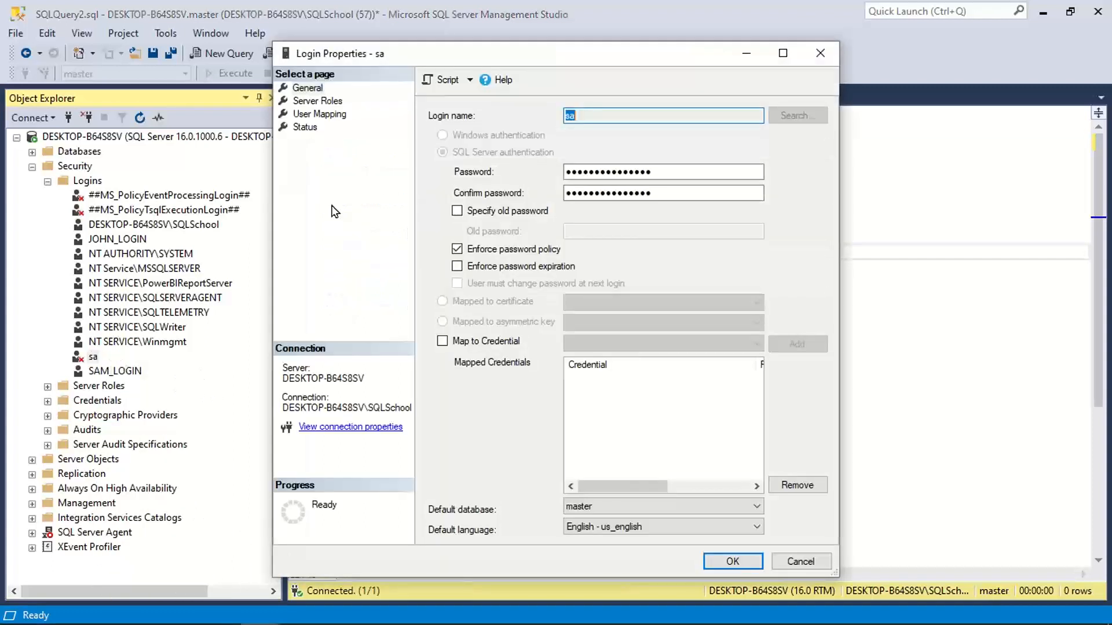
pyautogui.click(305, 127)
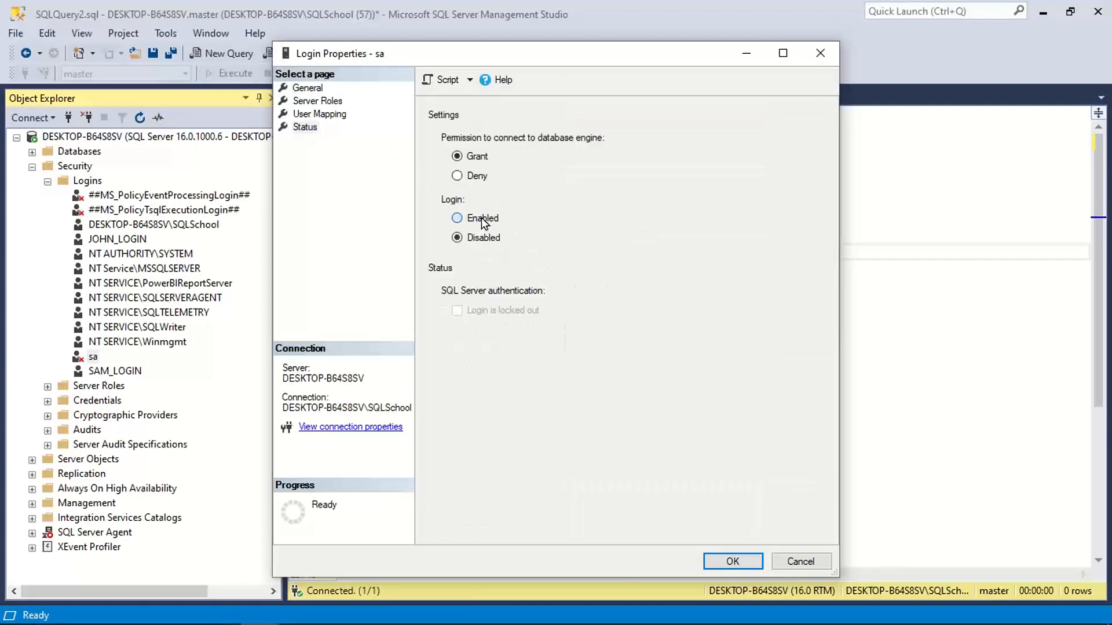
pyautogui.click(457, 218)
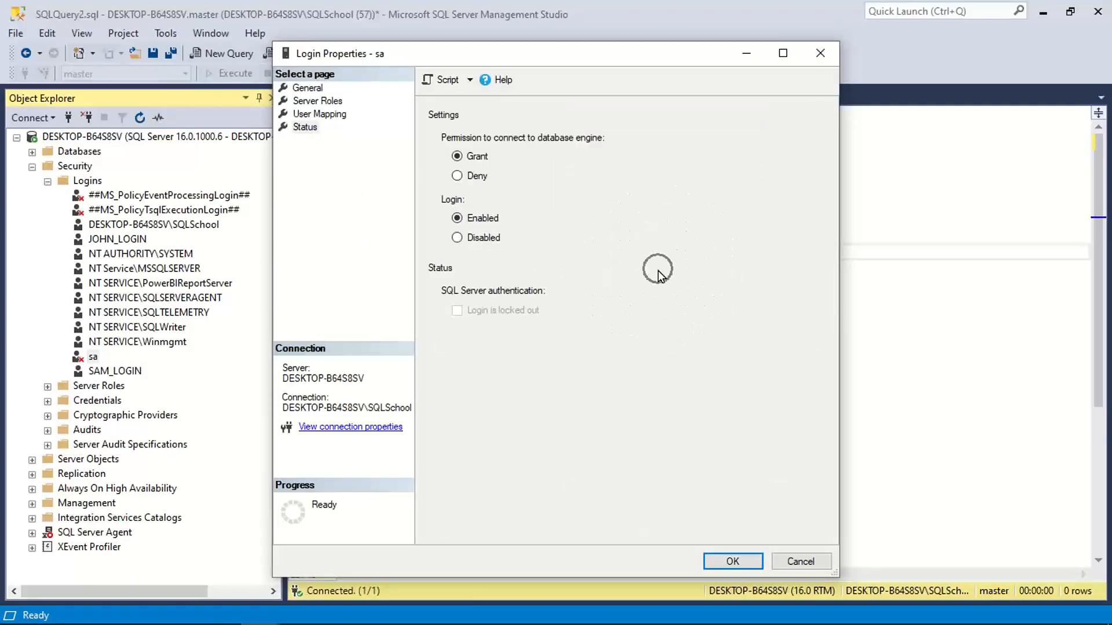
pyautogui.click(304, 126)
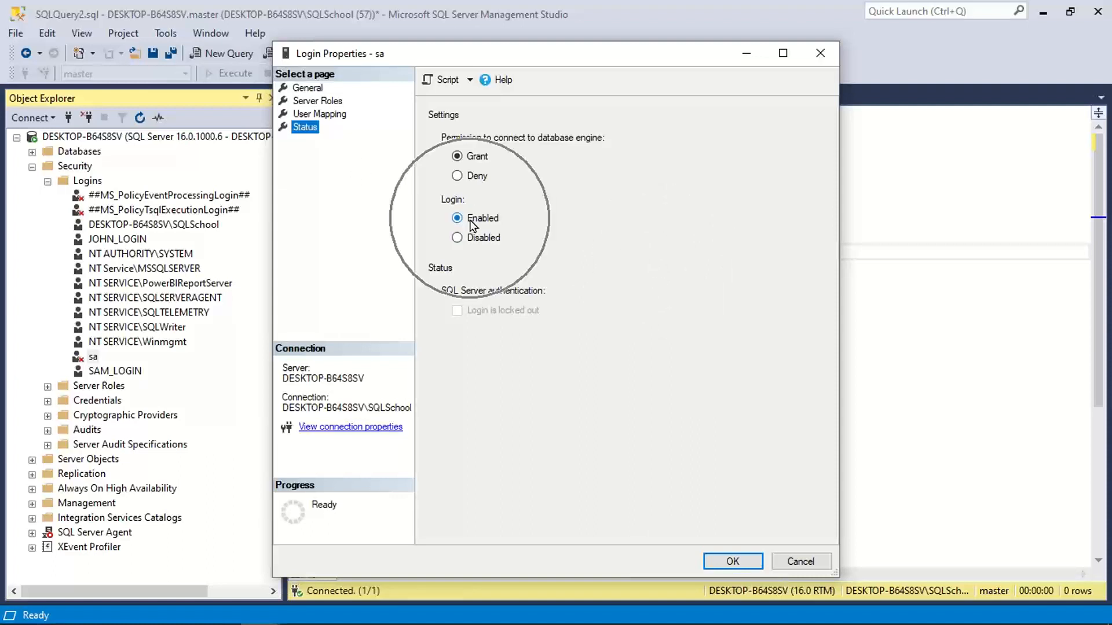
pyautogui.click(732, 561)
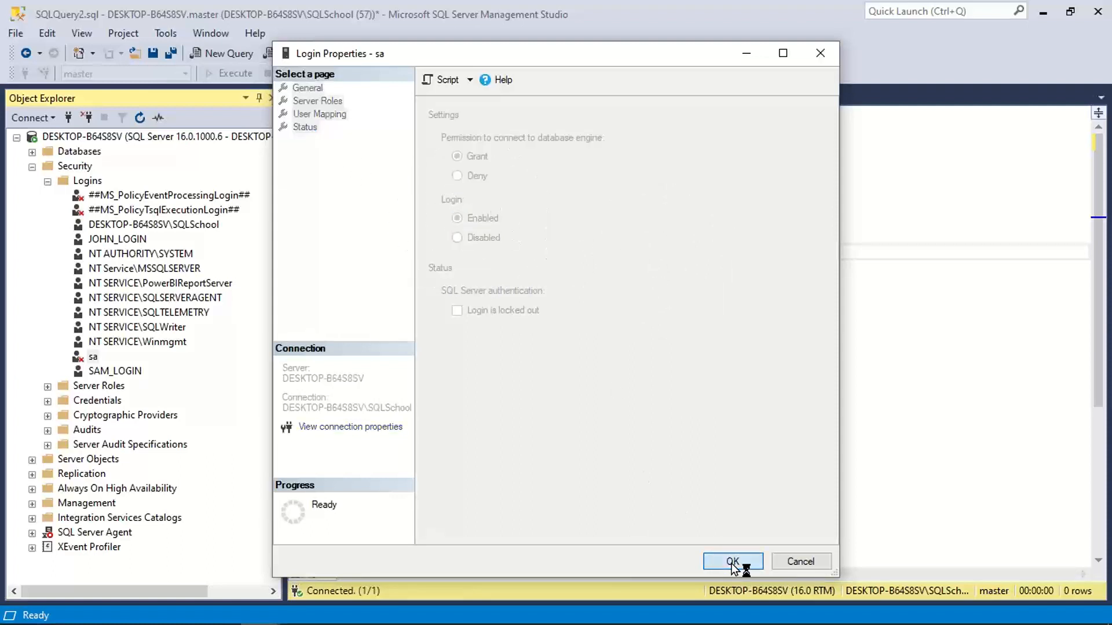
# Reopen the sa login properties, enter and confirm a new password on General, and save.
pyautogui.click(732, 562)
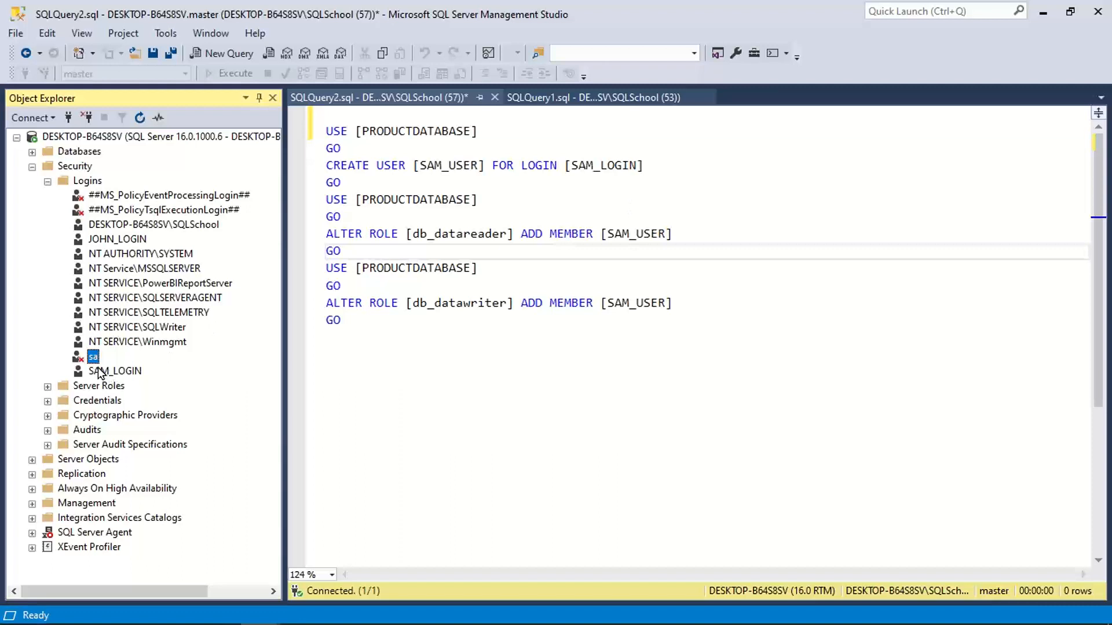
pyautogui.rightClick(93, 356)
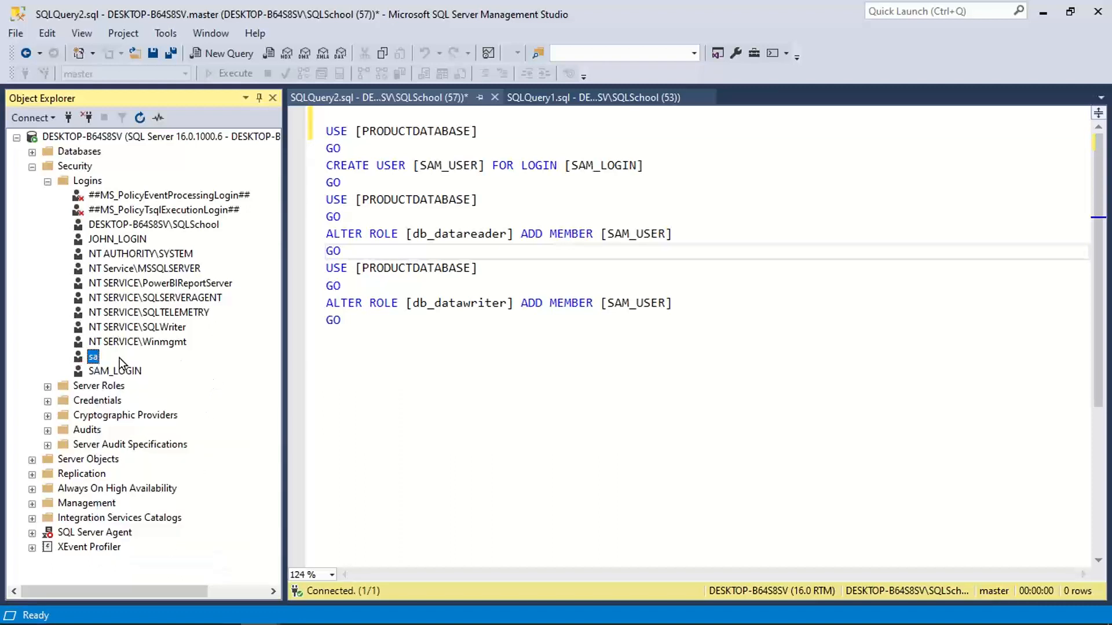
pyautogui.rightClick(93, 355)
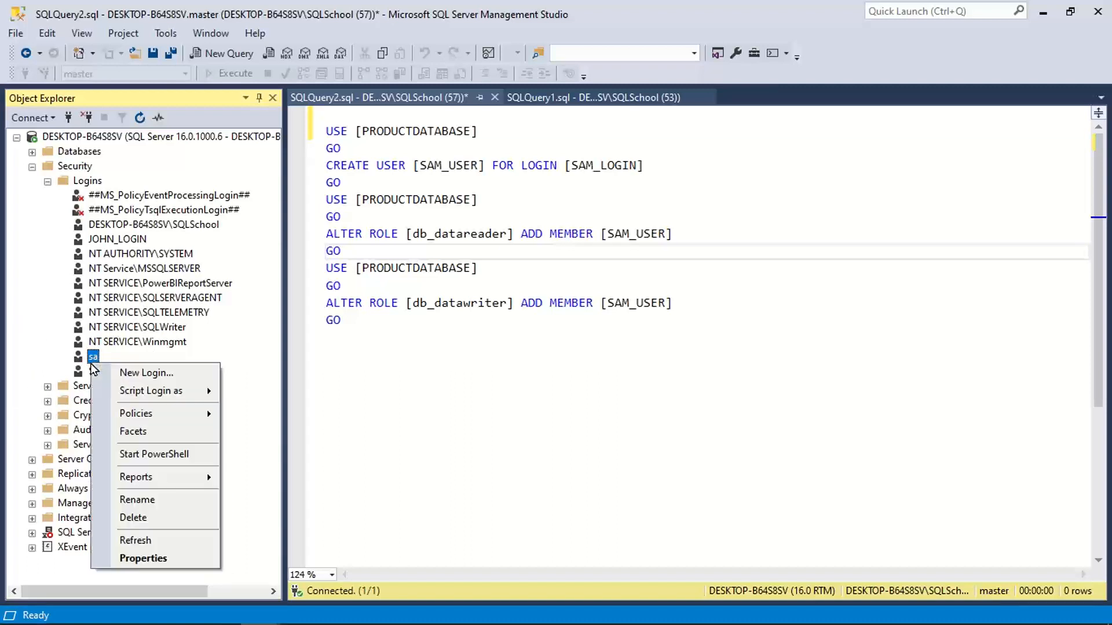
pyautogui.click(142, 559)
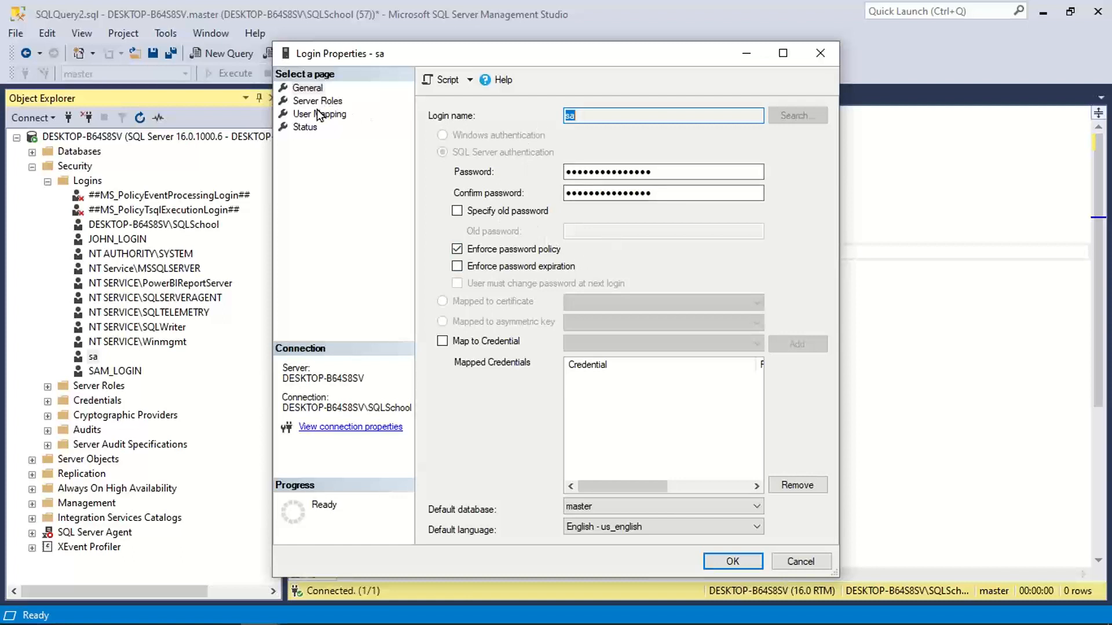
pyautogui.click(305, 128)
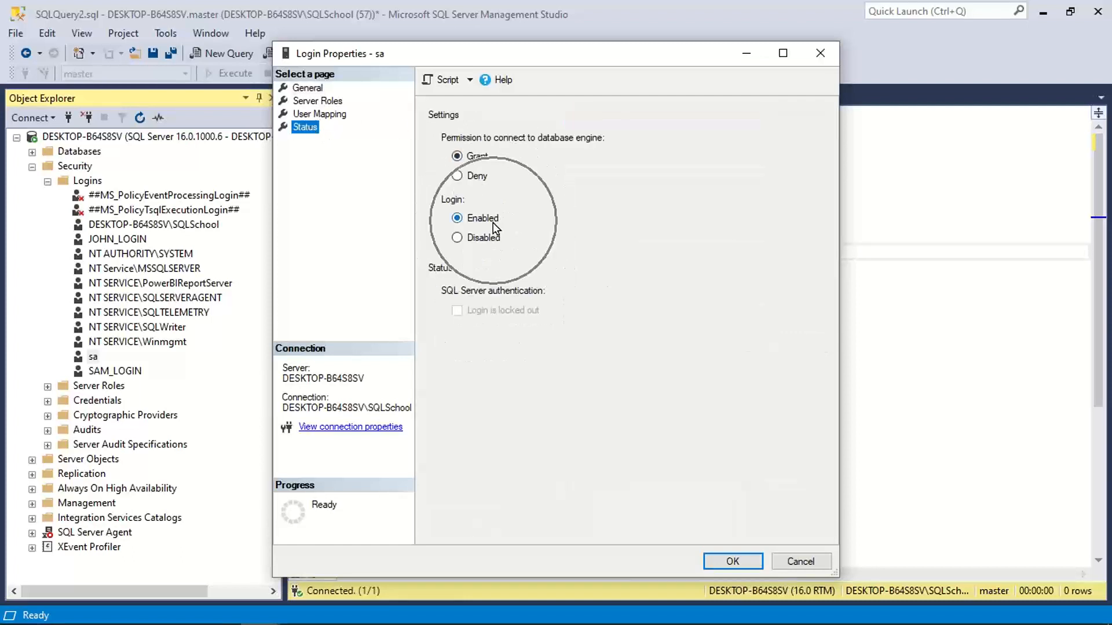
pyautogui.click(307, 87)
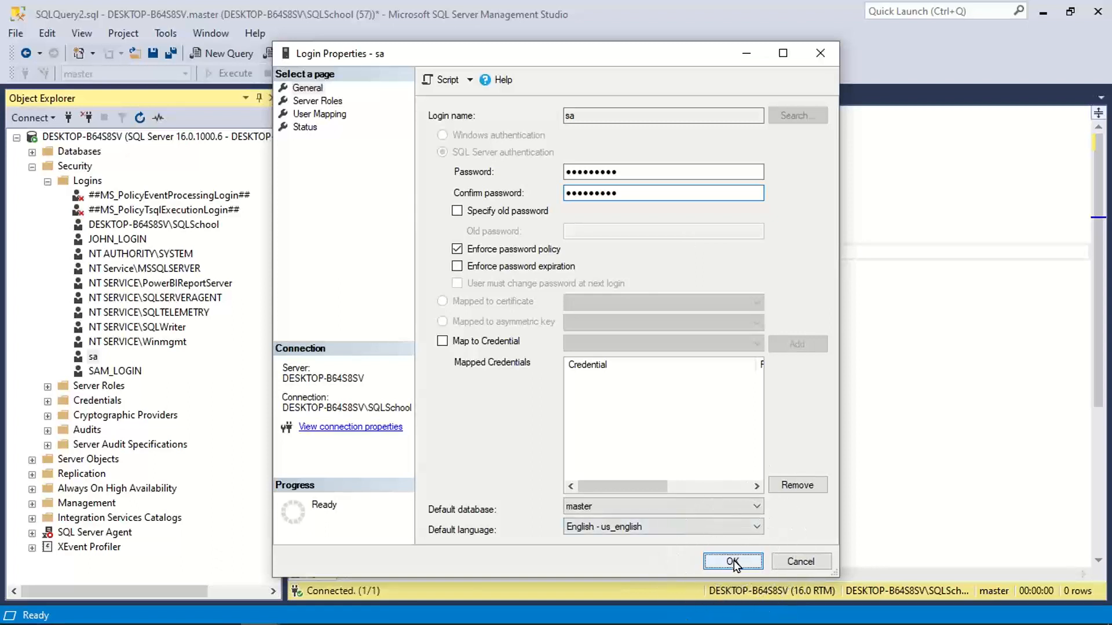
pyautogui.click(732, 562)
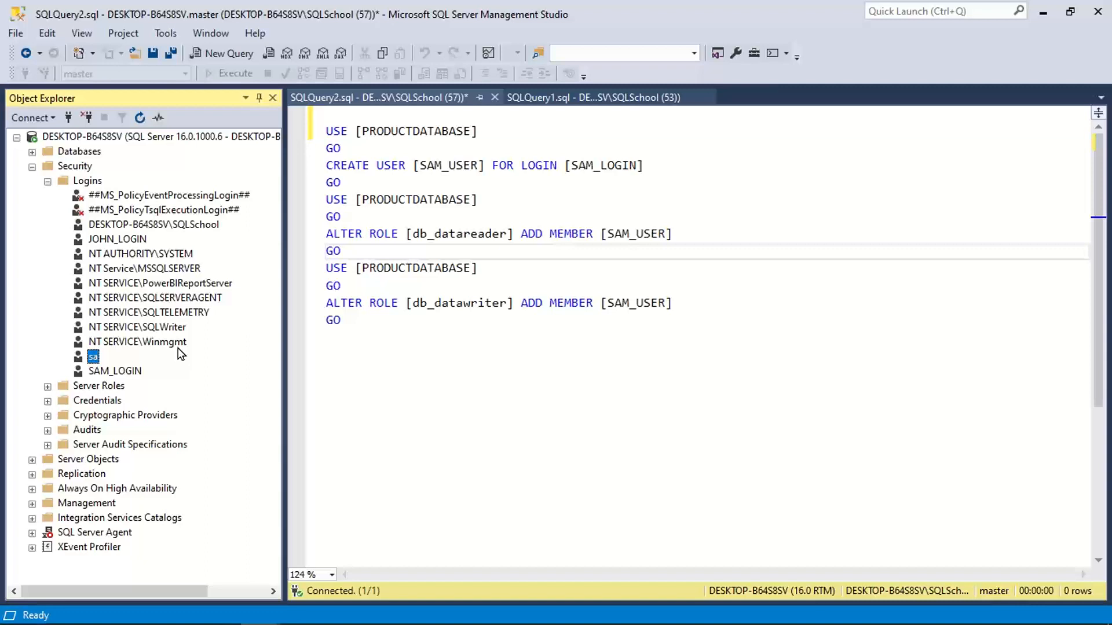
pyautogui.moveTo(237, 158)
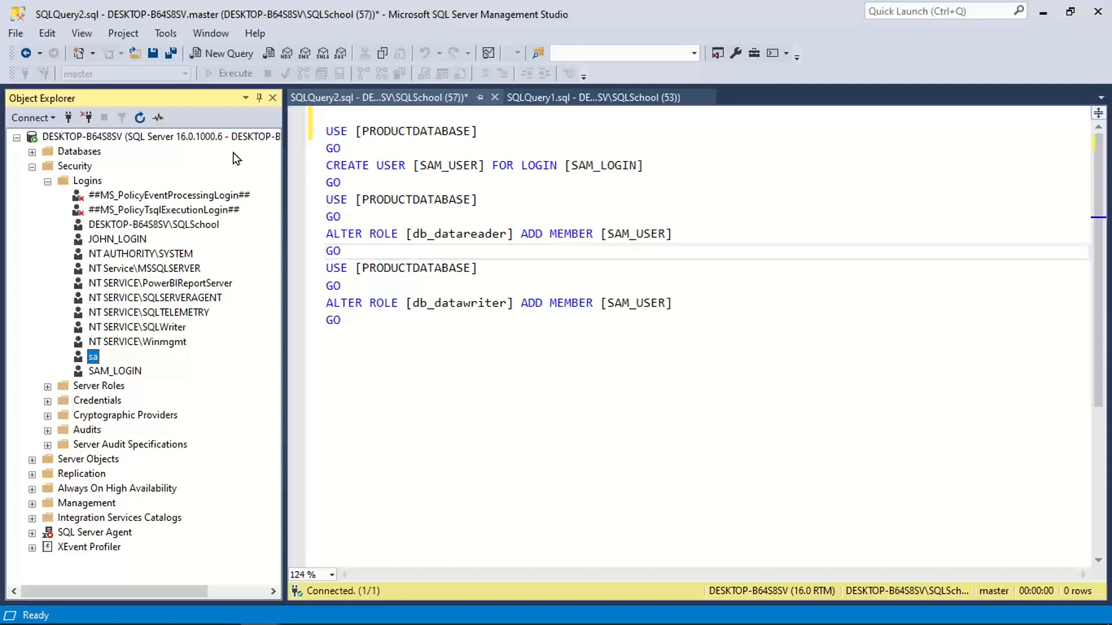
# Review the server instance's Security properties to confirm the authentication mode.
pyautogui.rightClick(156, 136)
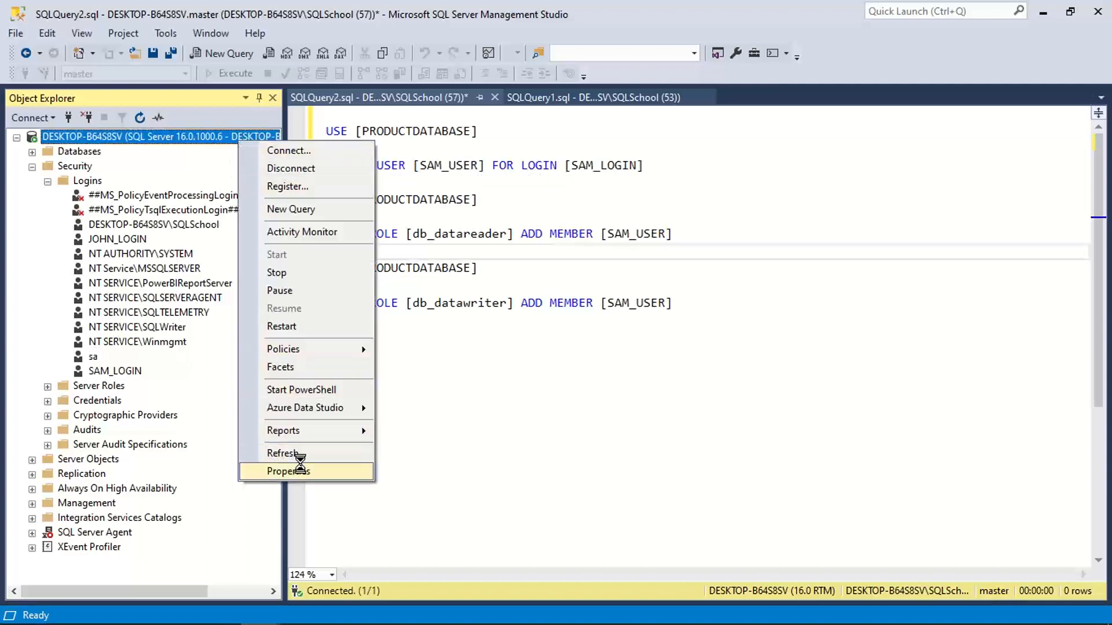
pyautogui.click(289, 471)
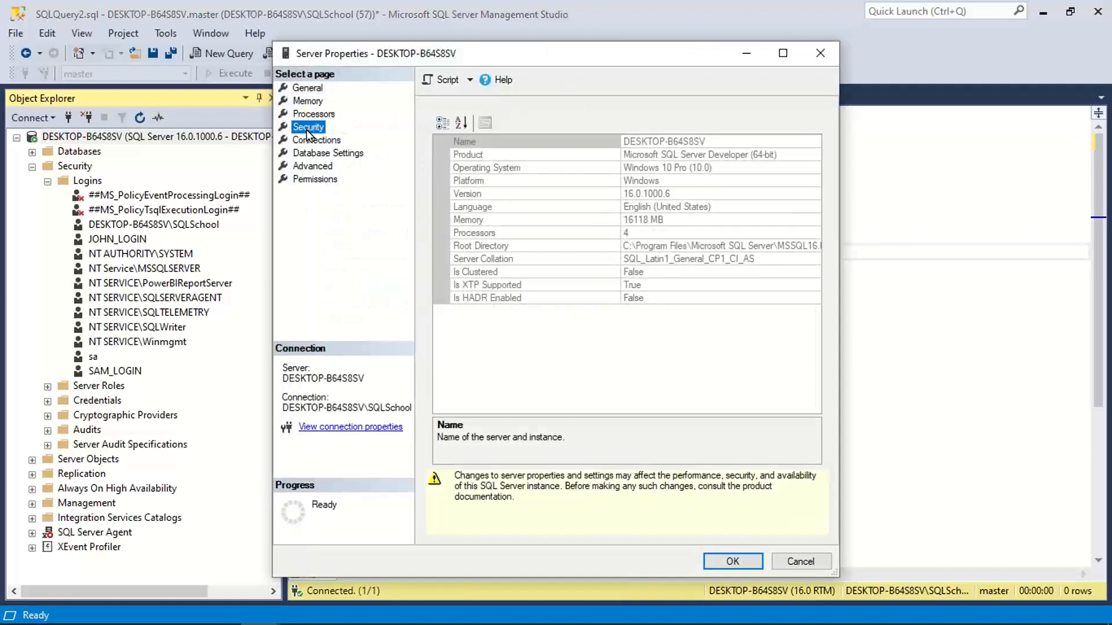
pyautogui.click(308, 127)
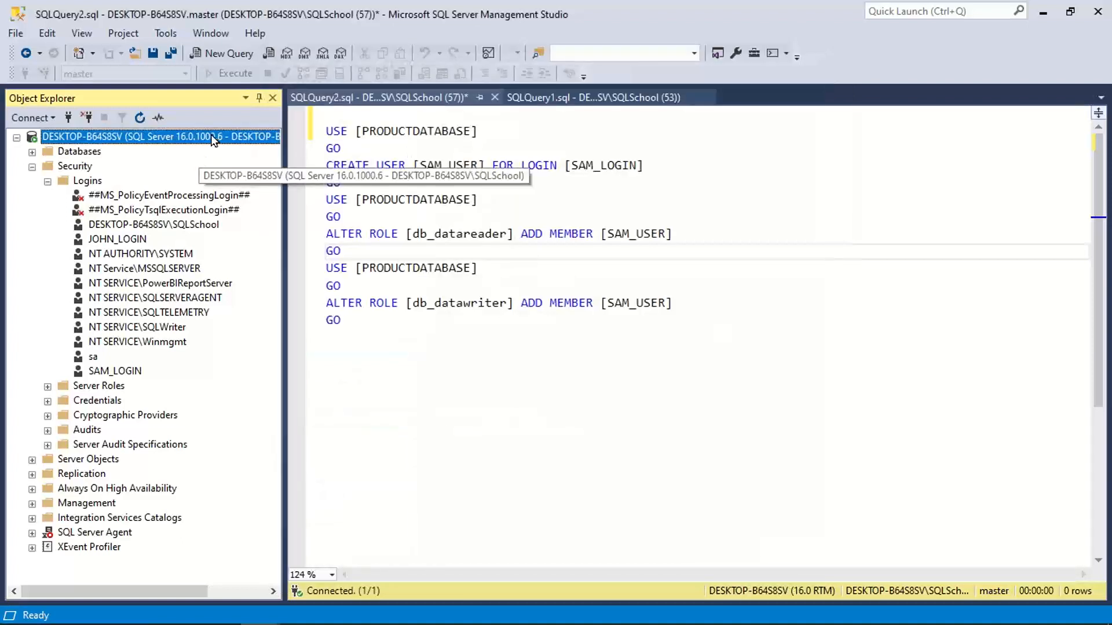
pyautogui.rightClick(142, 137)
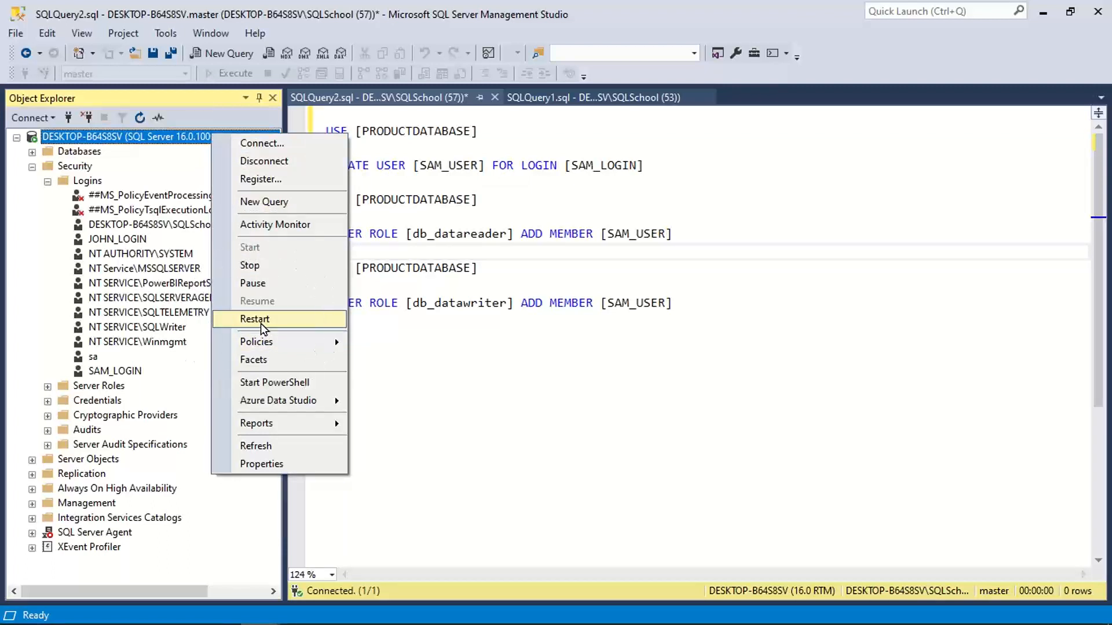
# Confirm the sa login shows Grant and Enabled on Status, save it, and start a new server connection.
pyautogui.rightClick(93, 356)
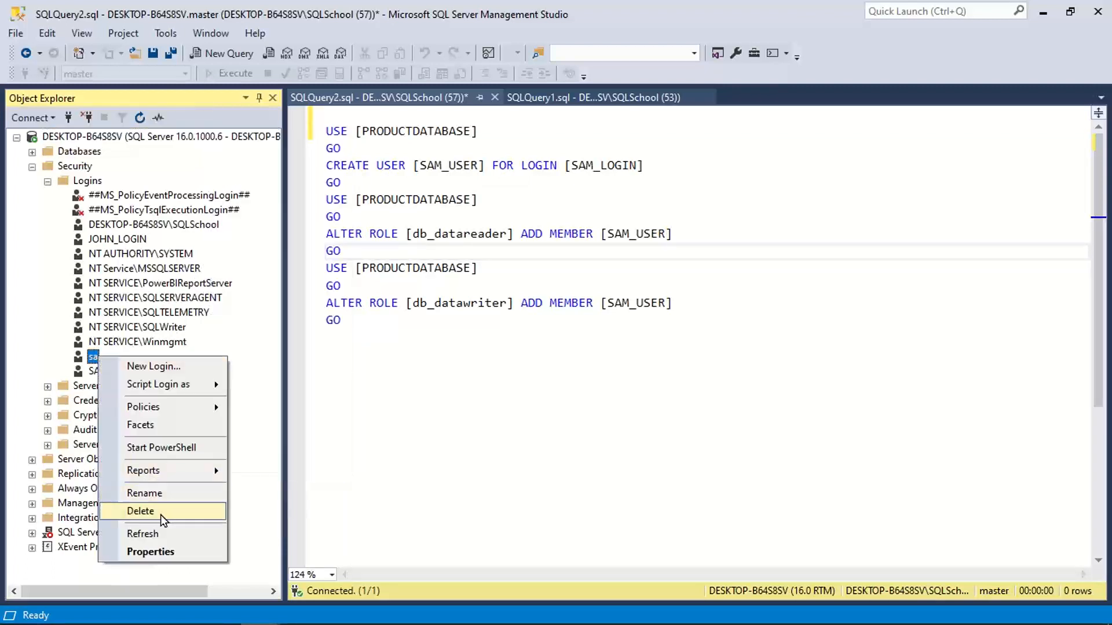
pyautogui.click(151, 552)
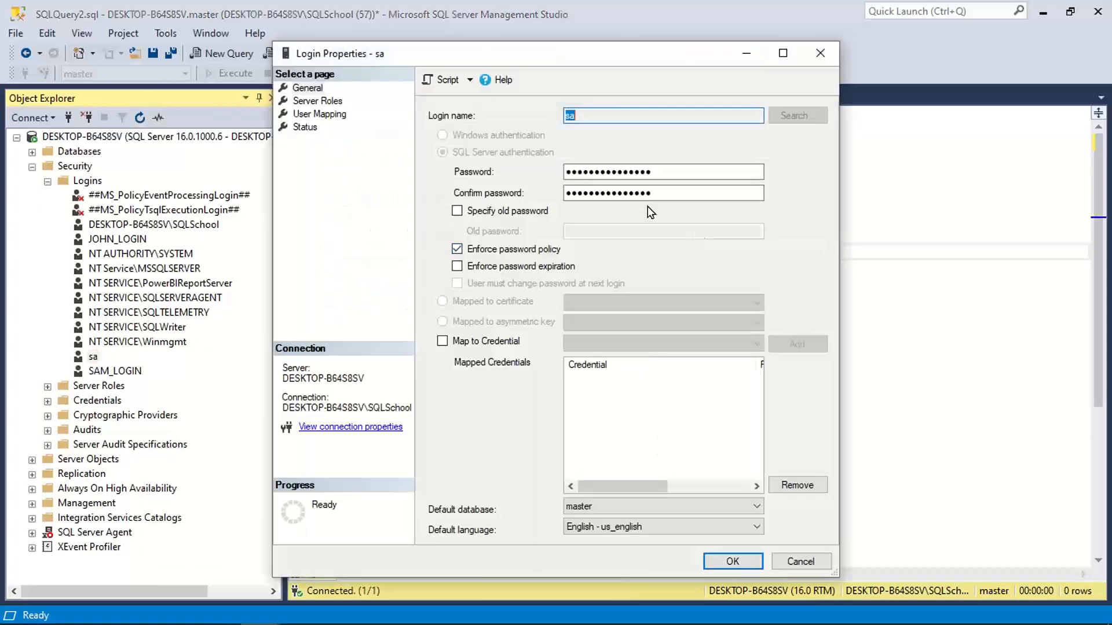
pyautogui.click(305, 127)
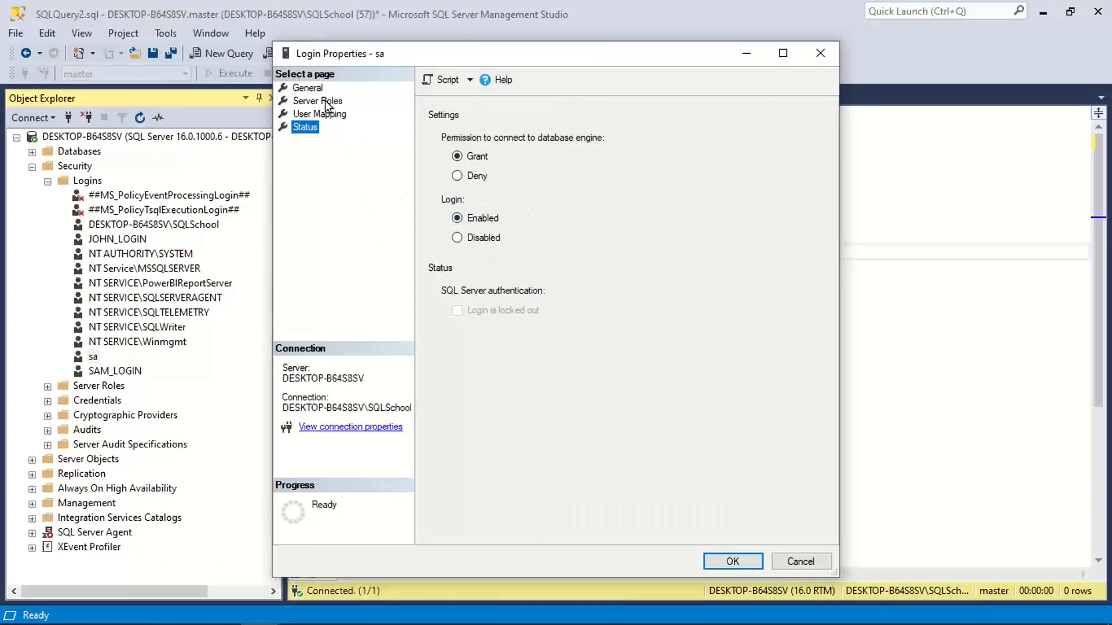
pyautogui.click(308, 86)
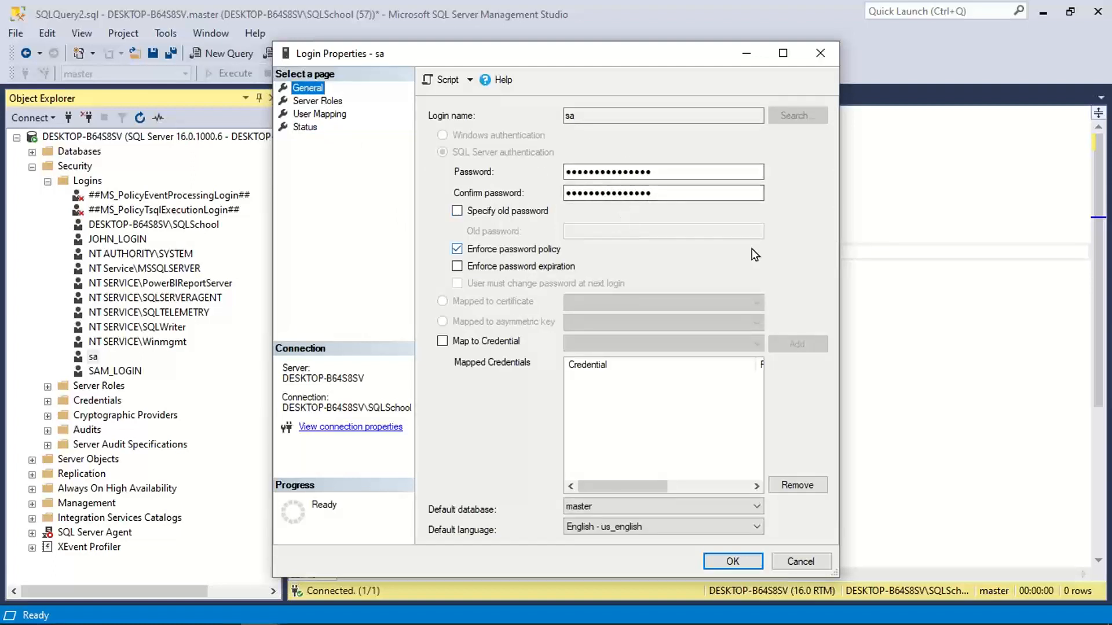
pyautogui.click(732, 561)
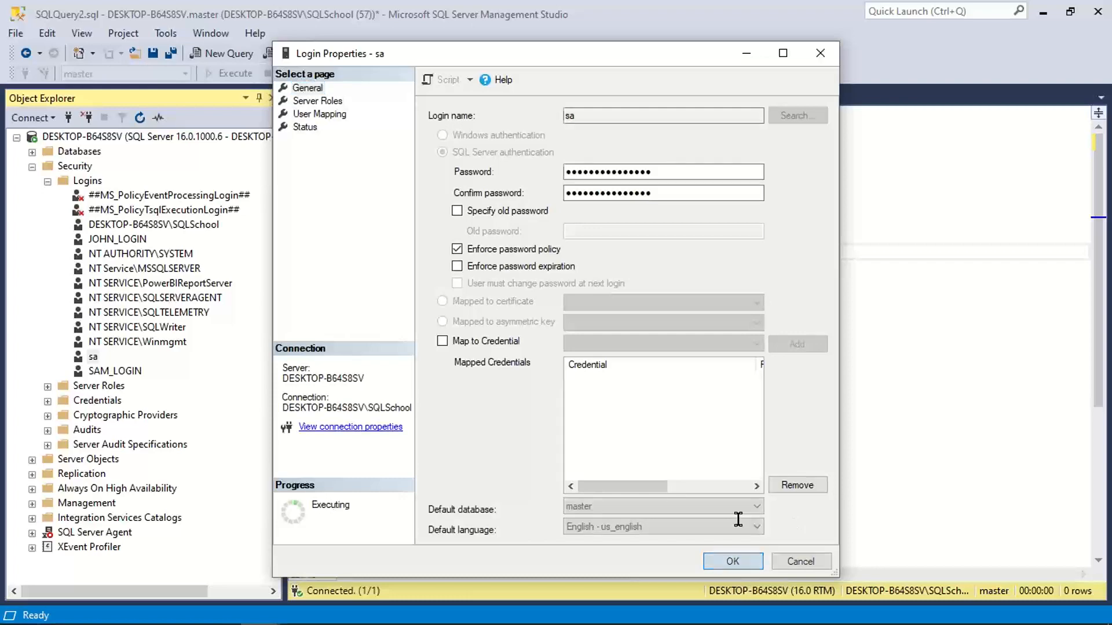
pyautogui.click(732, 561)
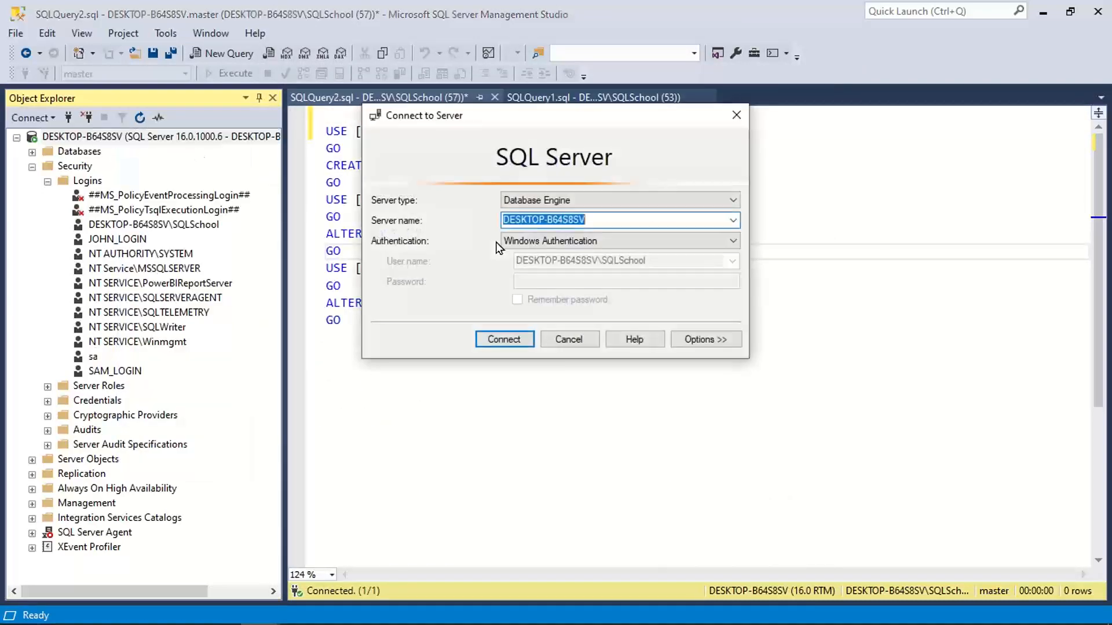
# Connect with SQL Server Authentication as JOHN_LOGIN using its password.
pyautogui.click(733, 241)
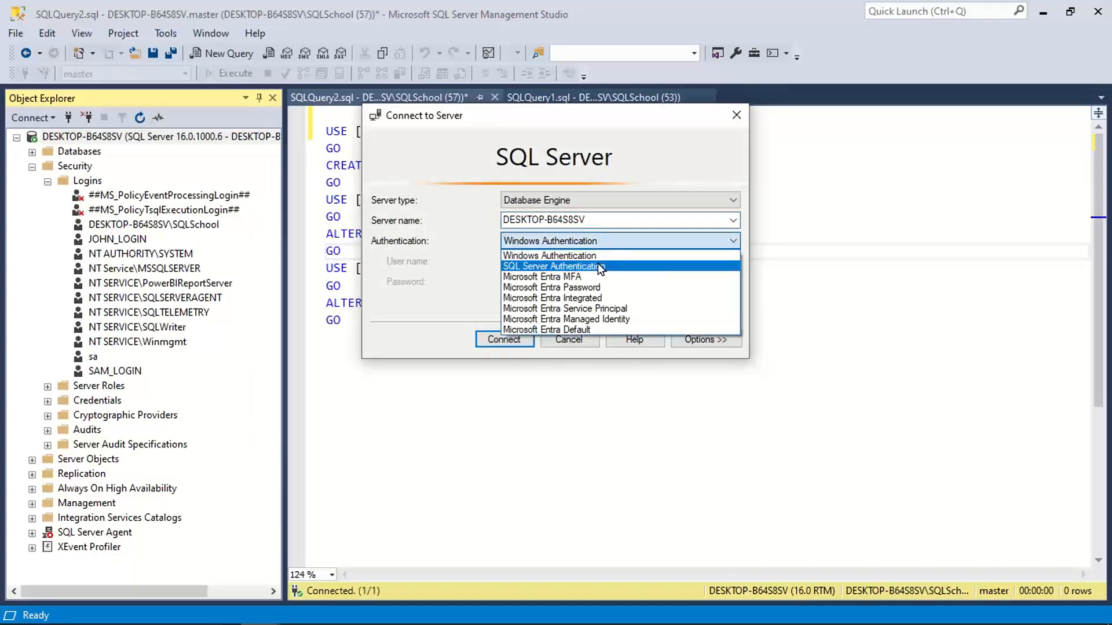
pyautogui.click(561, 266)
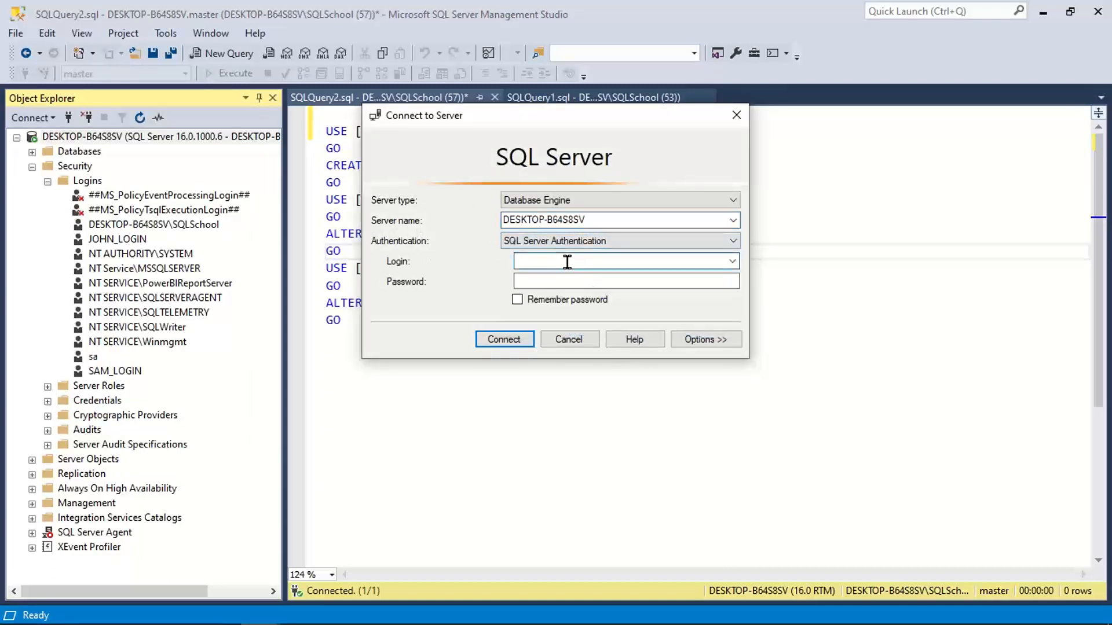
pyautogui.write('JOHN_LOGIN')
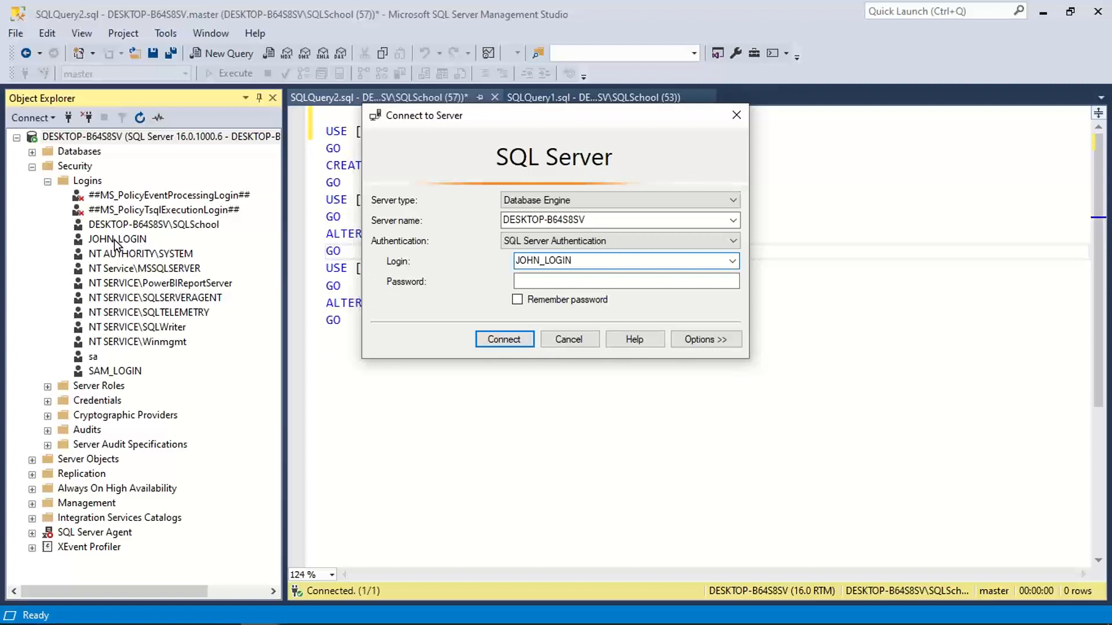
pyautogui.tripleClick(553, 261)
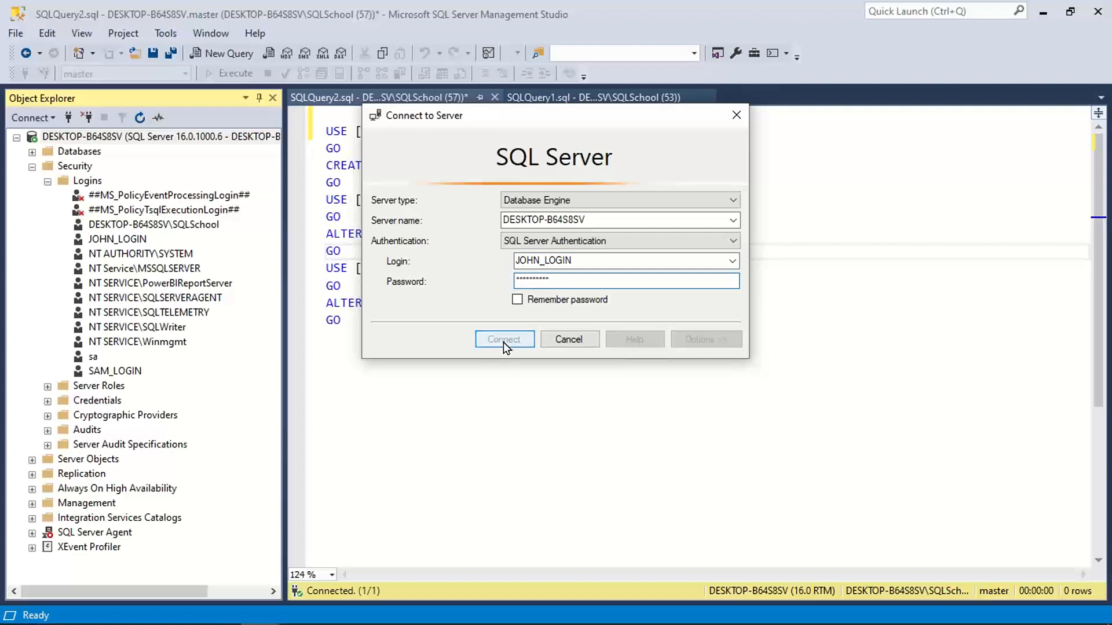
pyautogui.click(503, 339)
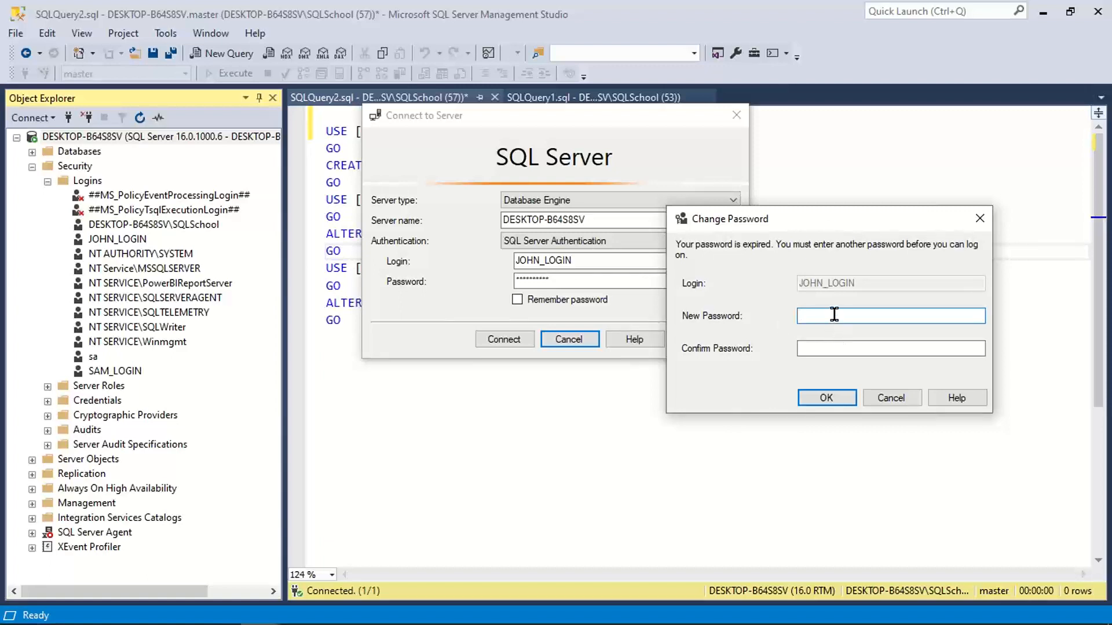
# Enter and confirm a new password for JOHN_LOGIN when the Change Password prompt appears.
pyautogui.click(891, 315)
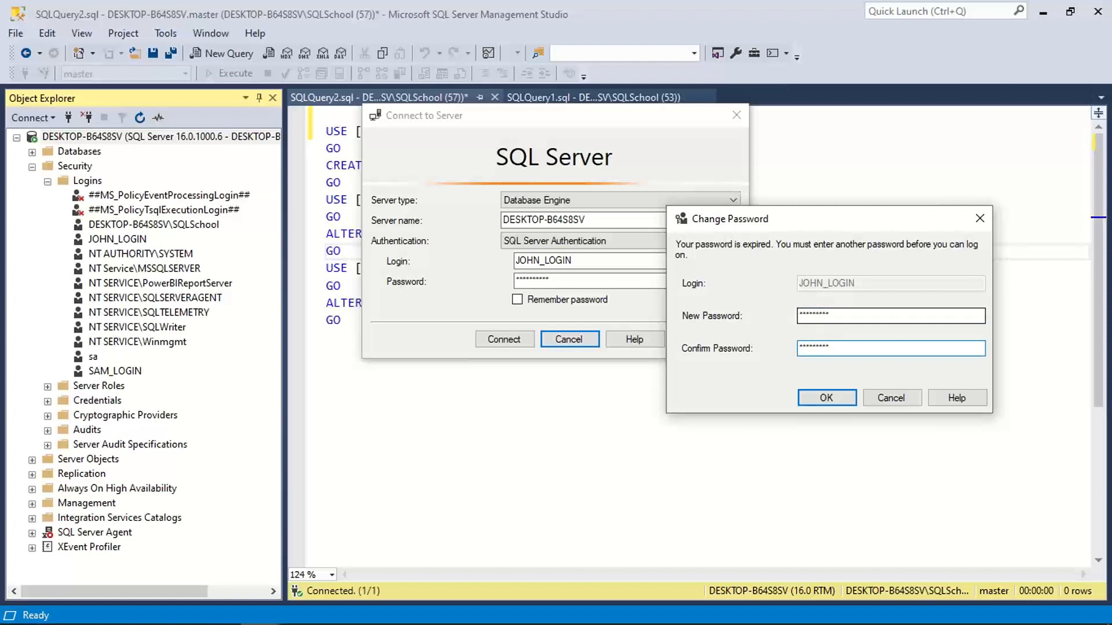
pyautogui.click(826, 397)
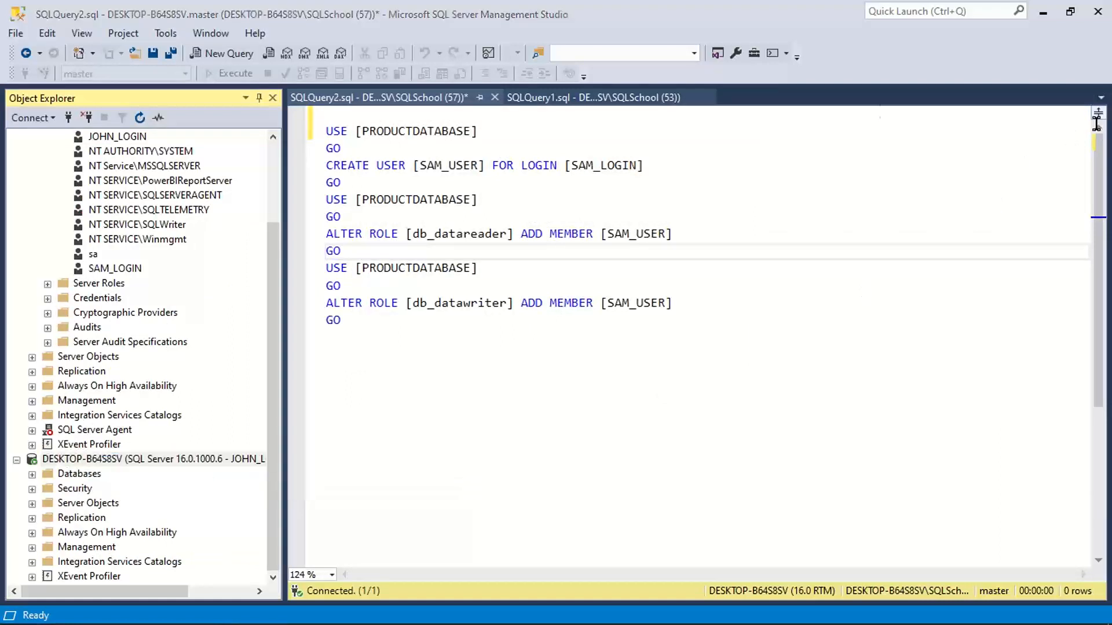
pyautogui.moveTo(595, 239)
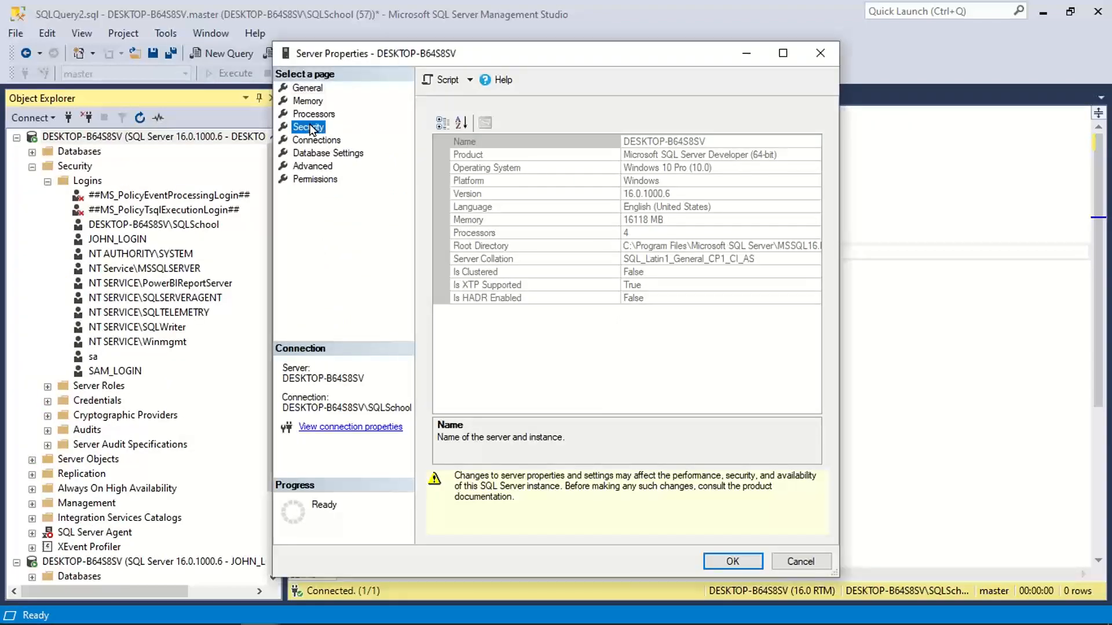
pyautogui.click(308, 127)
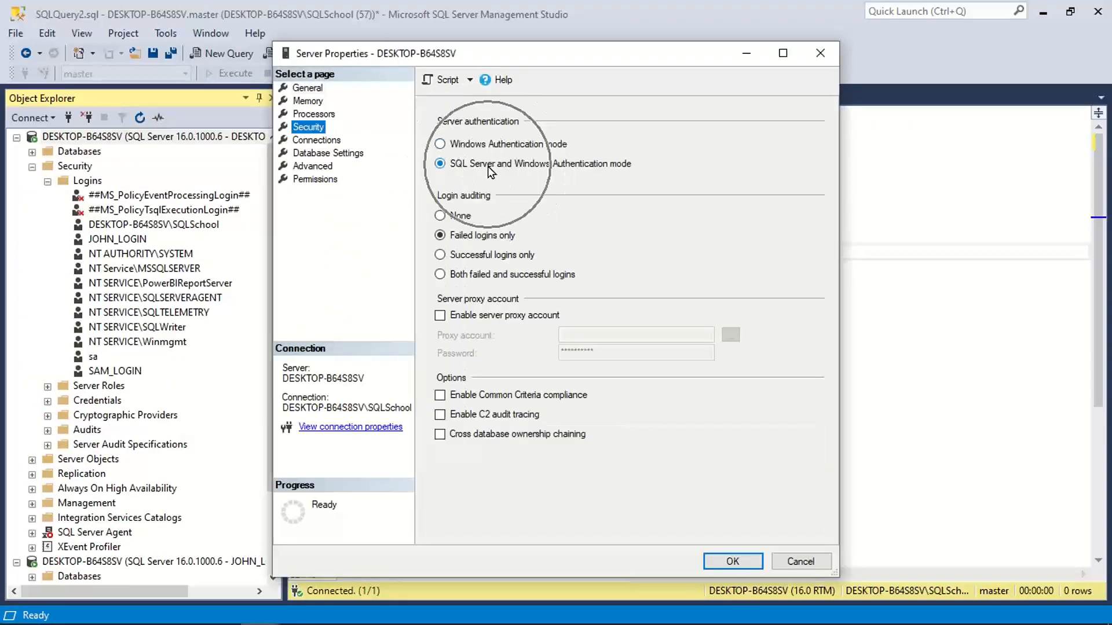
pyautogui.click(732, 561)
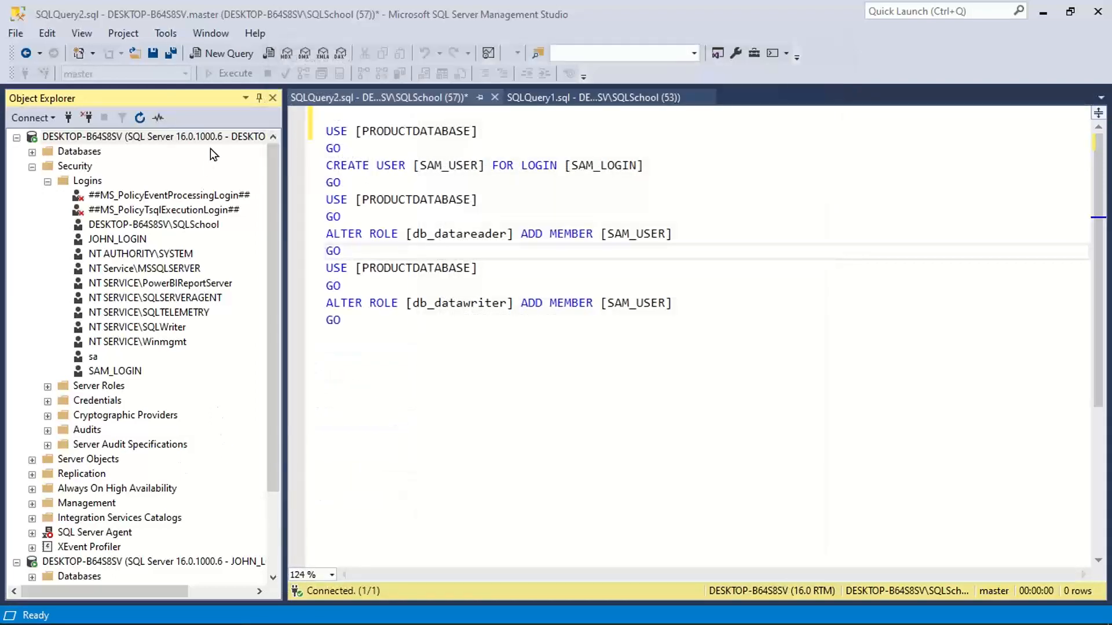
pyautogui.rightClick(154, 137)
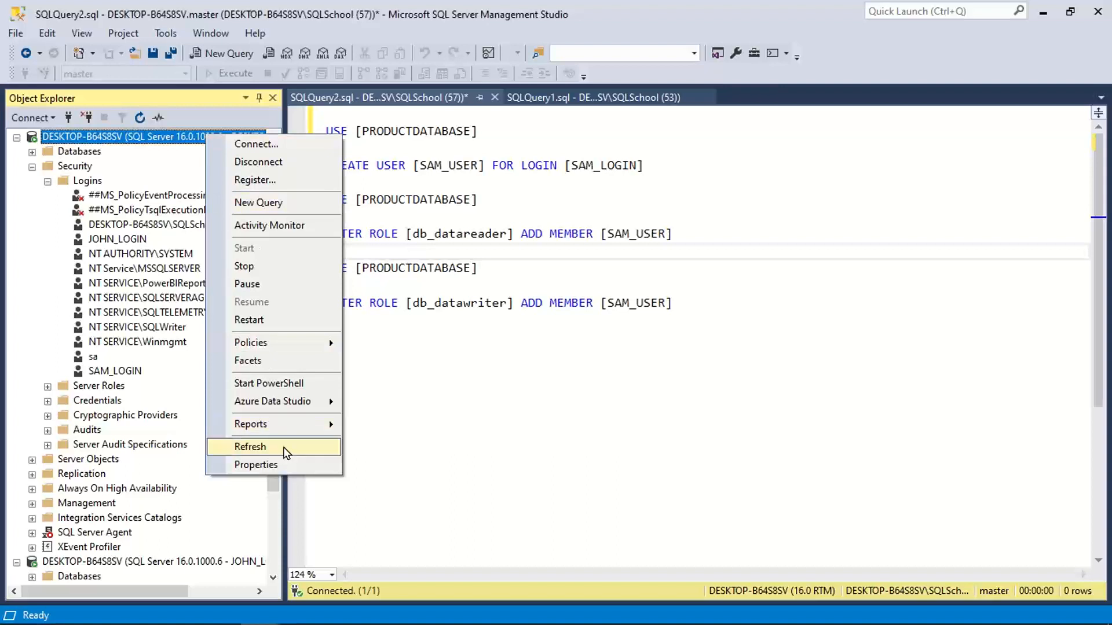
pyautogui.moveTo(258, 320)
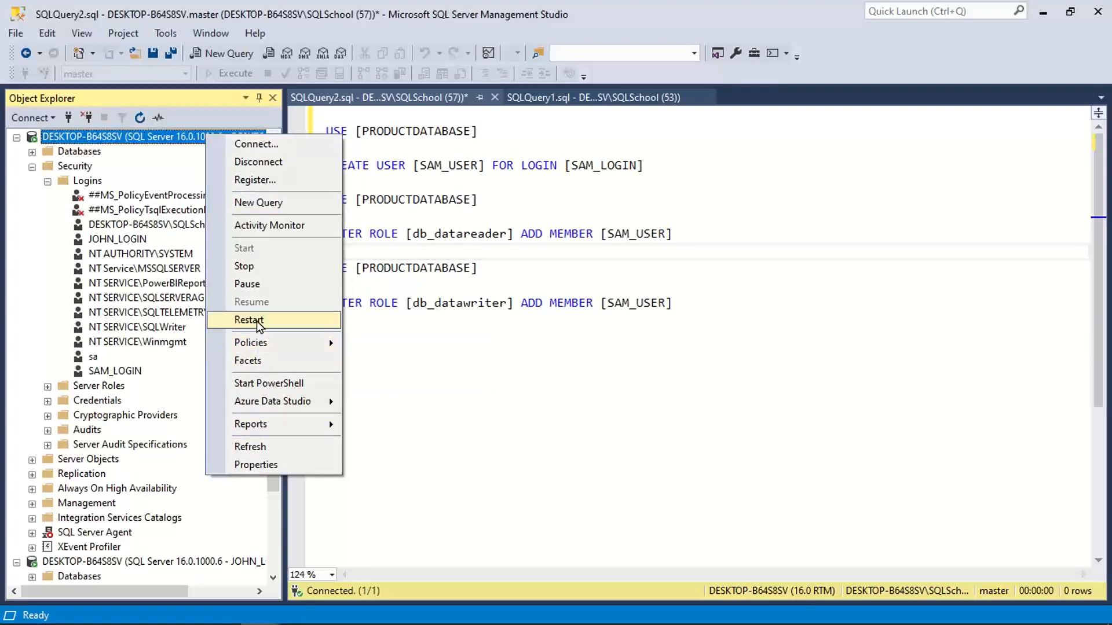
pyautogui.moveTo(255, 465)
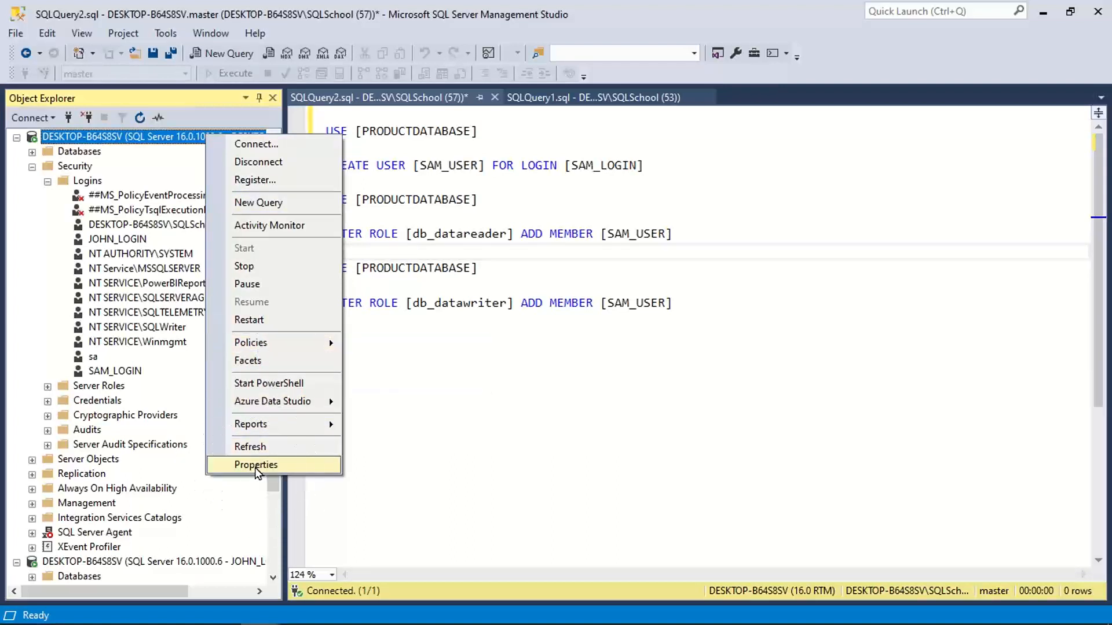
pyautogui.moveTo(93, 368)
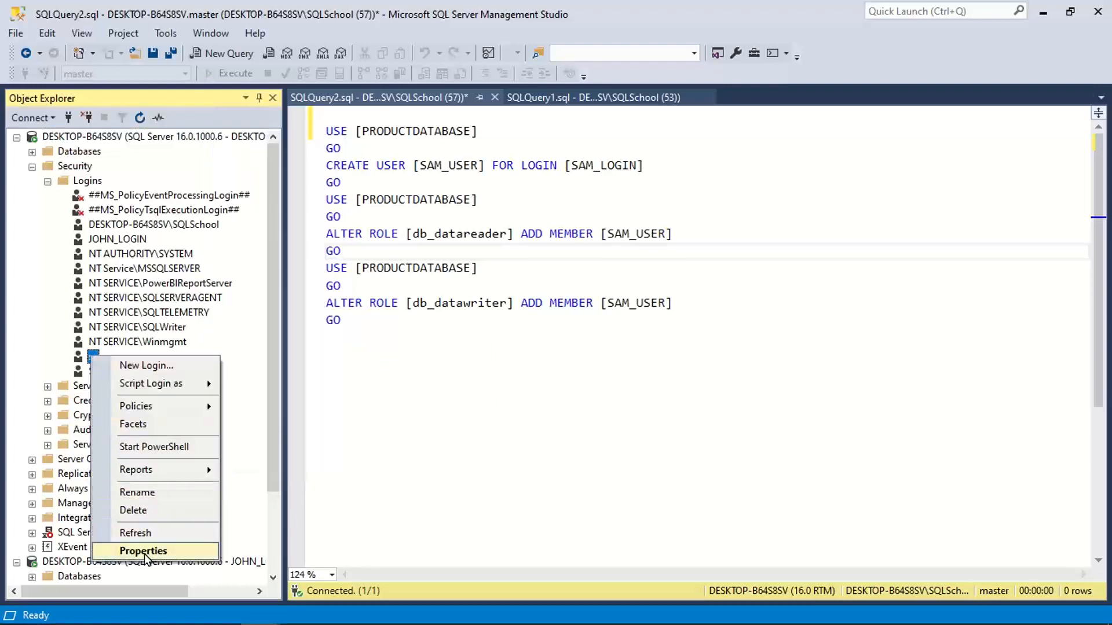
# View the sa login's Status page (enabled, connect granted) and its General page password fields.
pyautogui.click(143, 552)
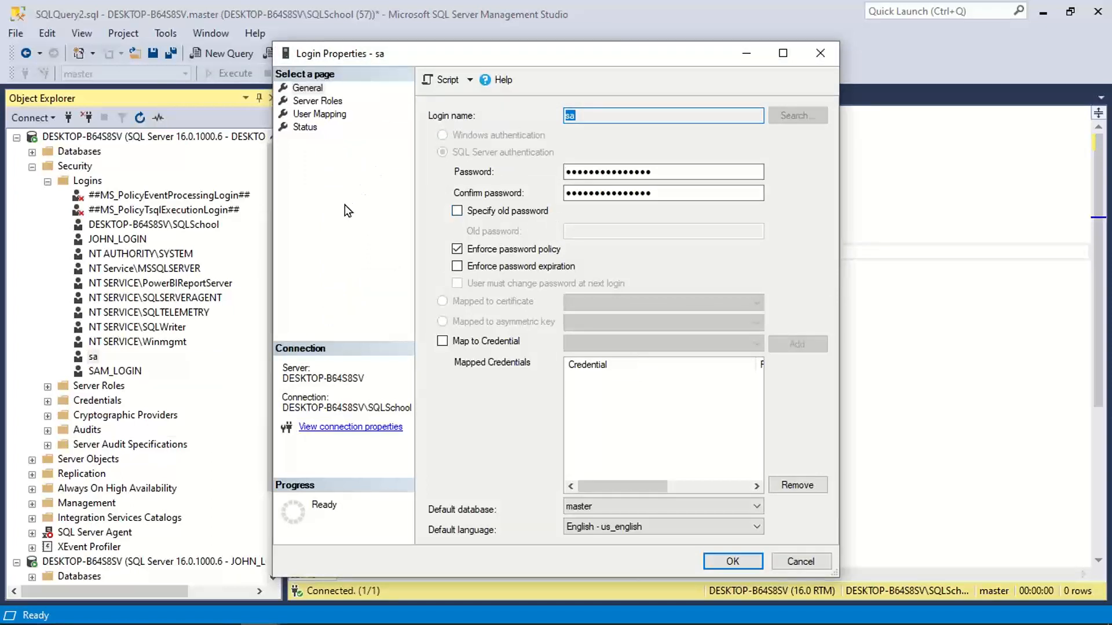
pyautogui.click(305, 127)
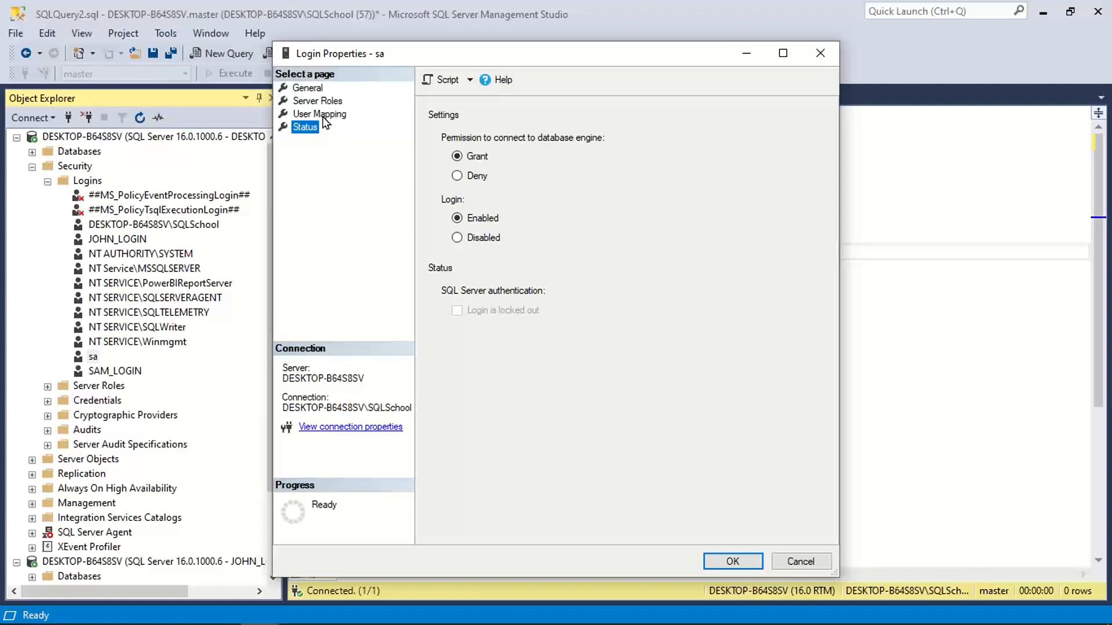
pyautogui.click(308, 87)
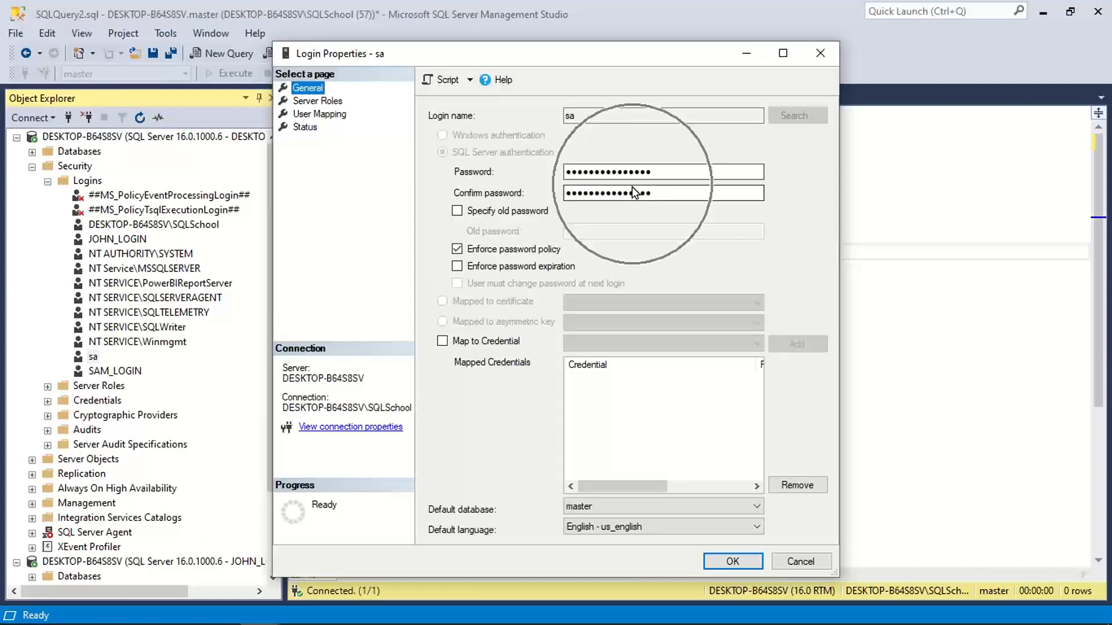